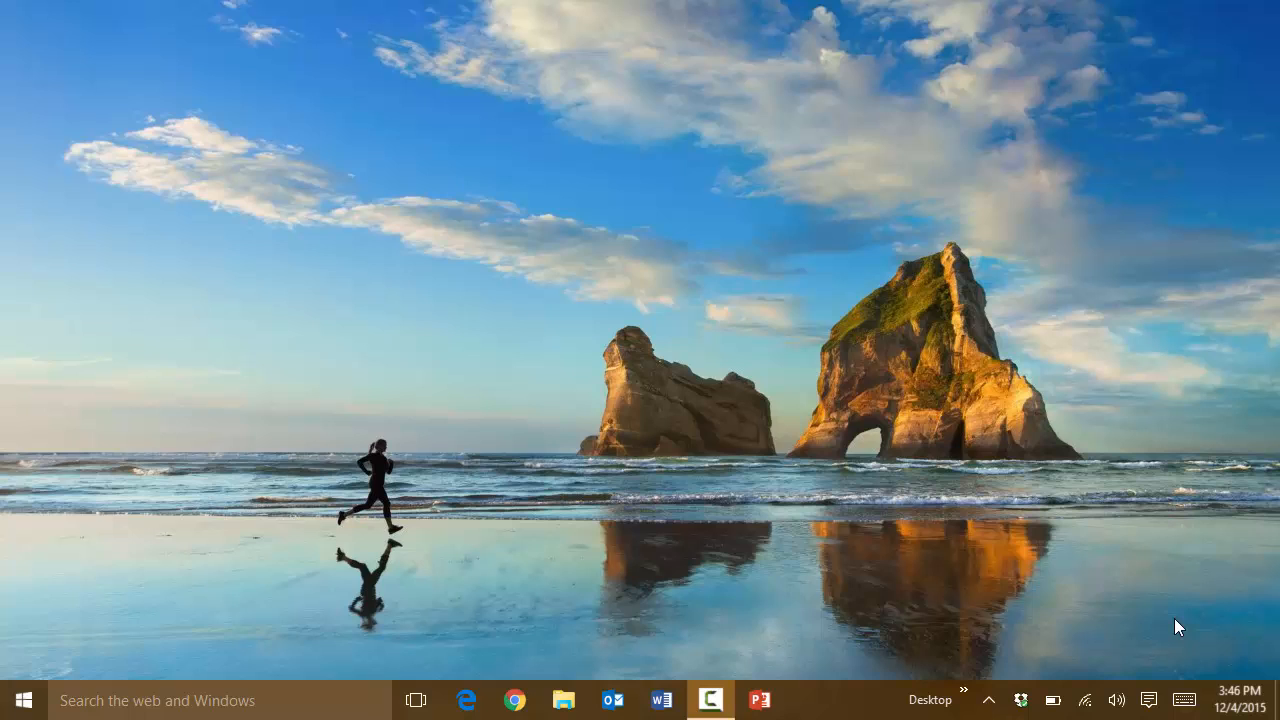
Pick Customize settings in Setup and search the desktop for 'privacy'
text(privacy)
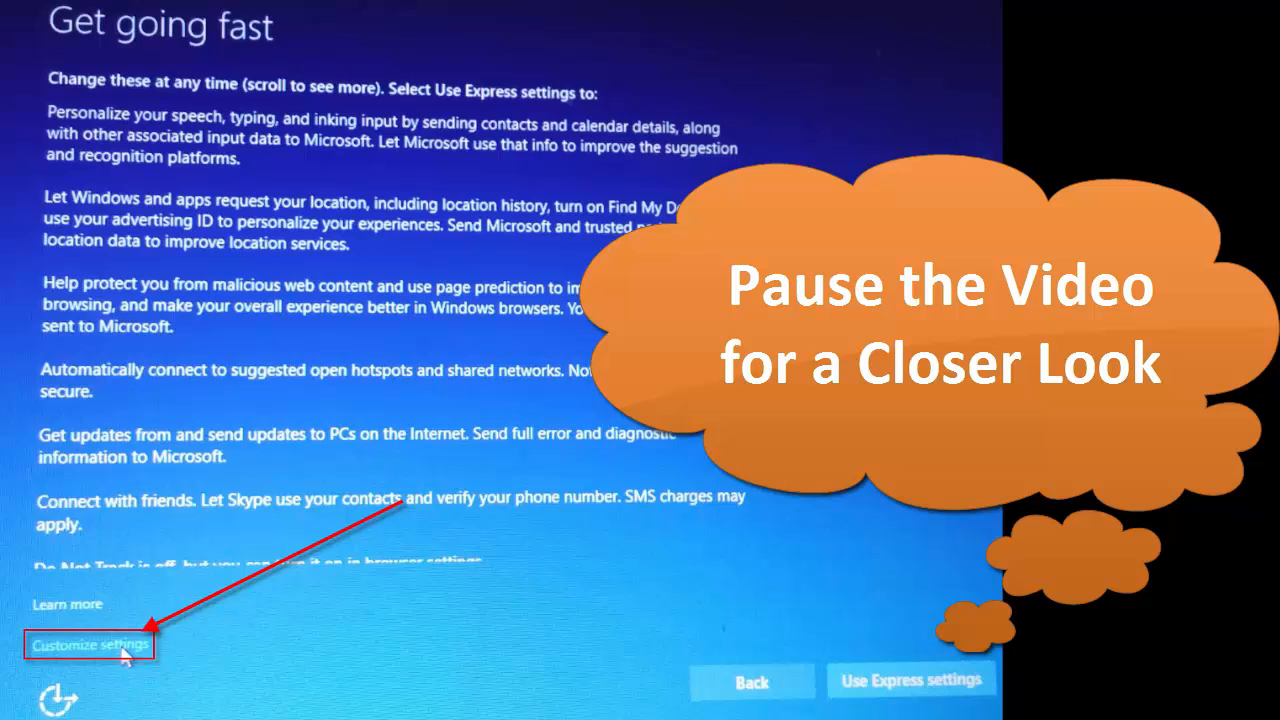
click(92, 644)
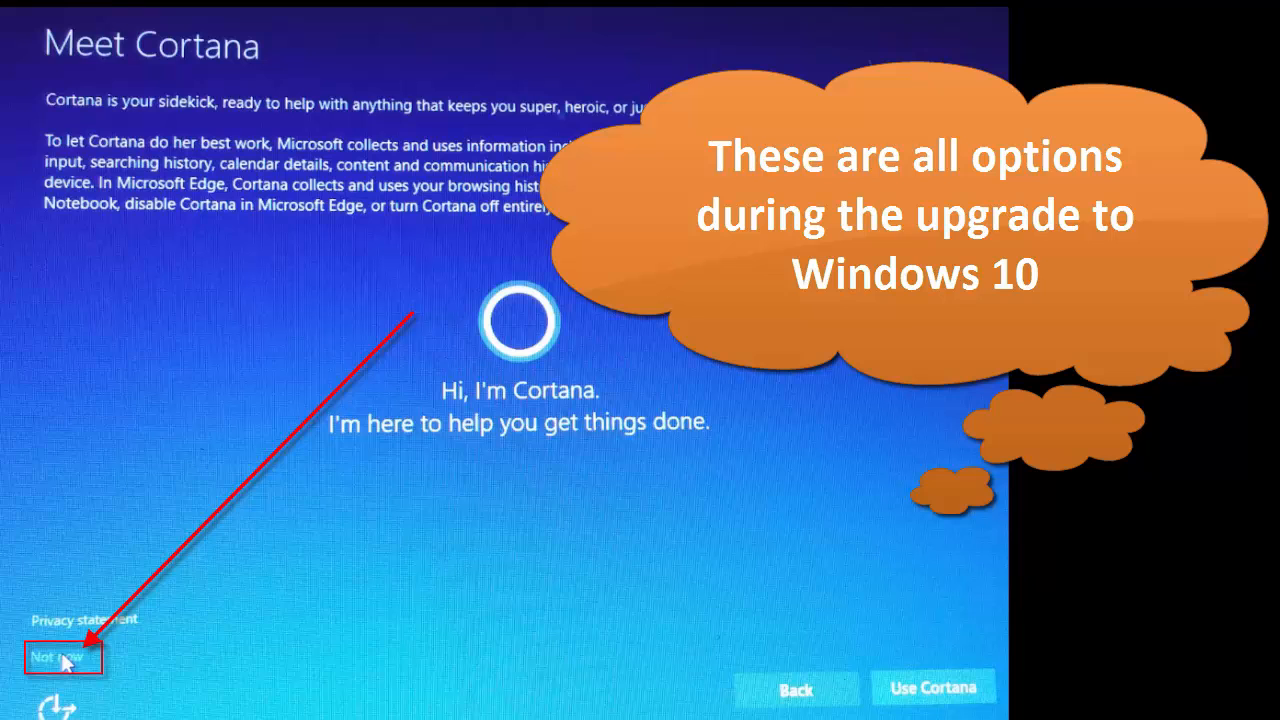
text(privacy)
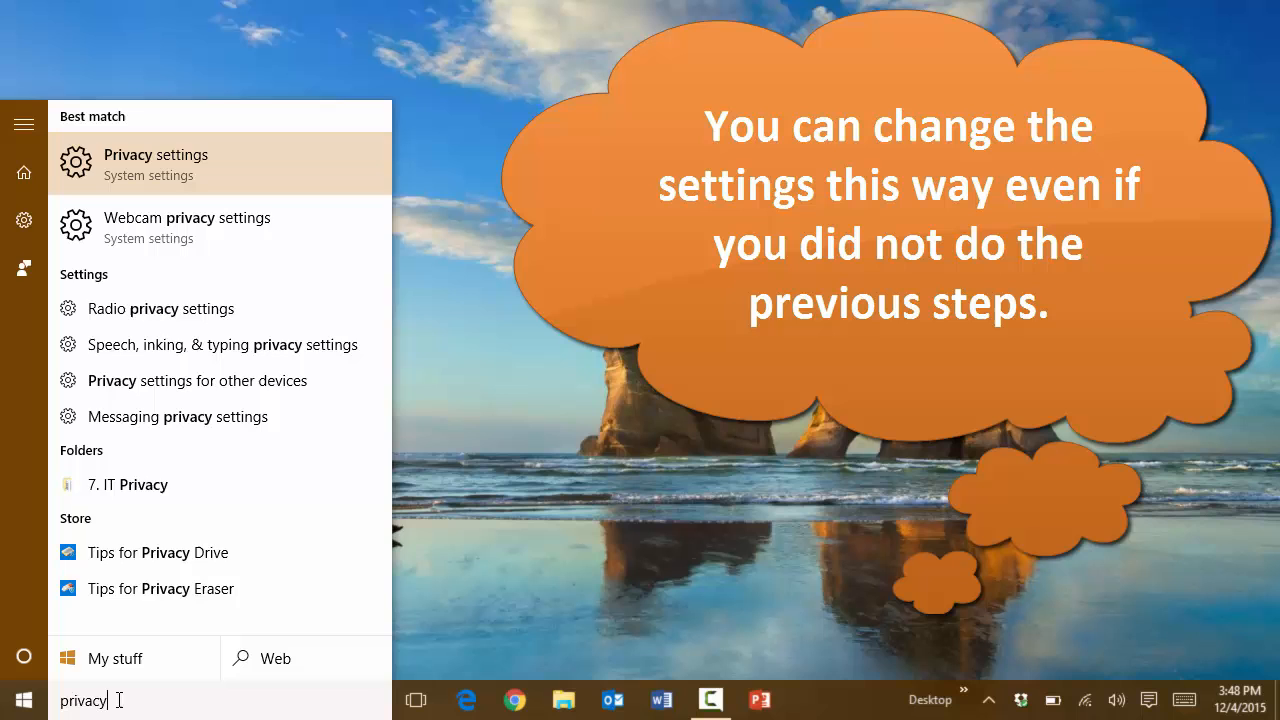
Open the Privacy settings best match from the search results
click(155, 164)
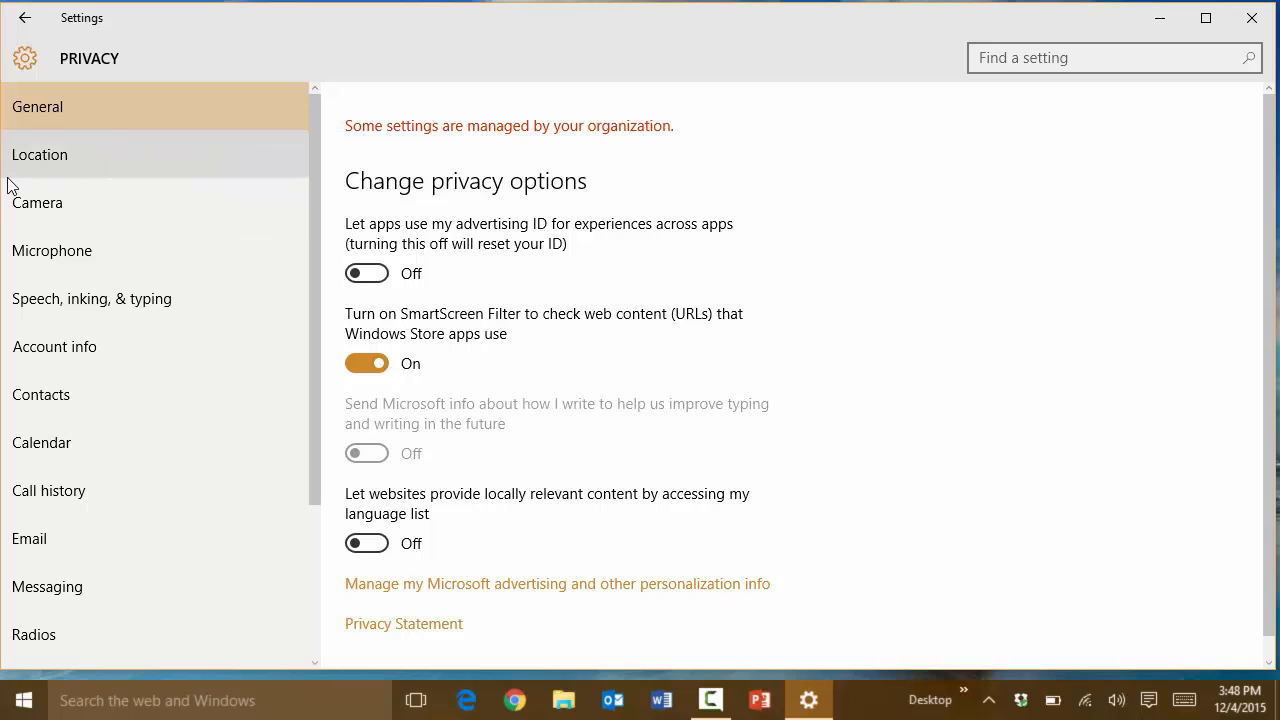
mouse_move(135, 210)
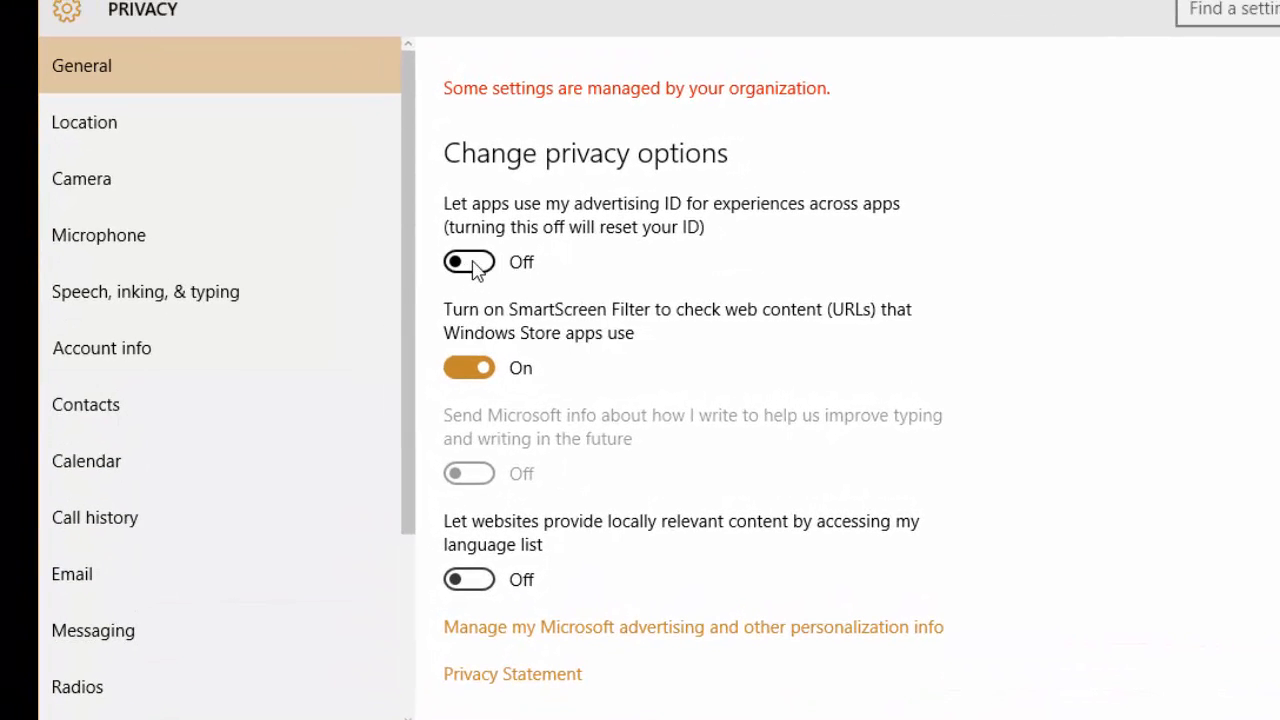
mouse_move(472, 288)
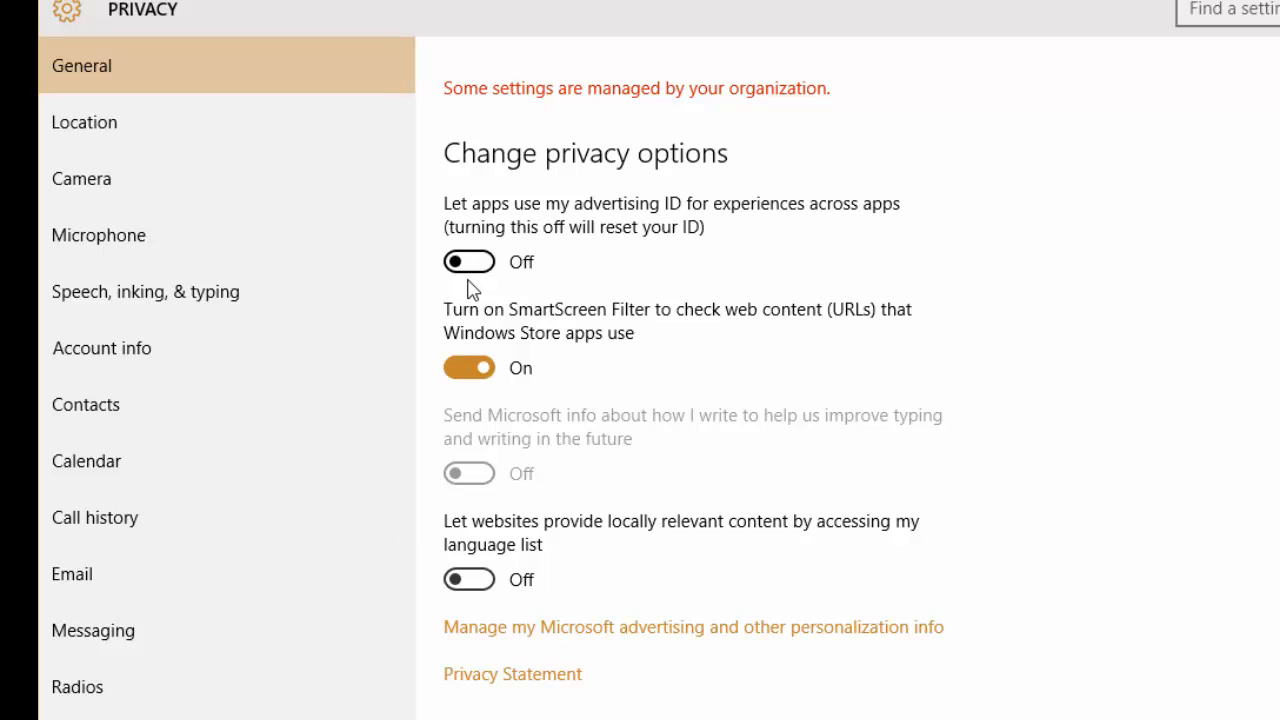
mouse_move(480, 268)
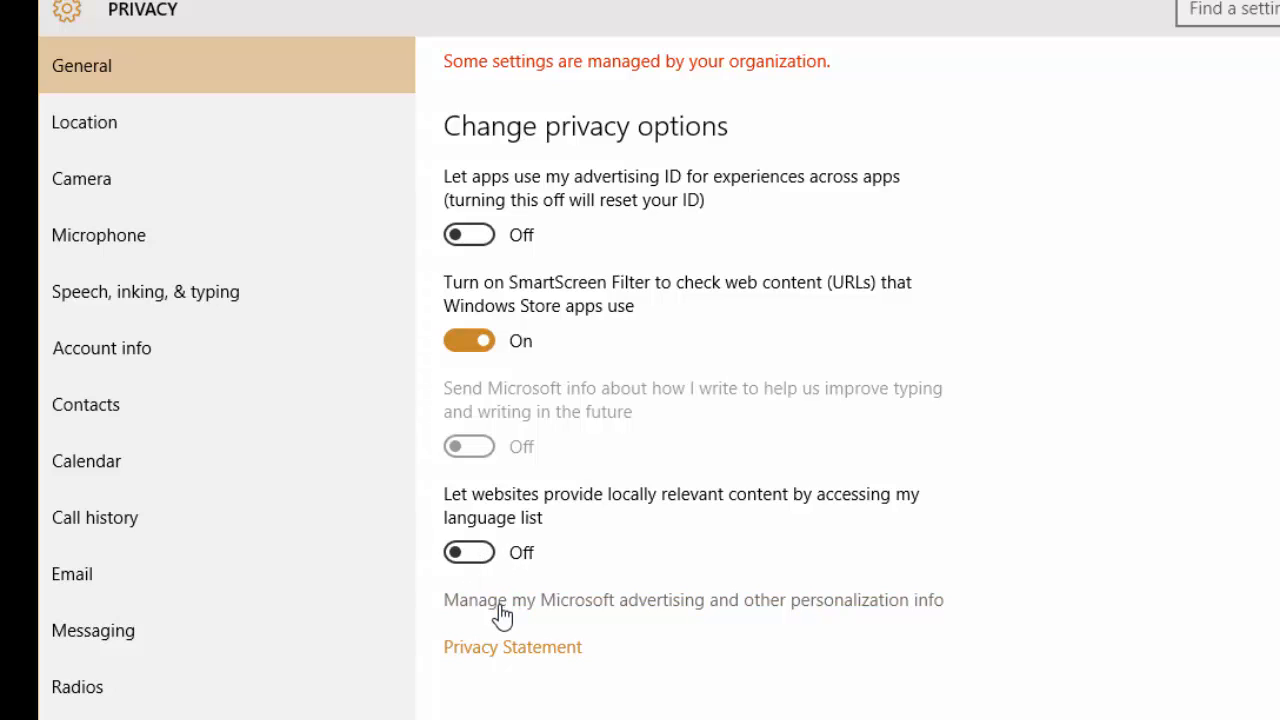
mouse_move(480, 620)
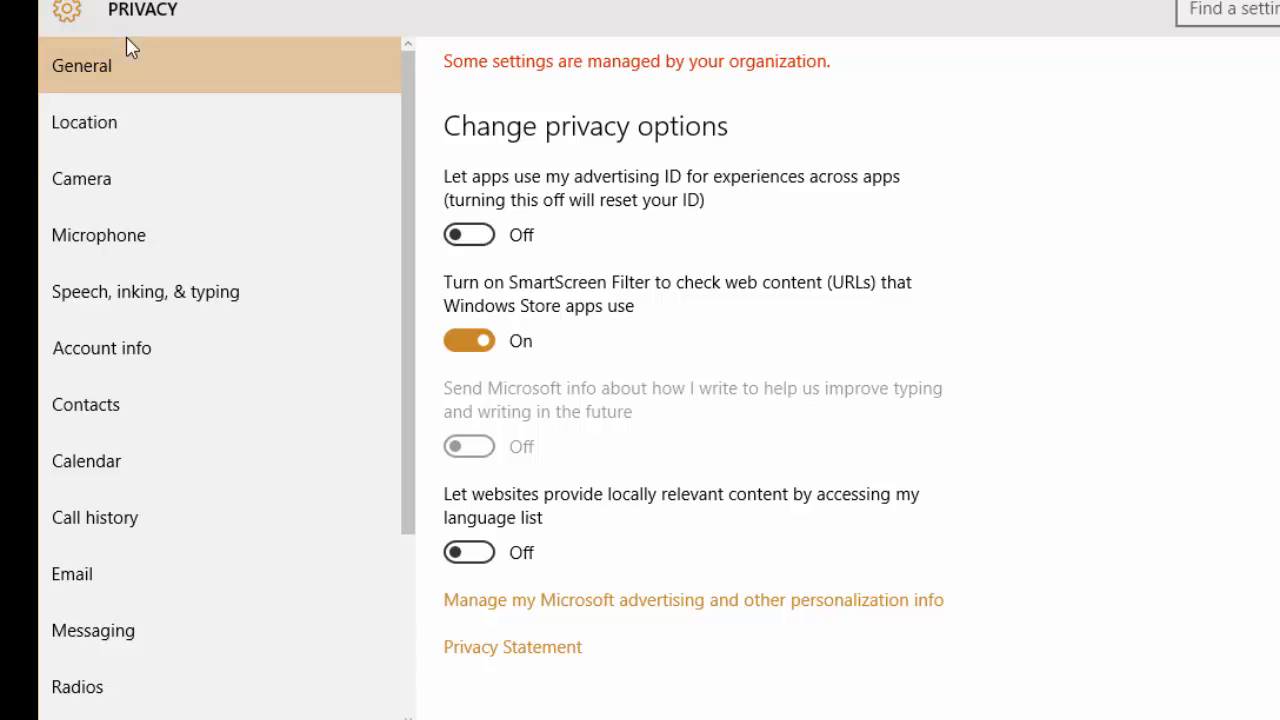
Clear location history on the Location page and confirm every app's location access is off
click(84, 122)
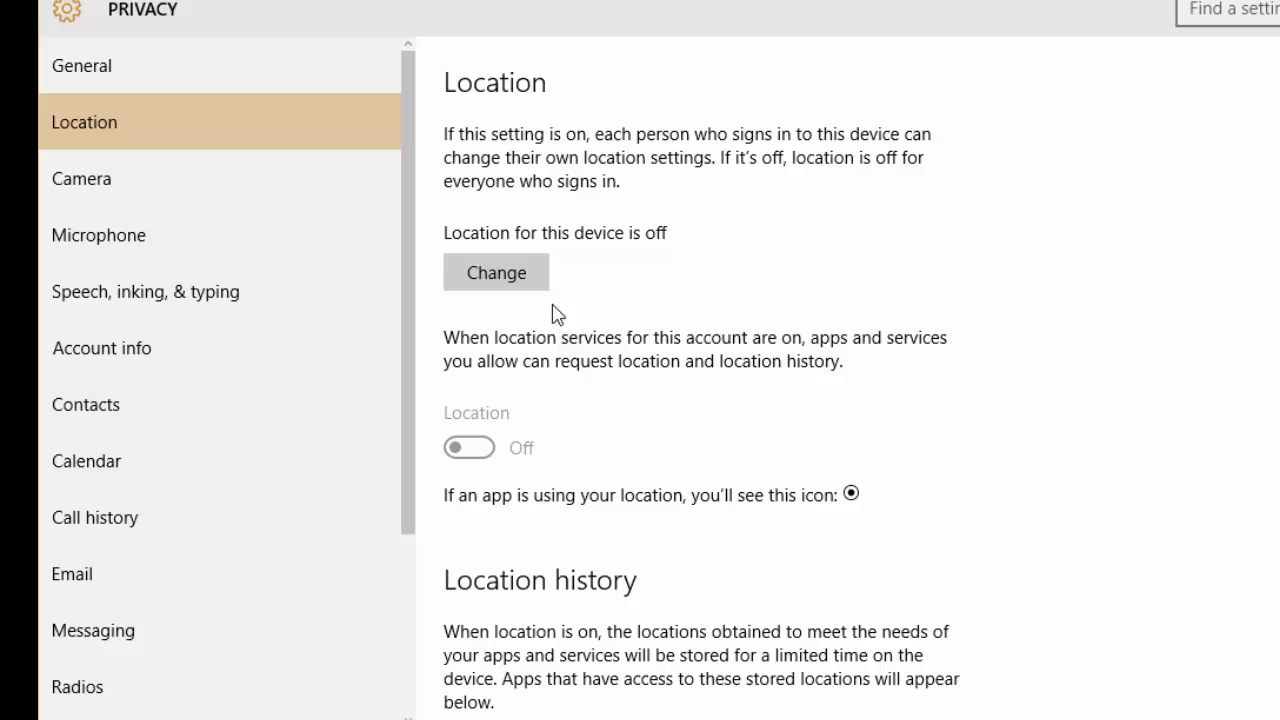
mouse_move(505, 514)
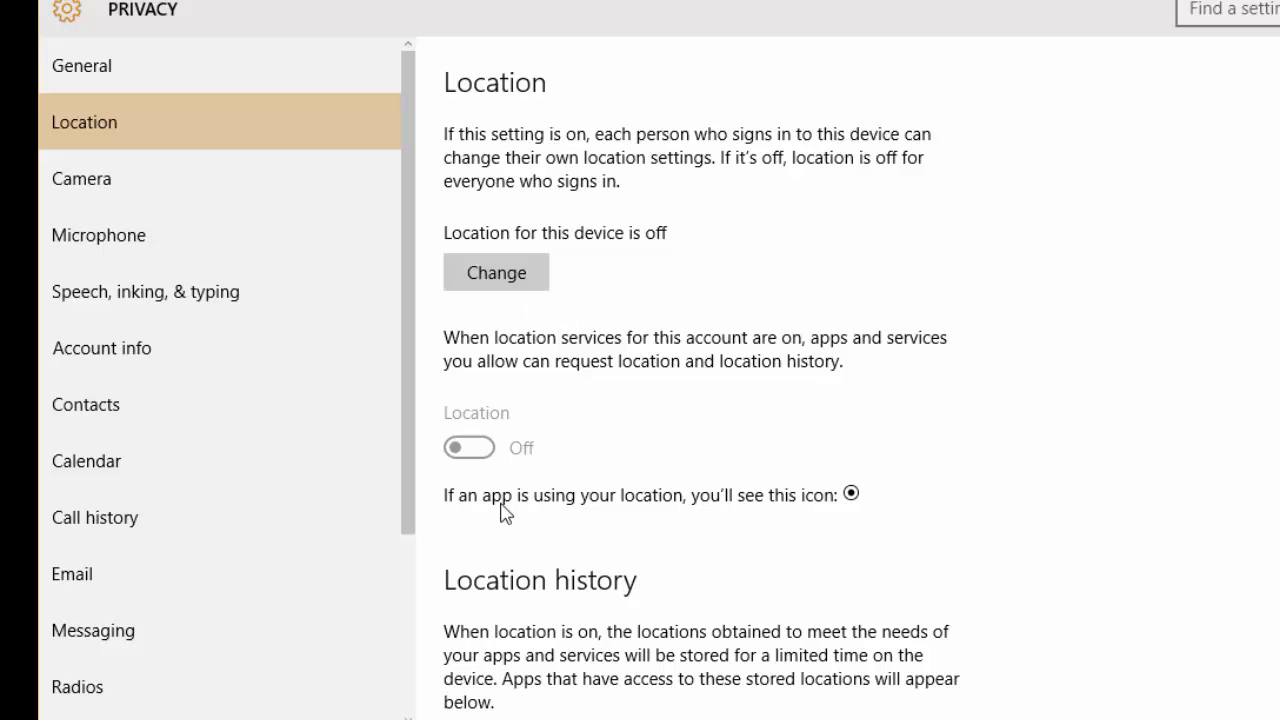
mouse_move(471, 457)
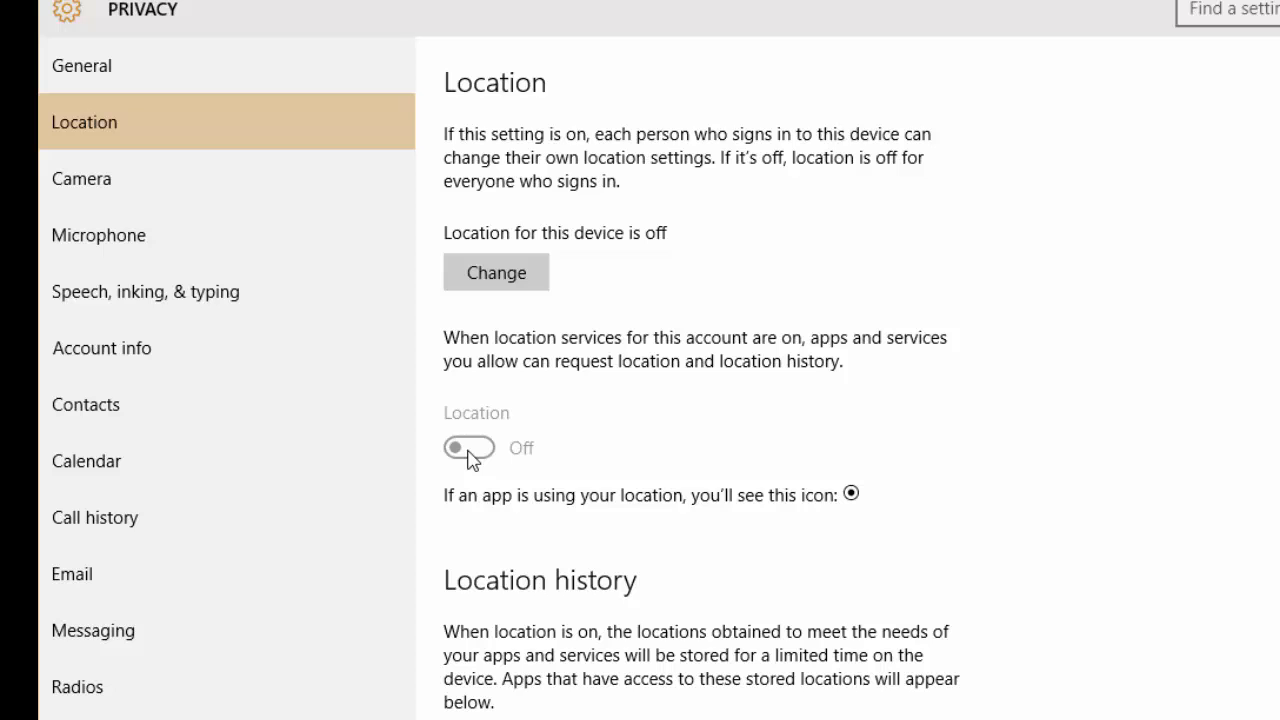
scroll(down, 3)
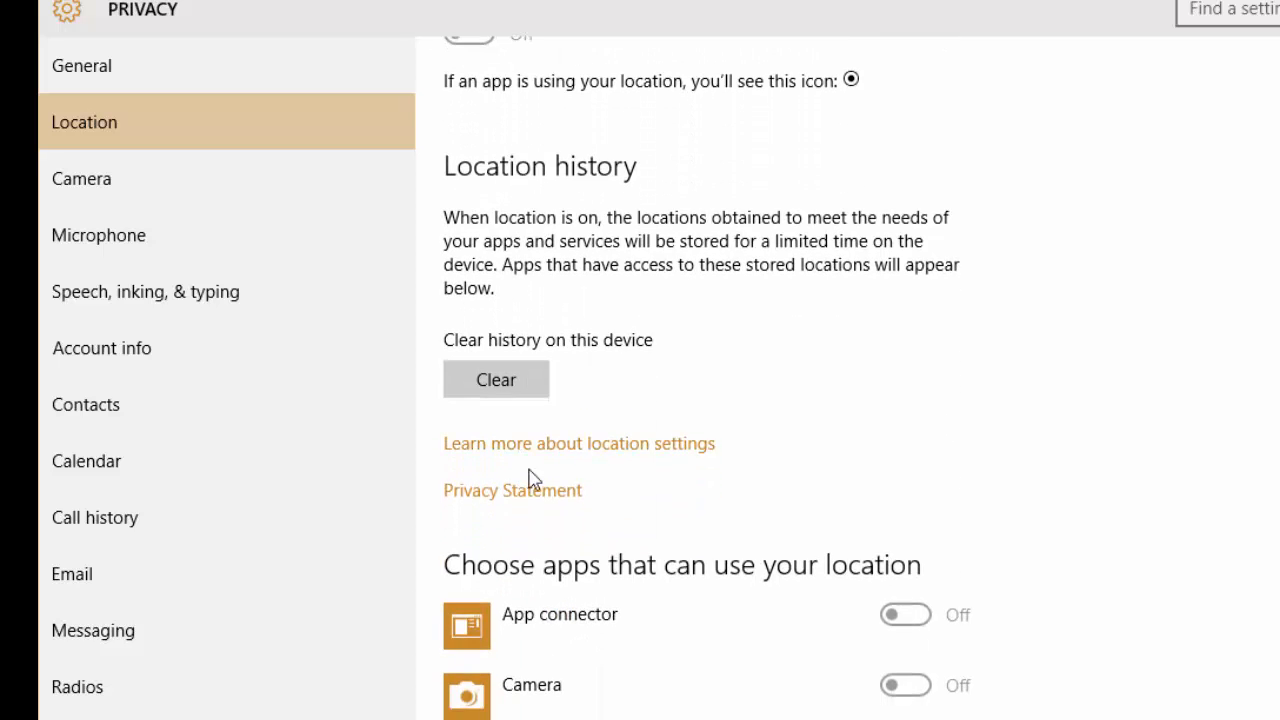
scroll(down, 3)
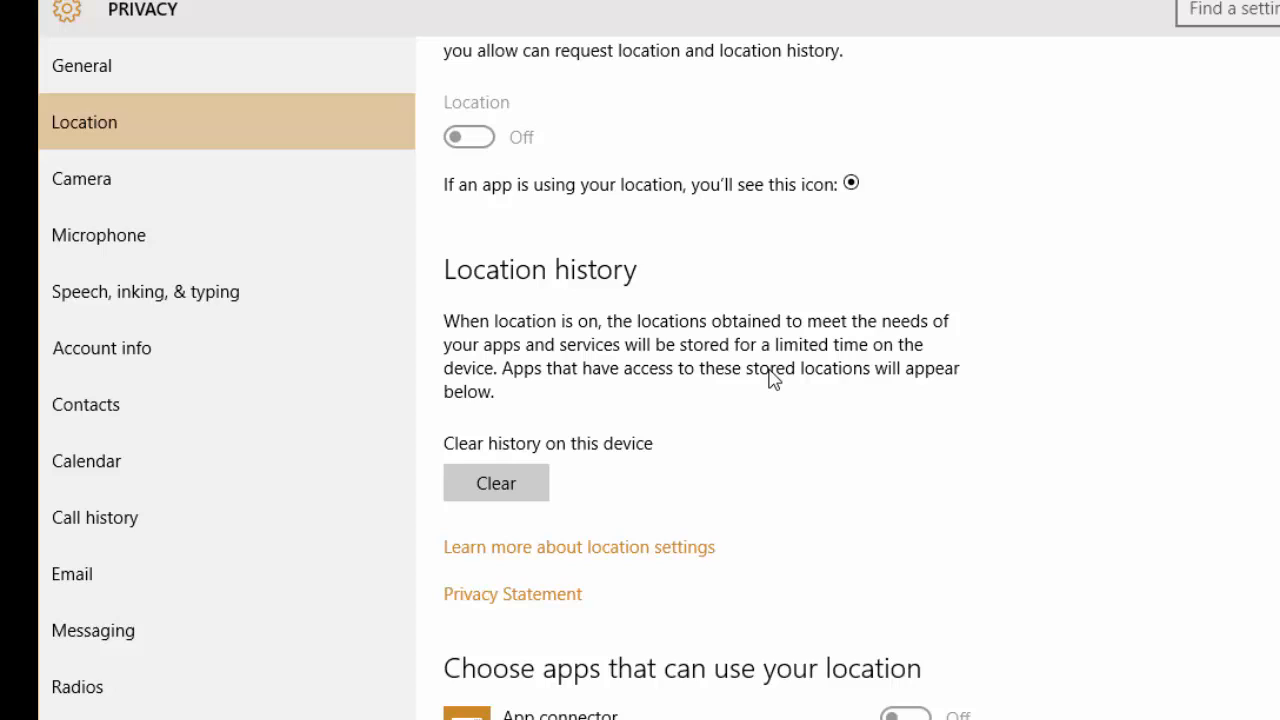
mouse_move(566, 510)
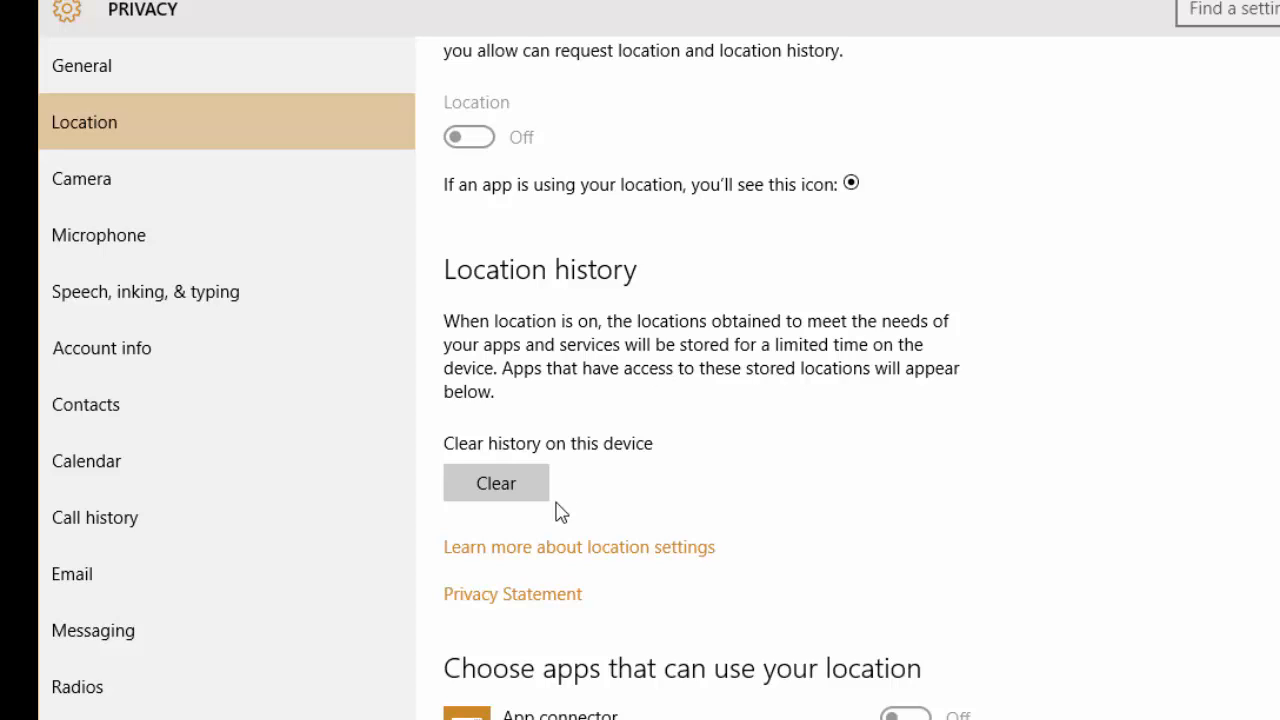
click(496, 483)
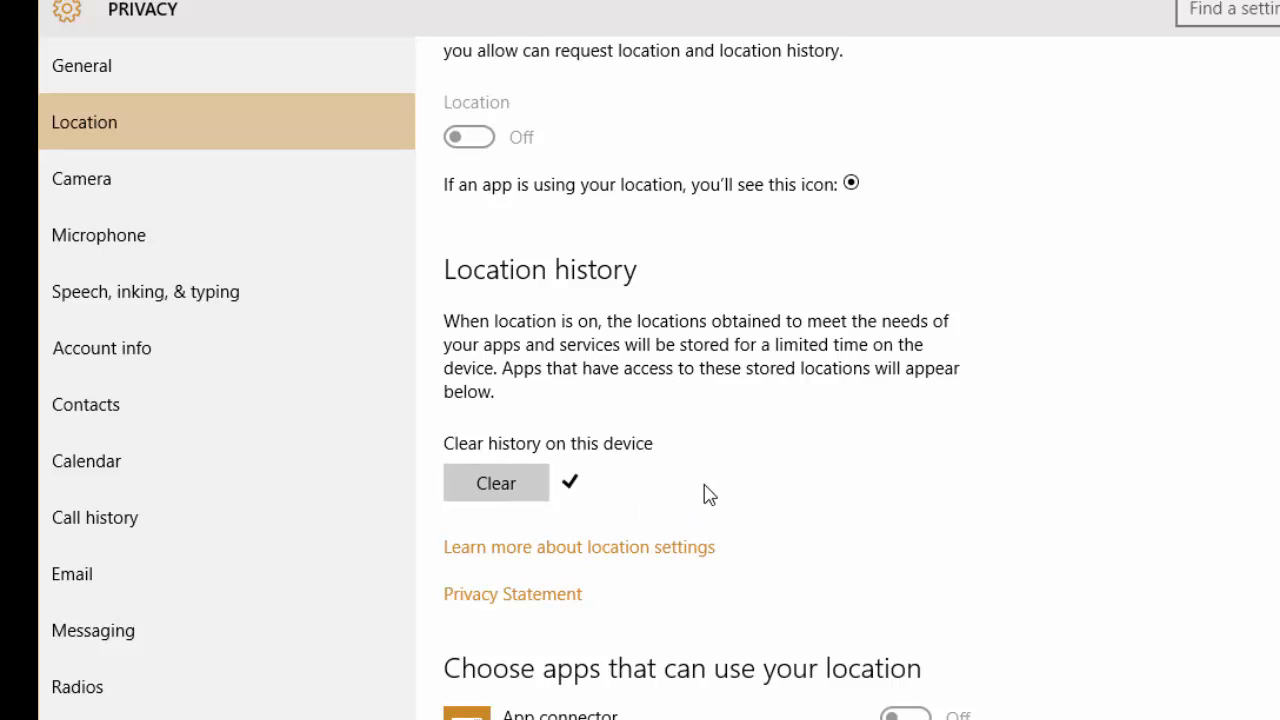
scroll(down, 3)
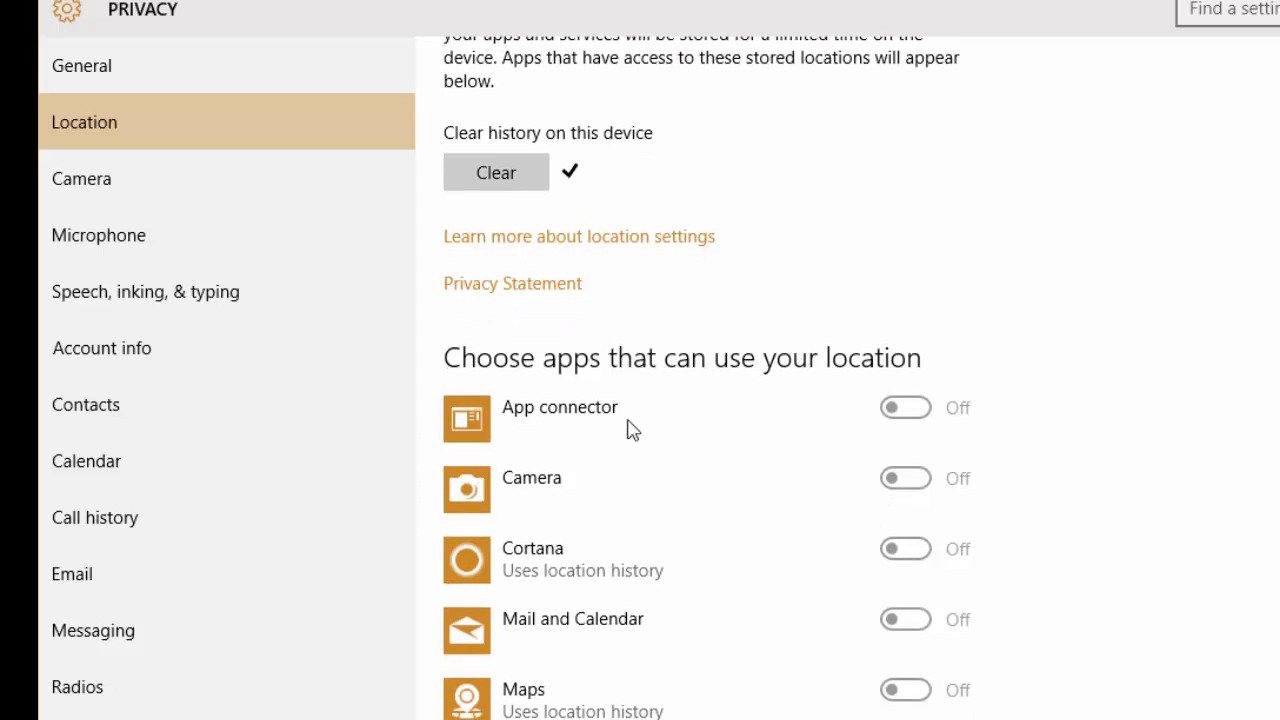
scroll(down, 3)
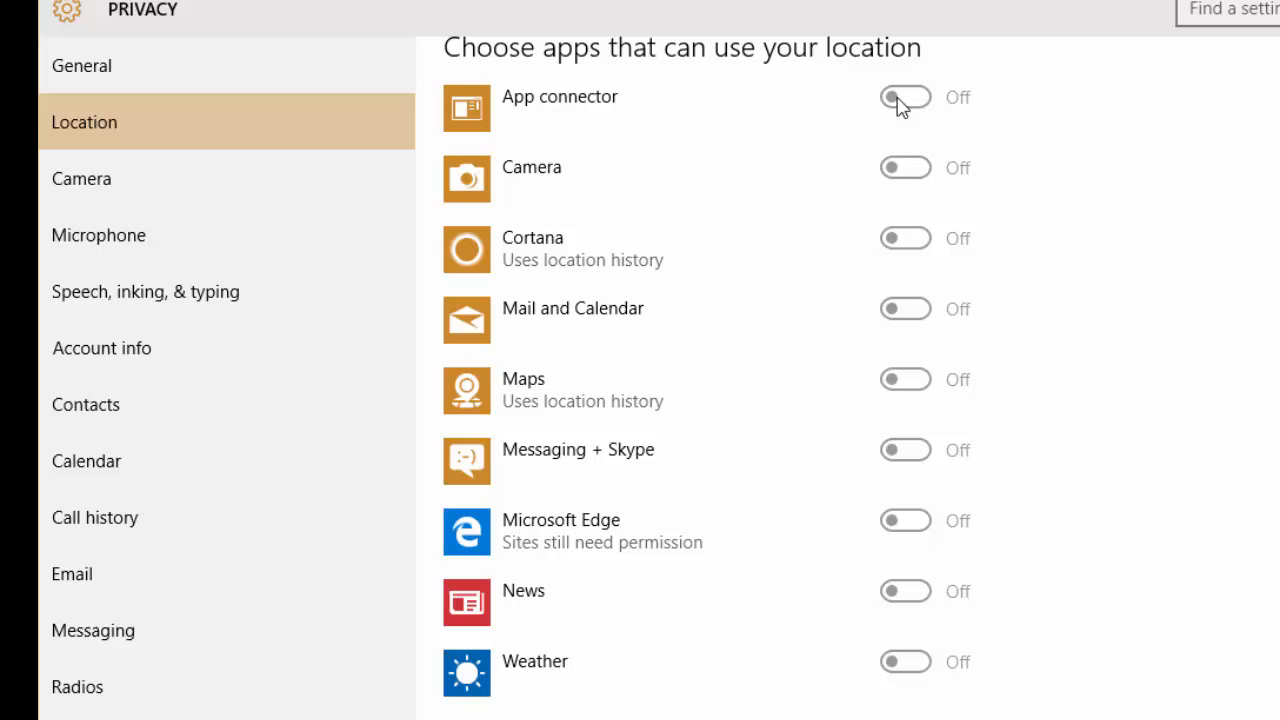
mouse_move(903, 320)
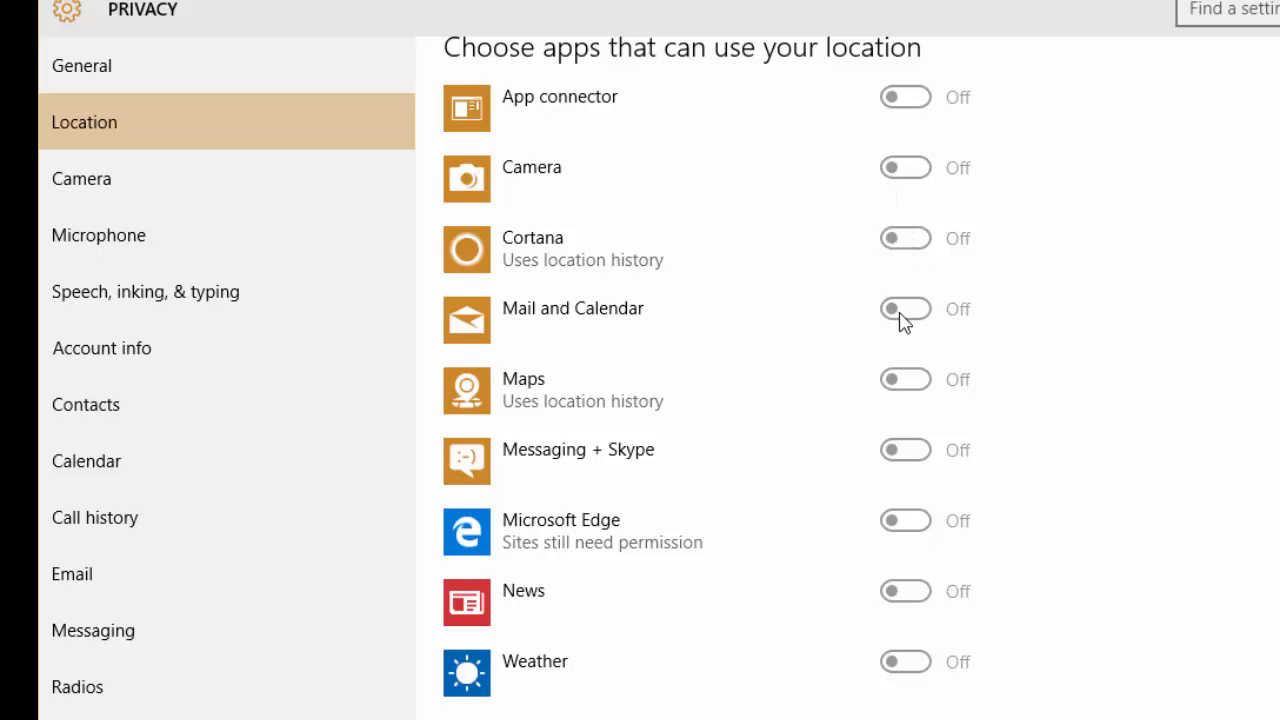
mouse_move(935, 610)
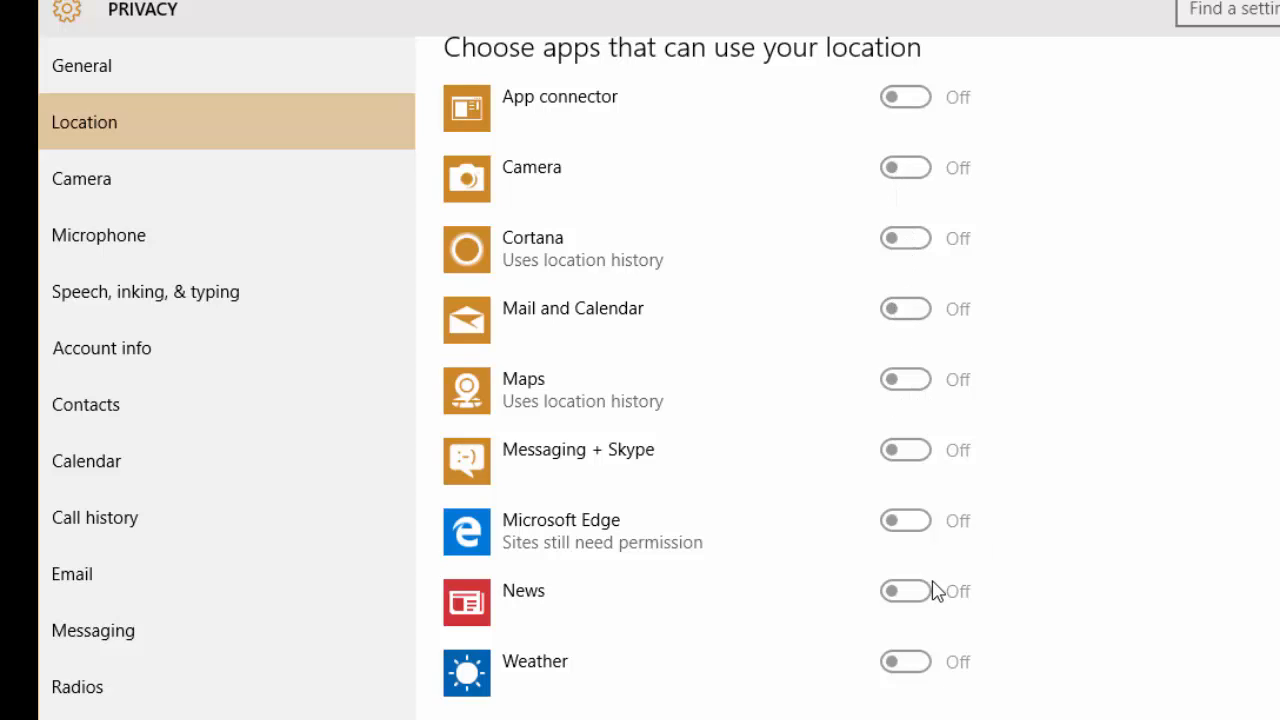
scroll(down, 3)
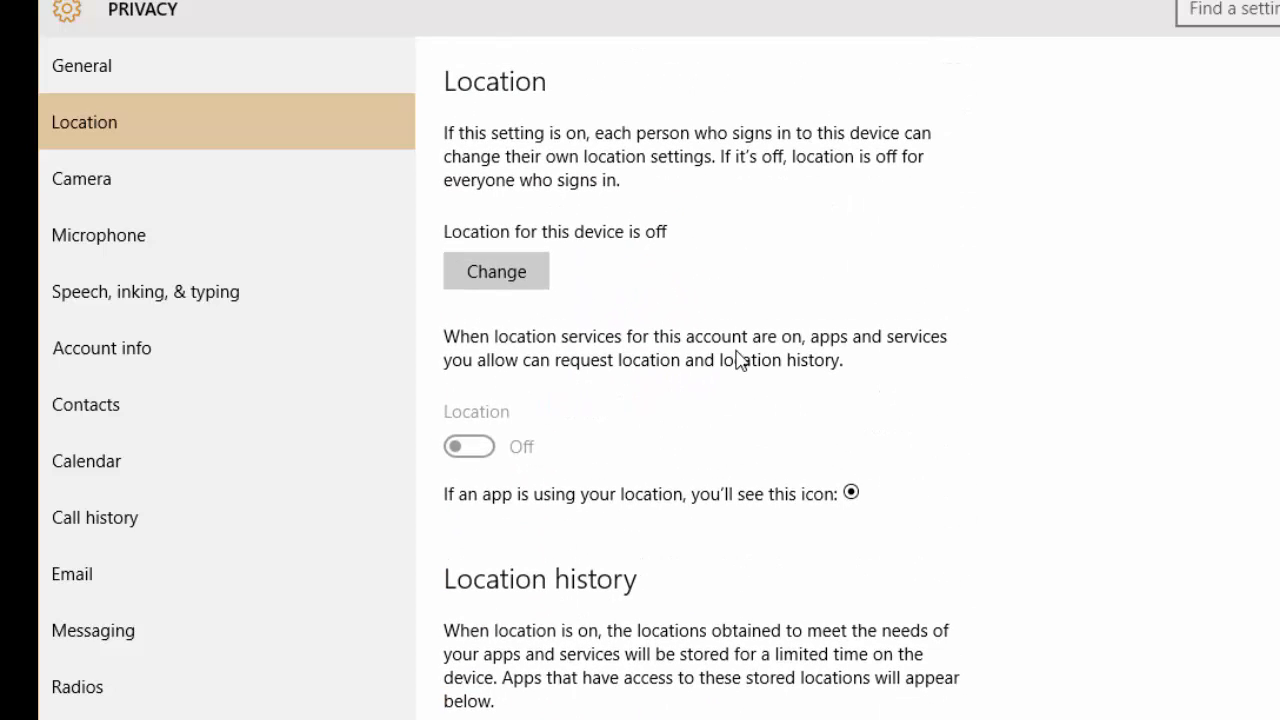
mouse_move(64, 185)
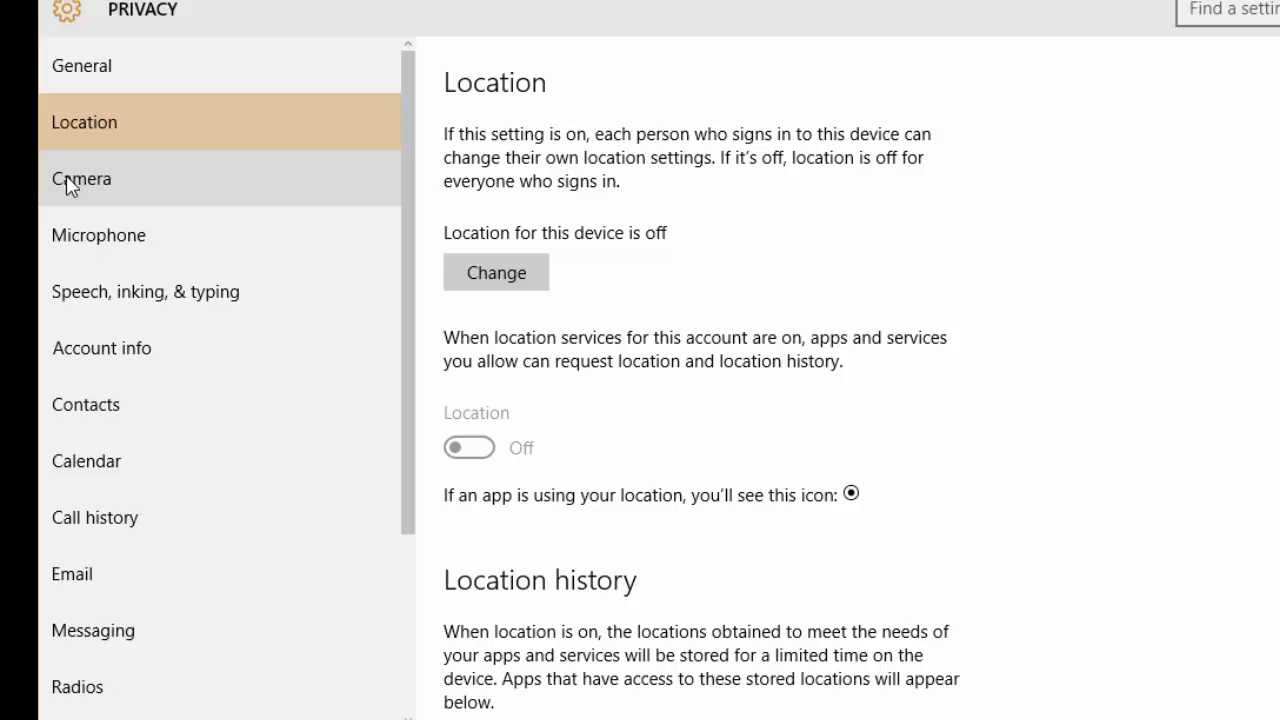
mouse_move(60, 196)
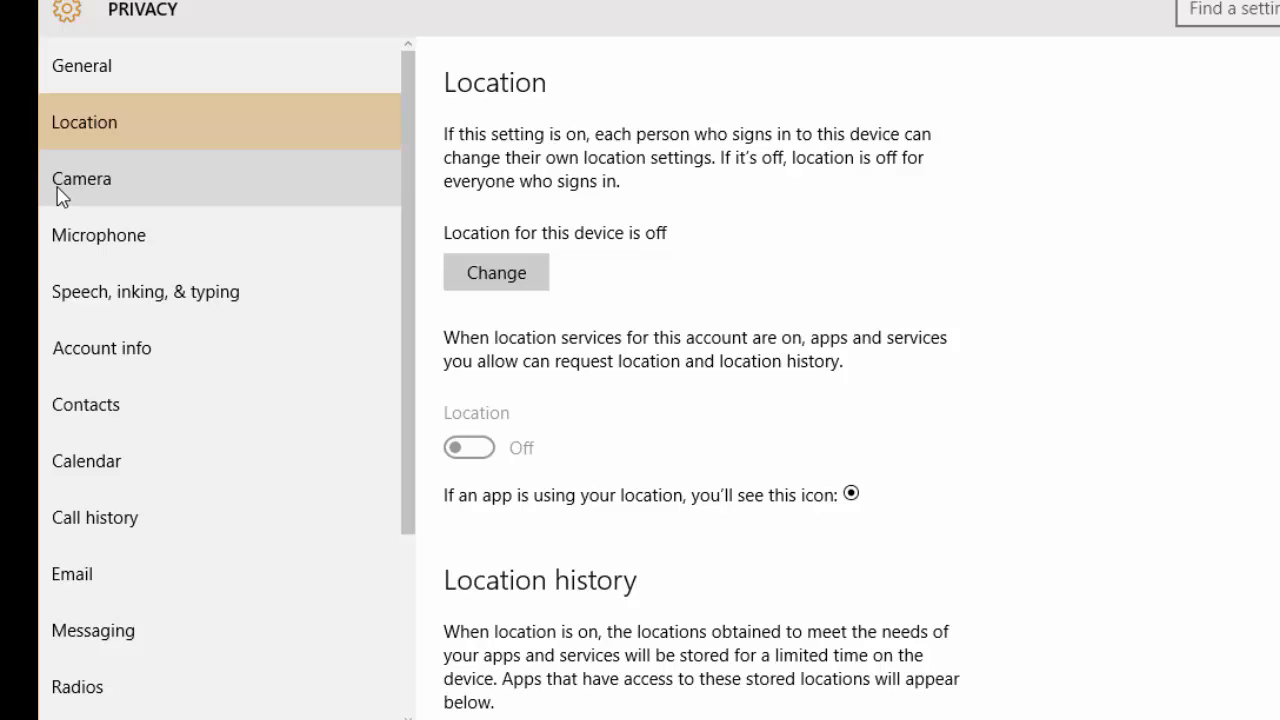
Confirm 'Let apps use my camera' is Off, then review the Microphone app list
click(81, 178)
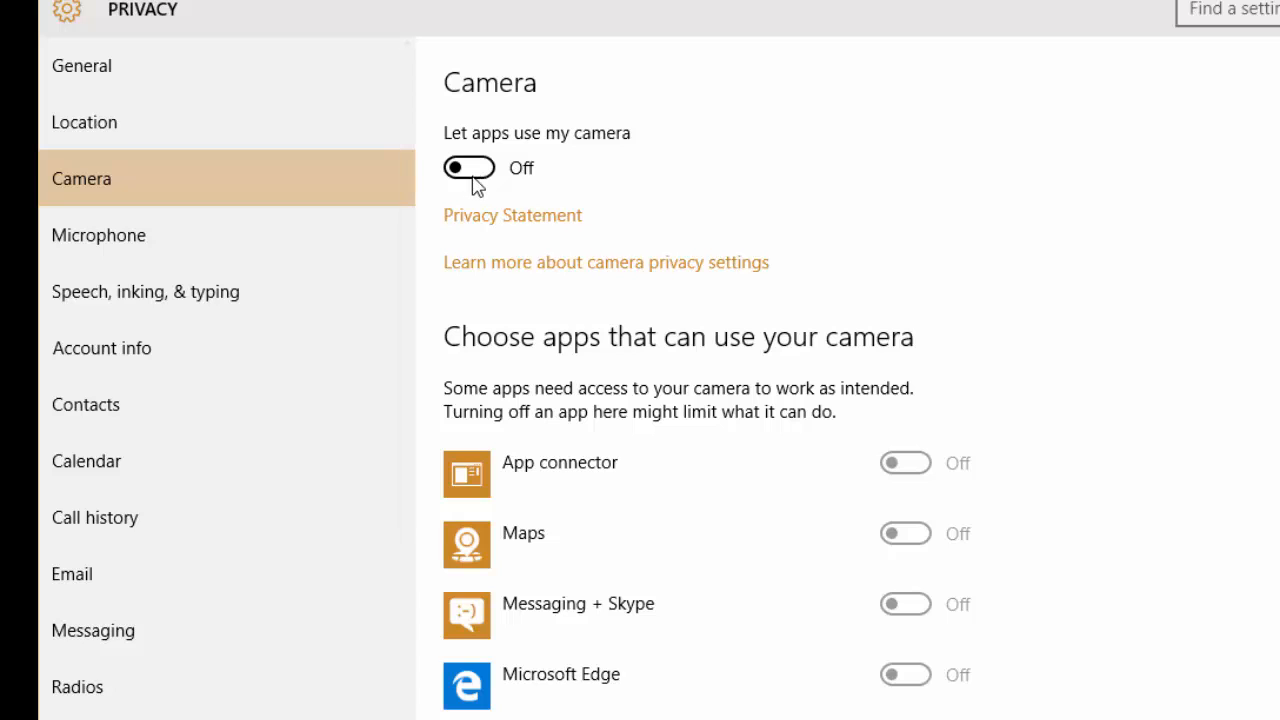
scroll(down, 3)
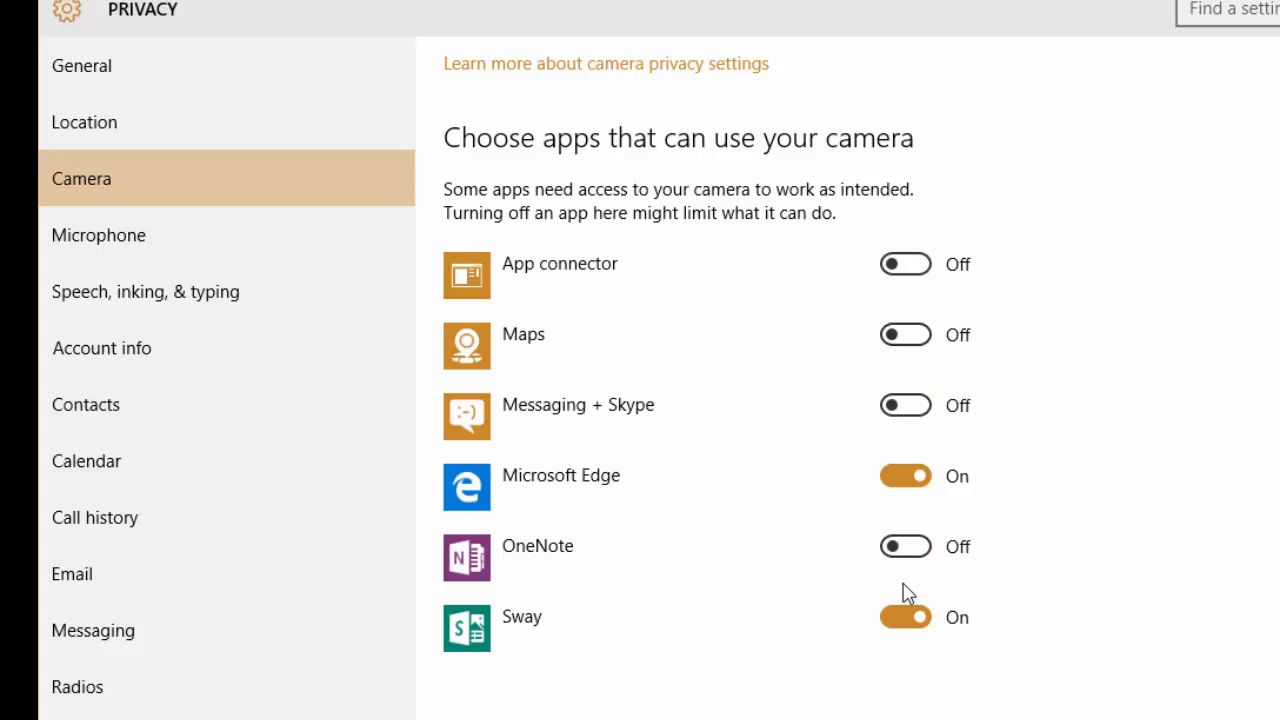
click(904, 617)
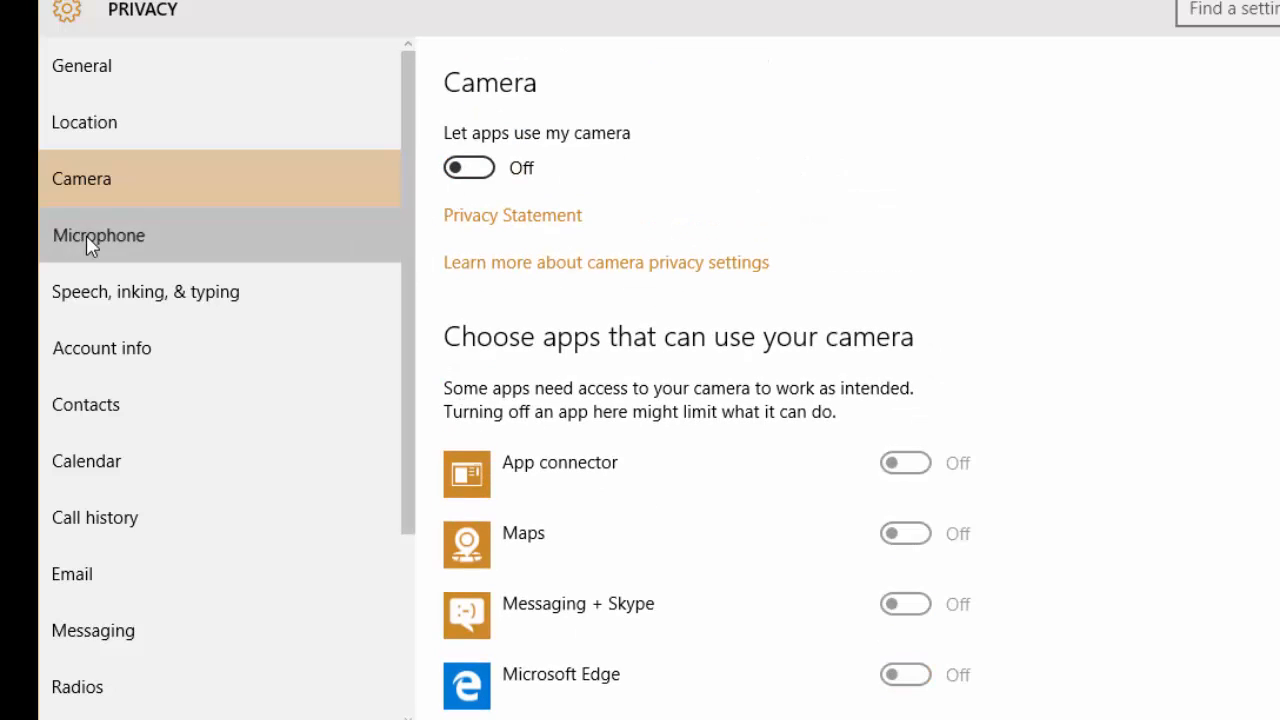
click(99, 235)
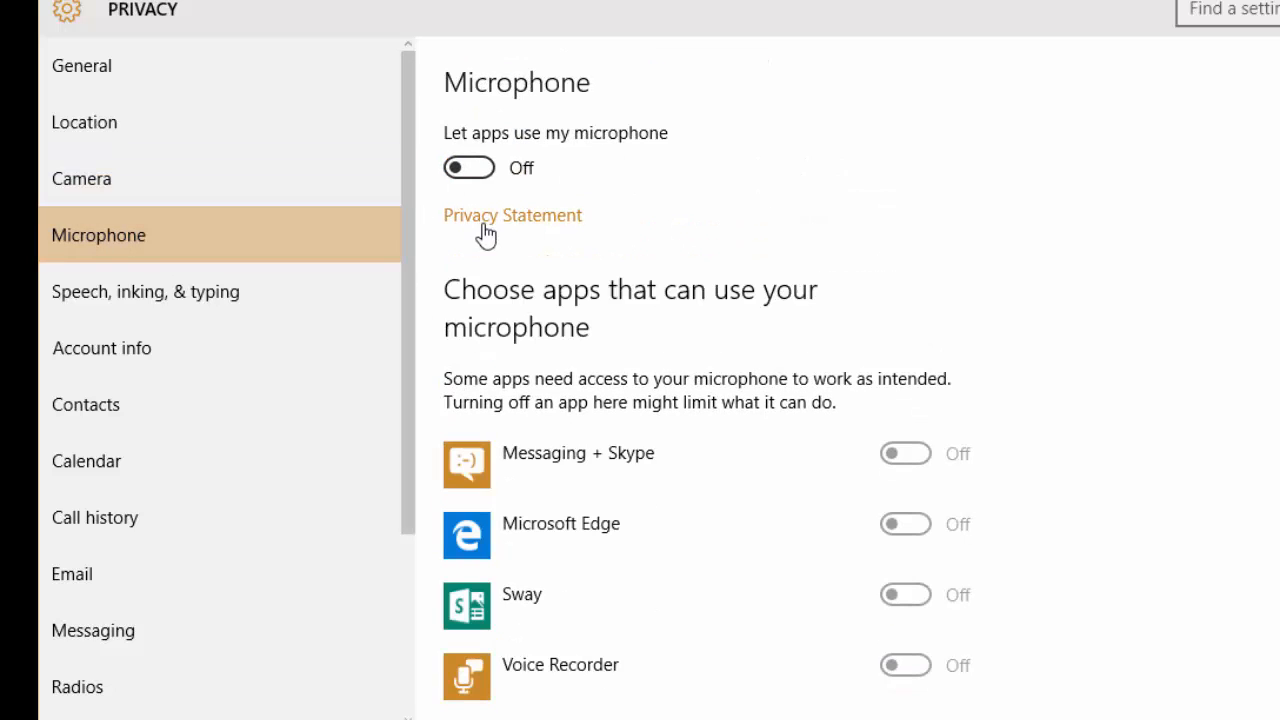
scroll(down, 3)
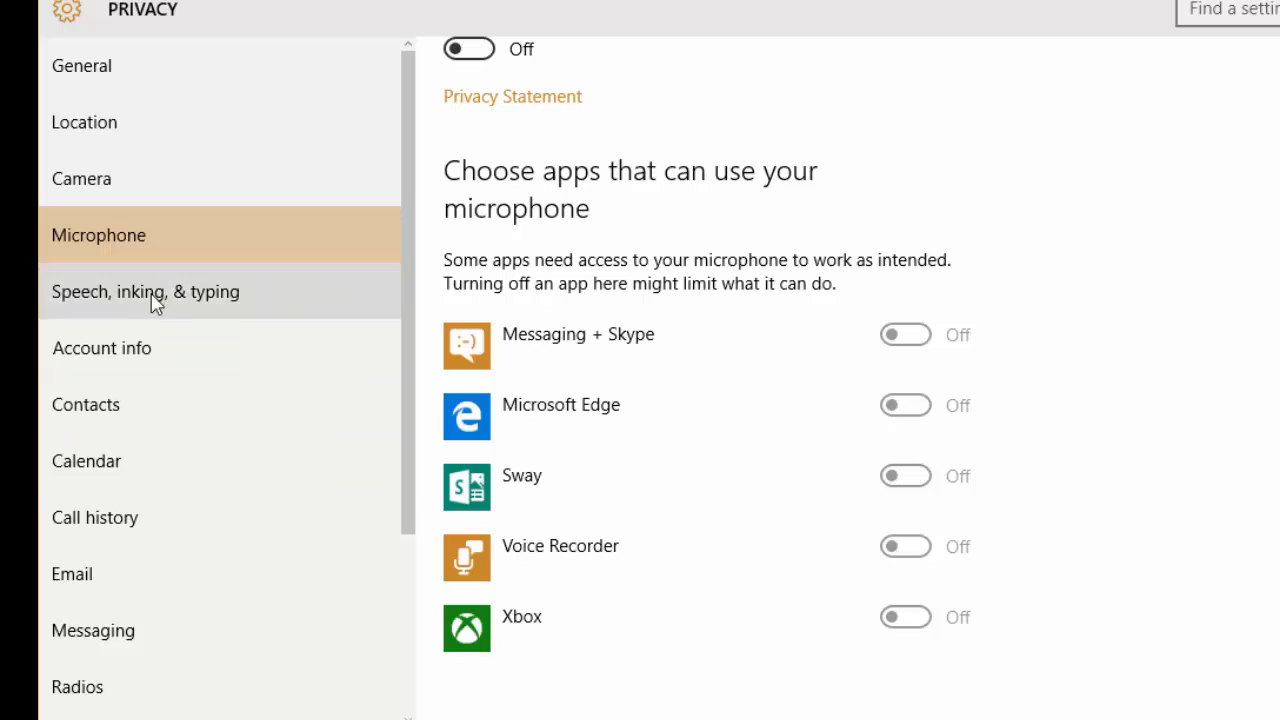
Leave 'Get to know me' off under Speech, inking & typing, and check Account info
click(144, 291)
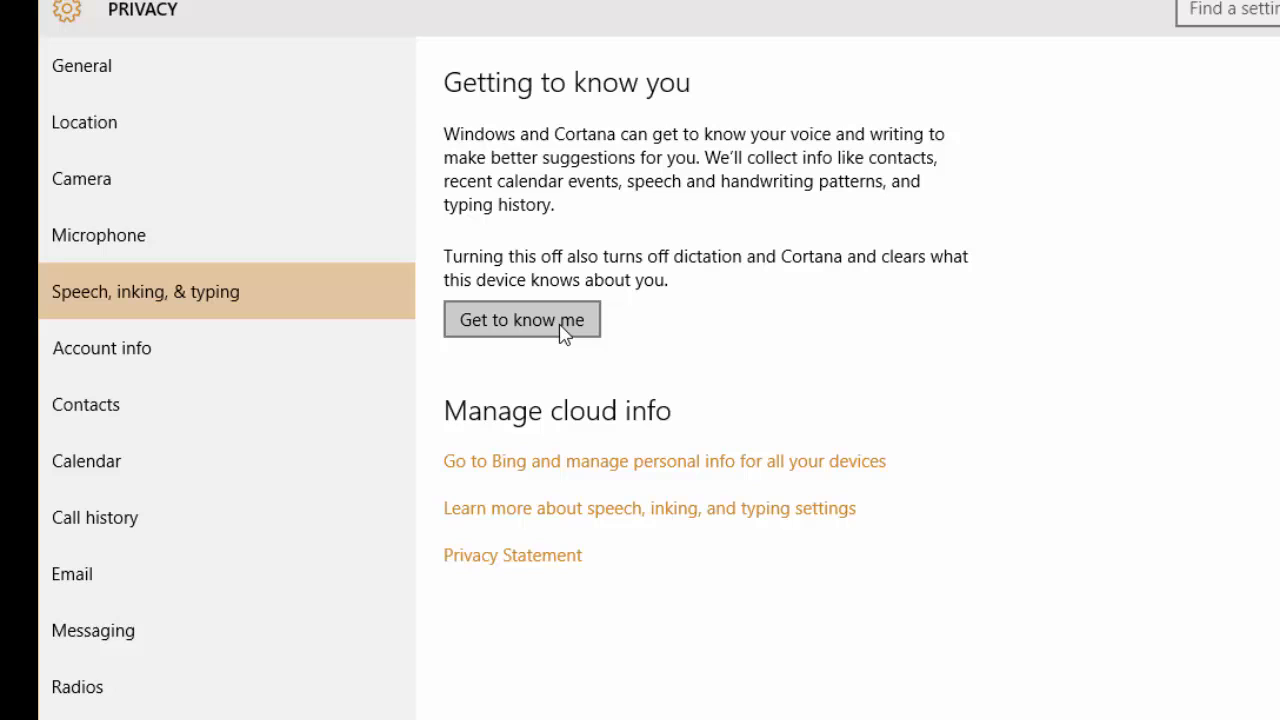
click(522, 319)
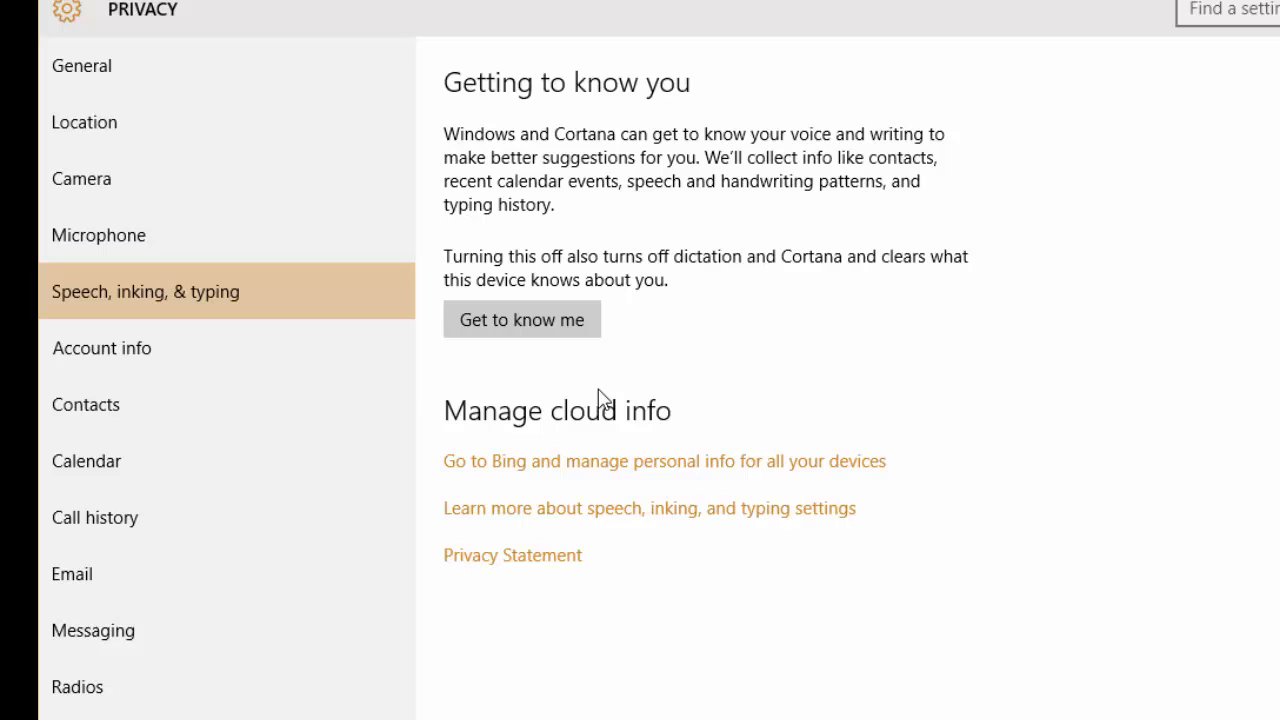
click(101, 348)
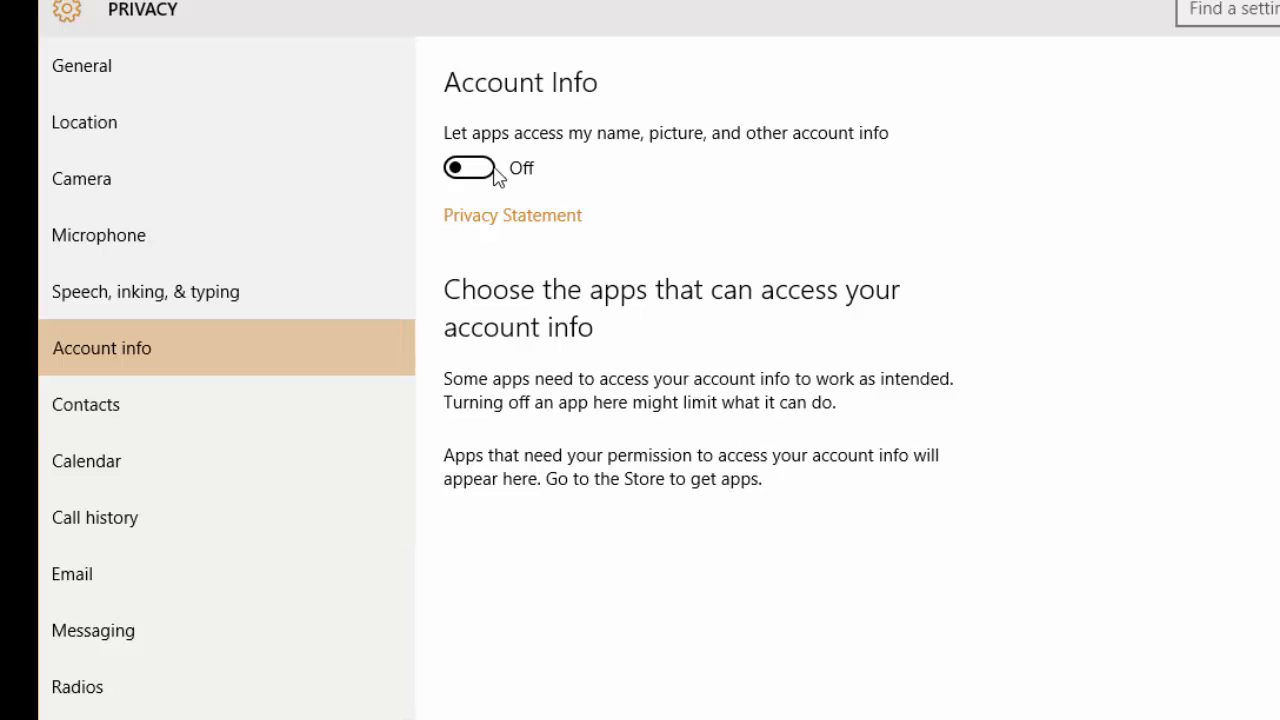
Review the Contacts, Calendar and Call history permission pages
click(85, 404)
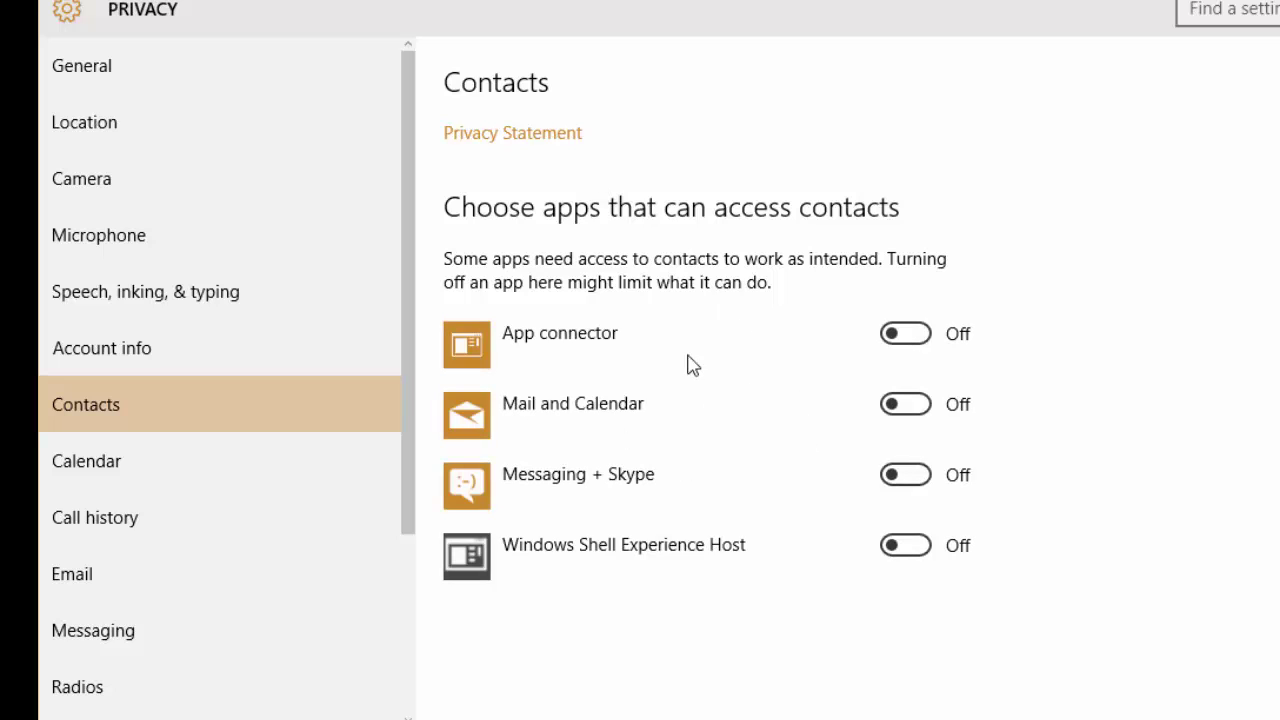
mouse_move(155, 473)
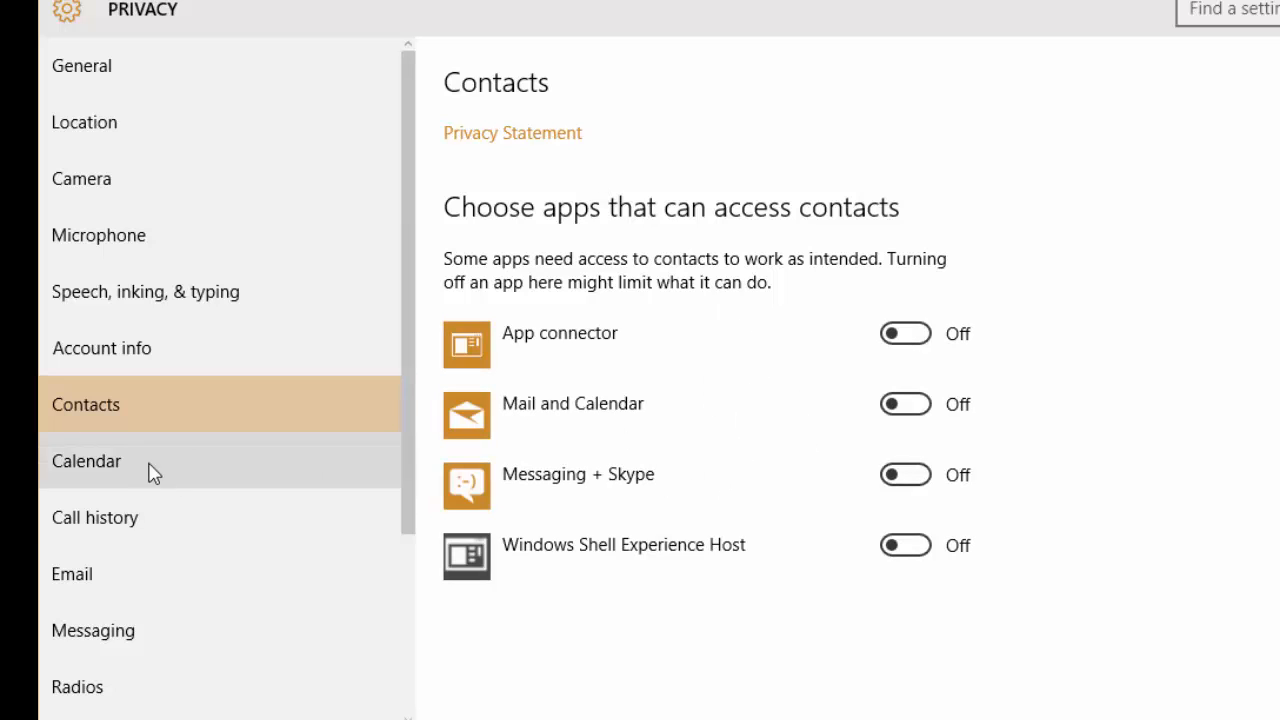
click(86, 461)
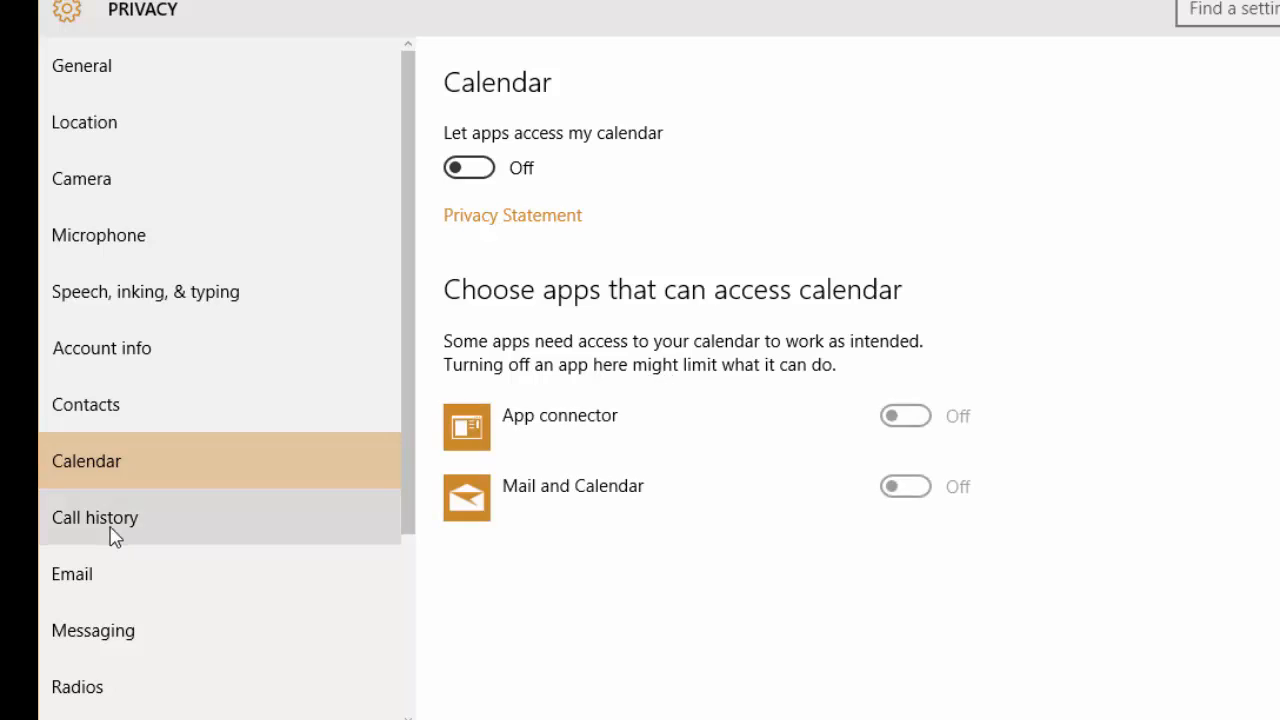
click(95, 518)
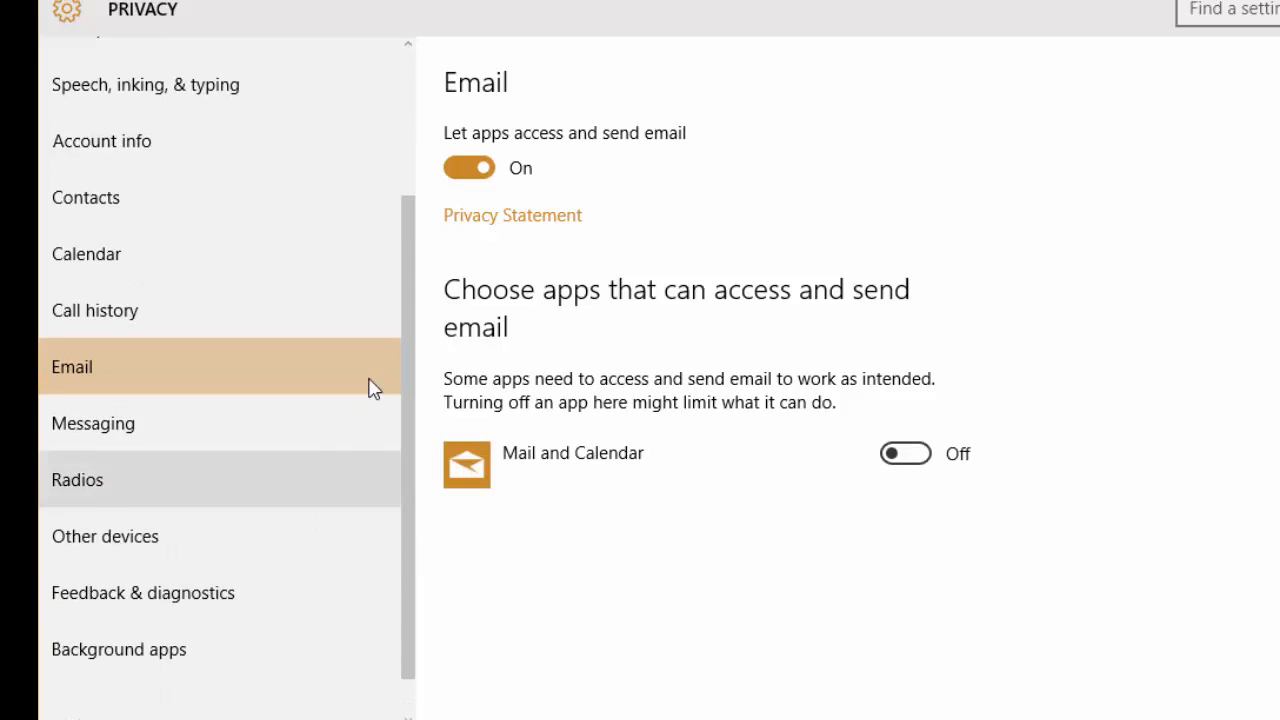
Turn off apps' email access and radio control, reviewing Messaging and Other devices
click(468, 167)
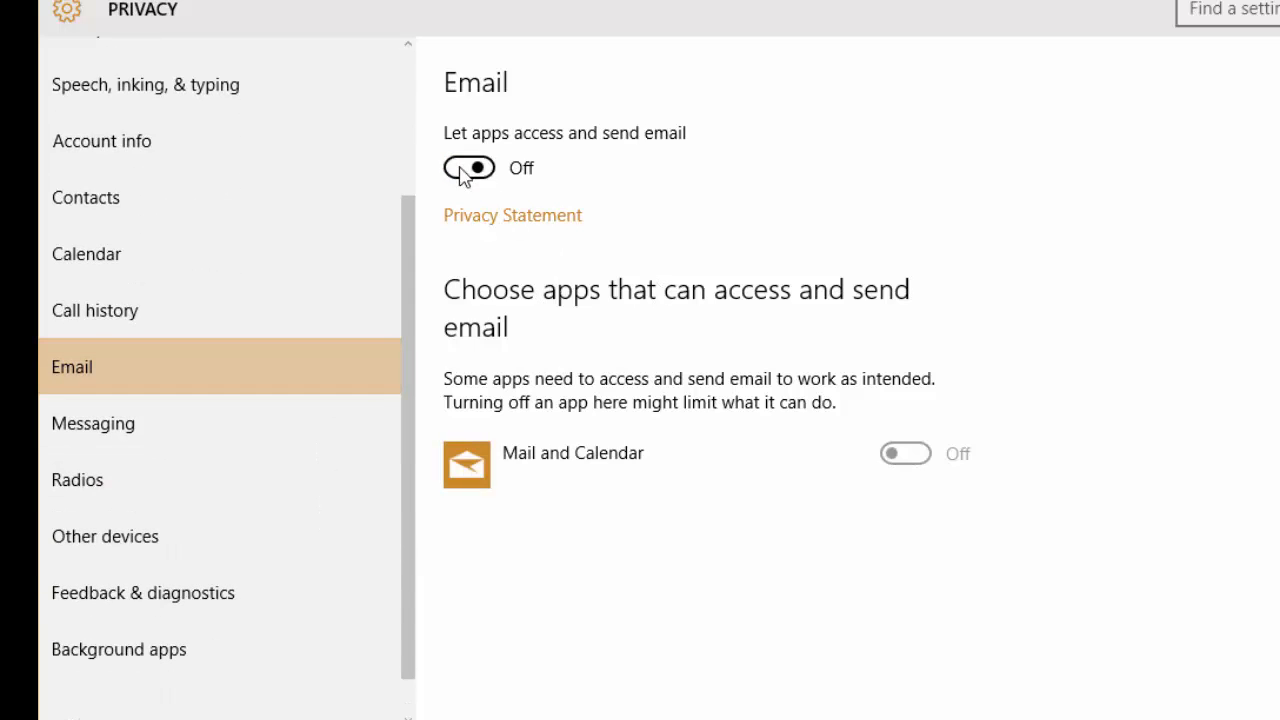
click(90, 423)
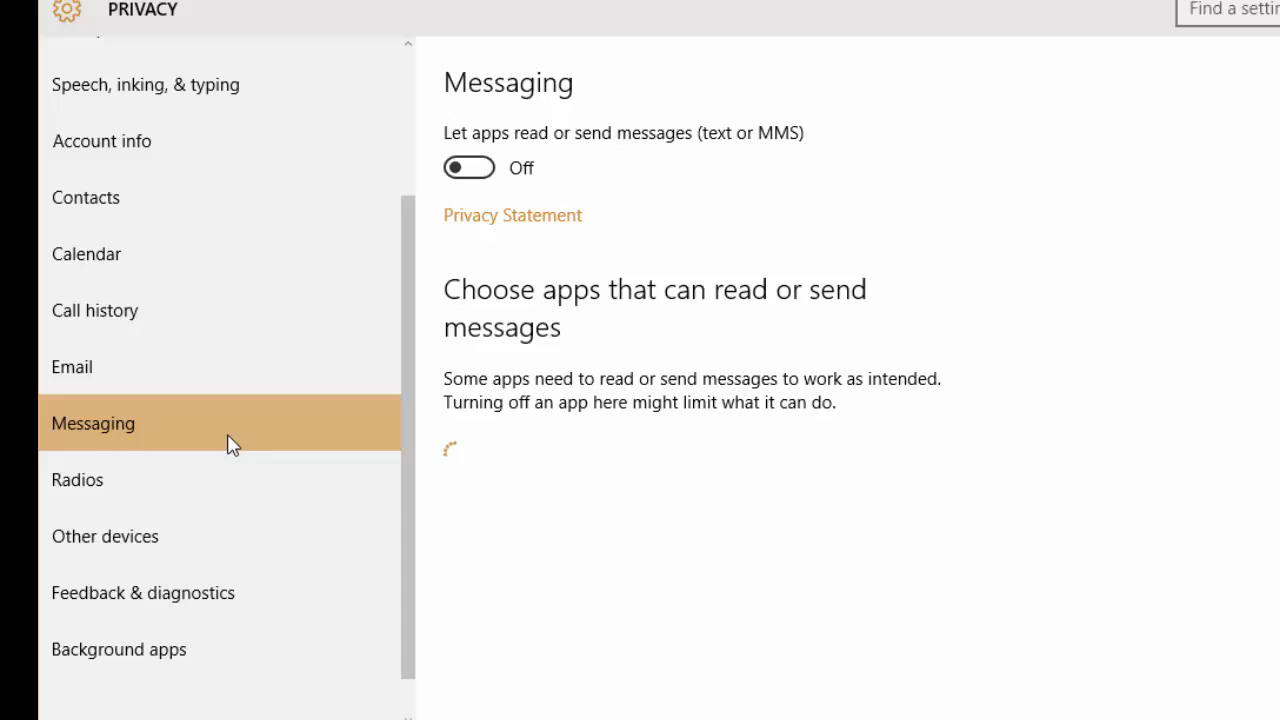
click(77, 480)
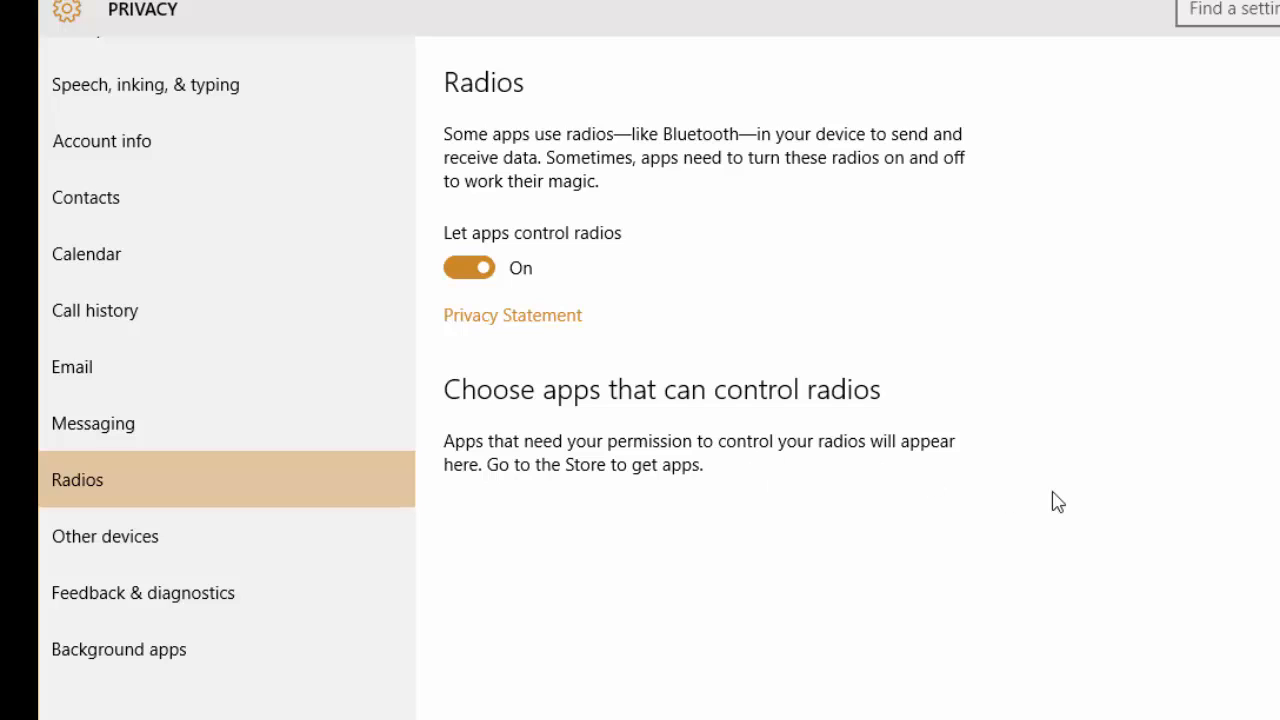
mouse_move(468, 385)
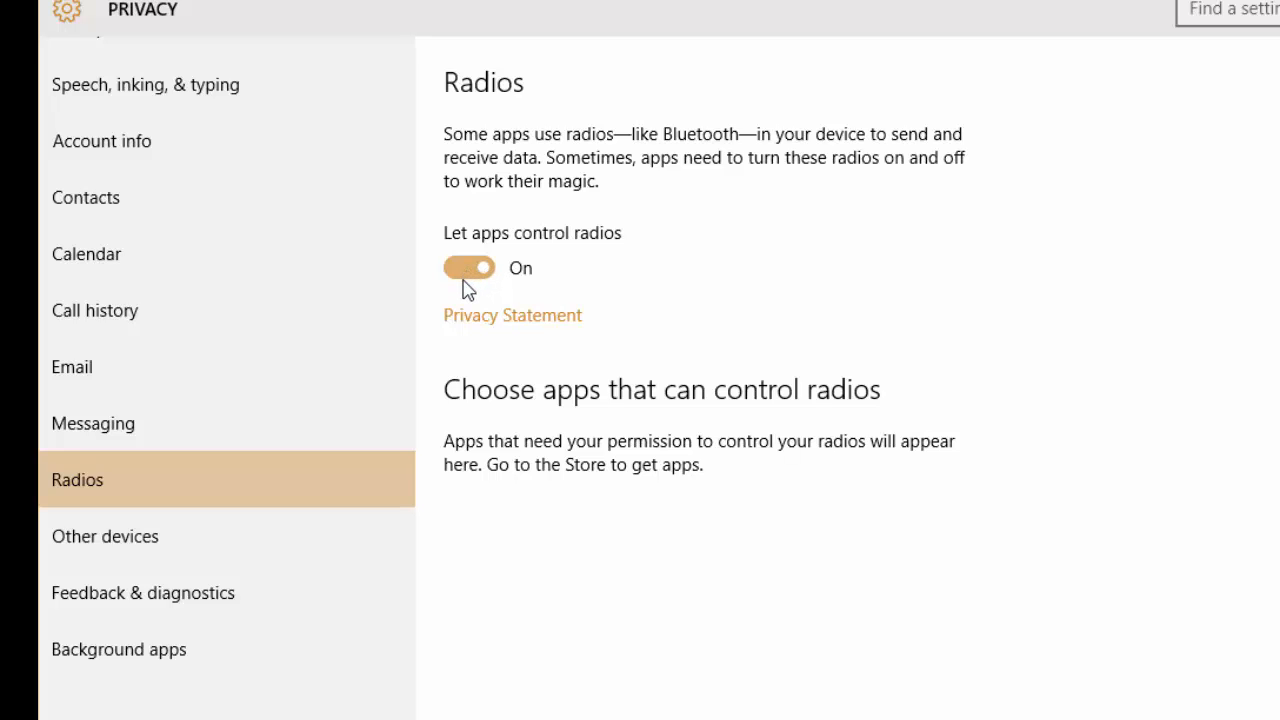
click(104, 536)
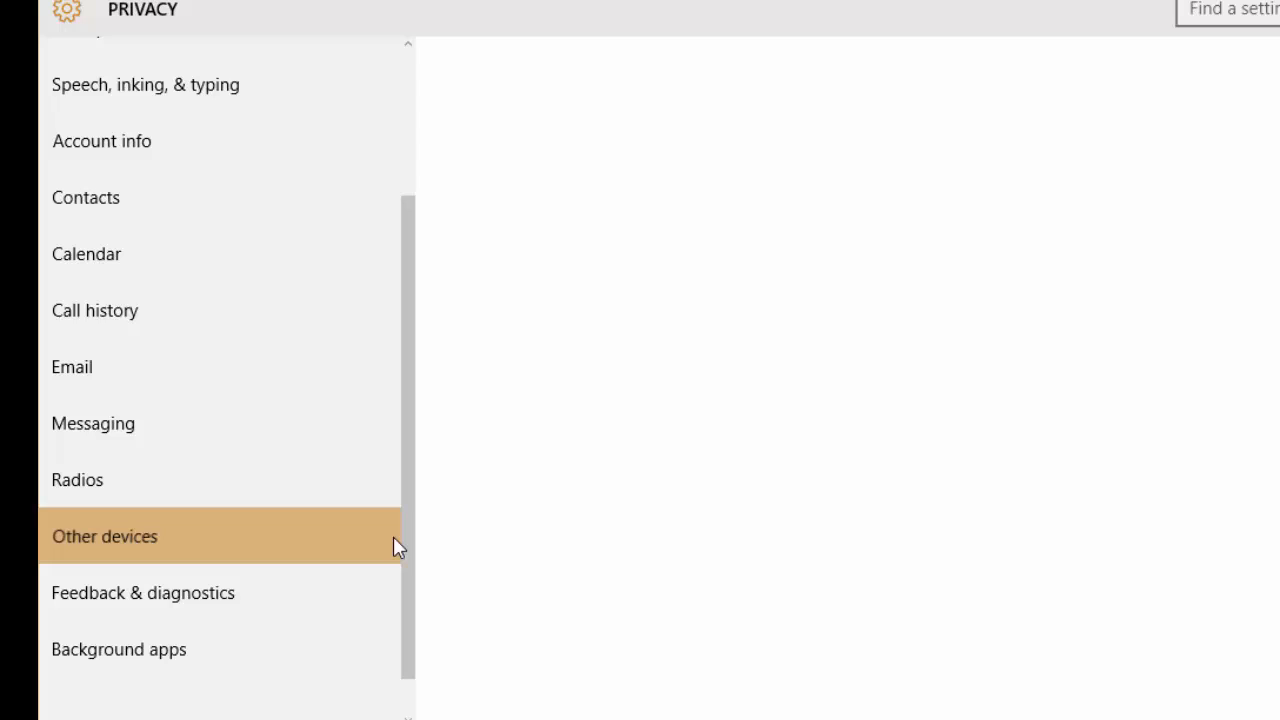
click(106, 536)
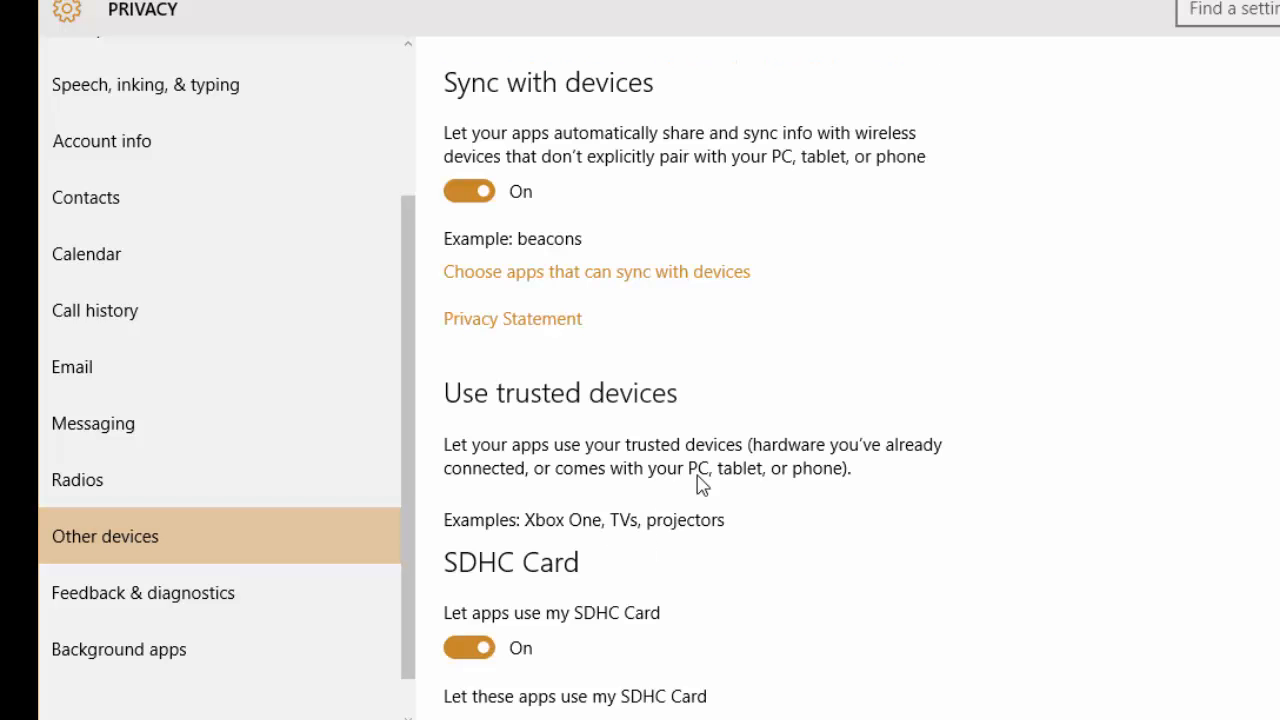
scroll(down, 3)
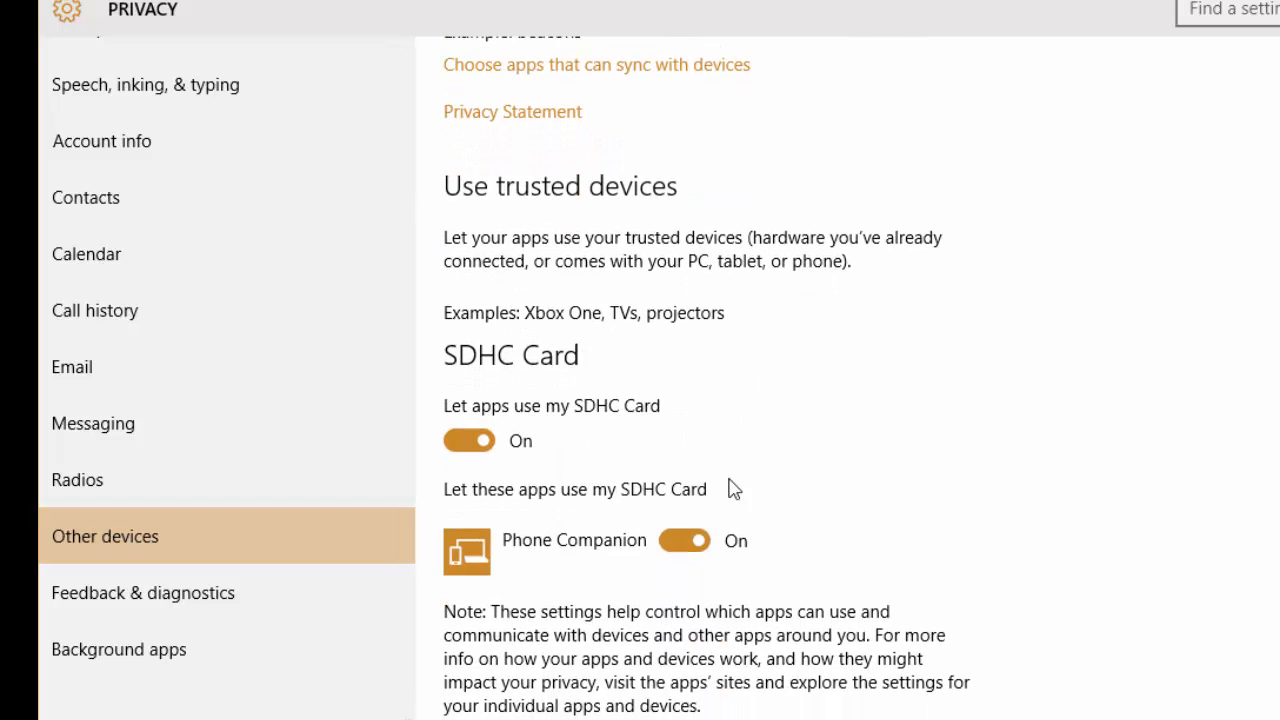
scroll(down, 3)
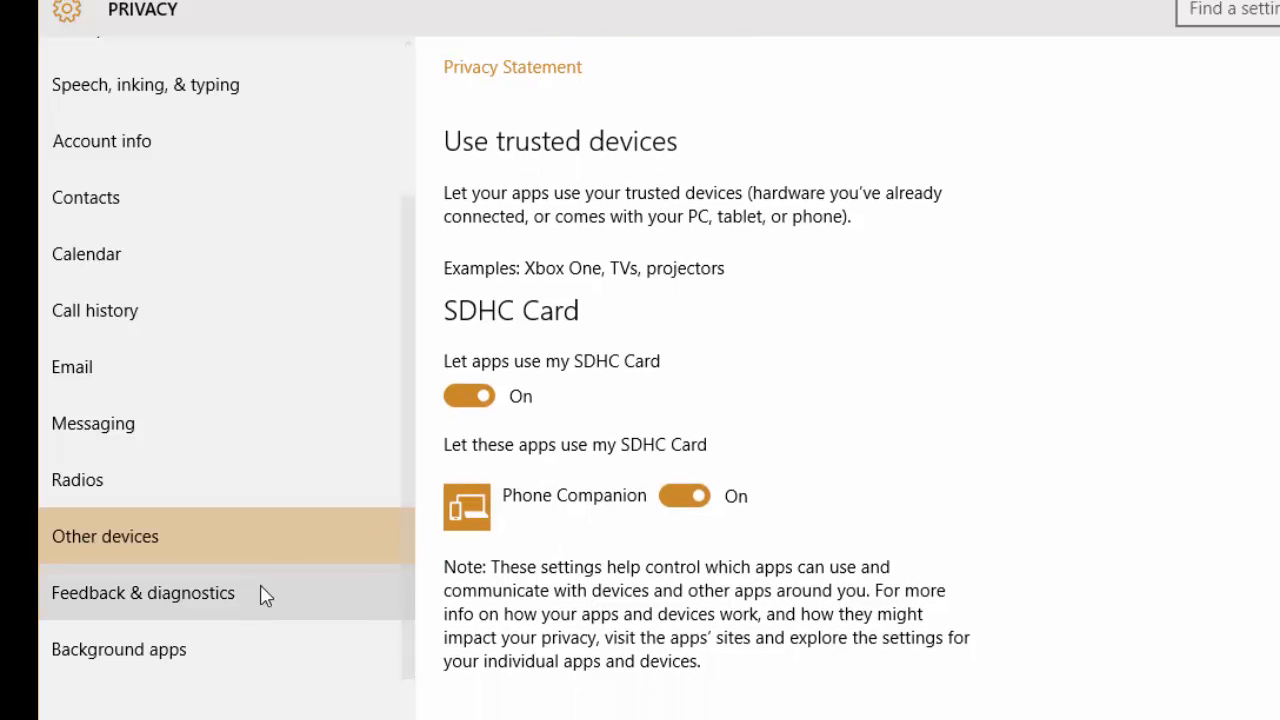
click(143, 593)
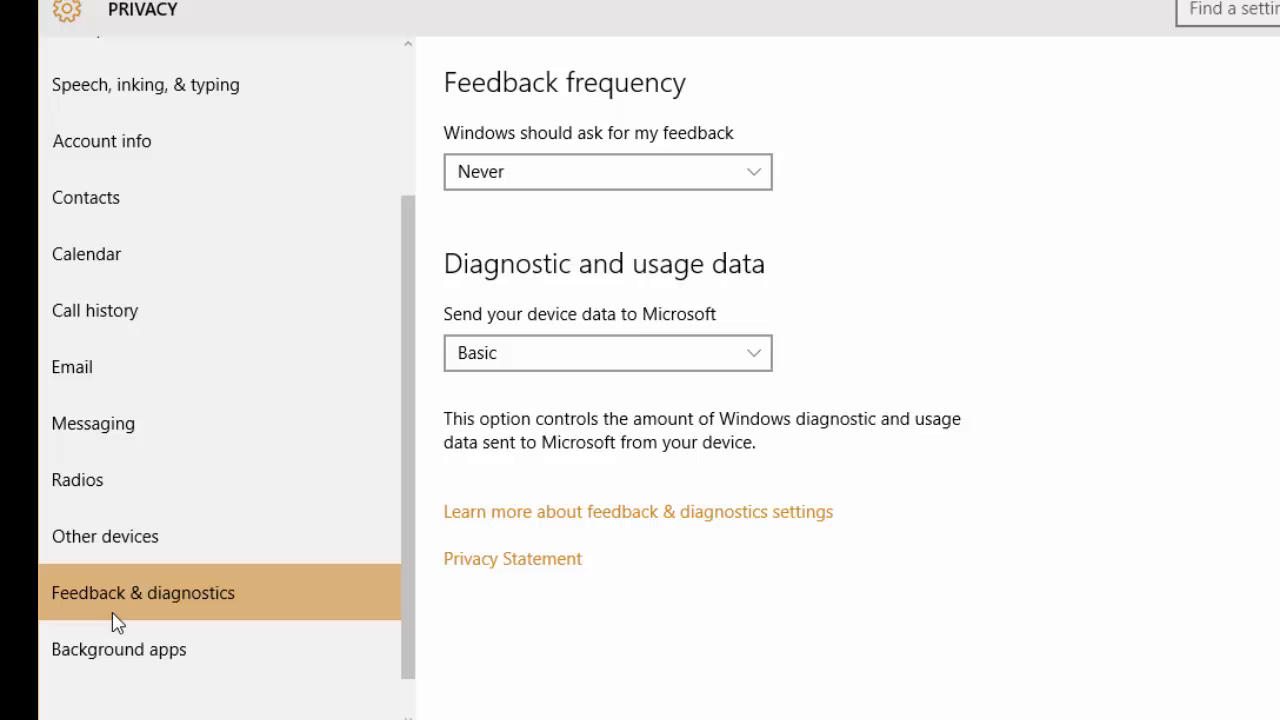
mouse_move(258, 544)
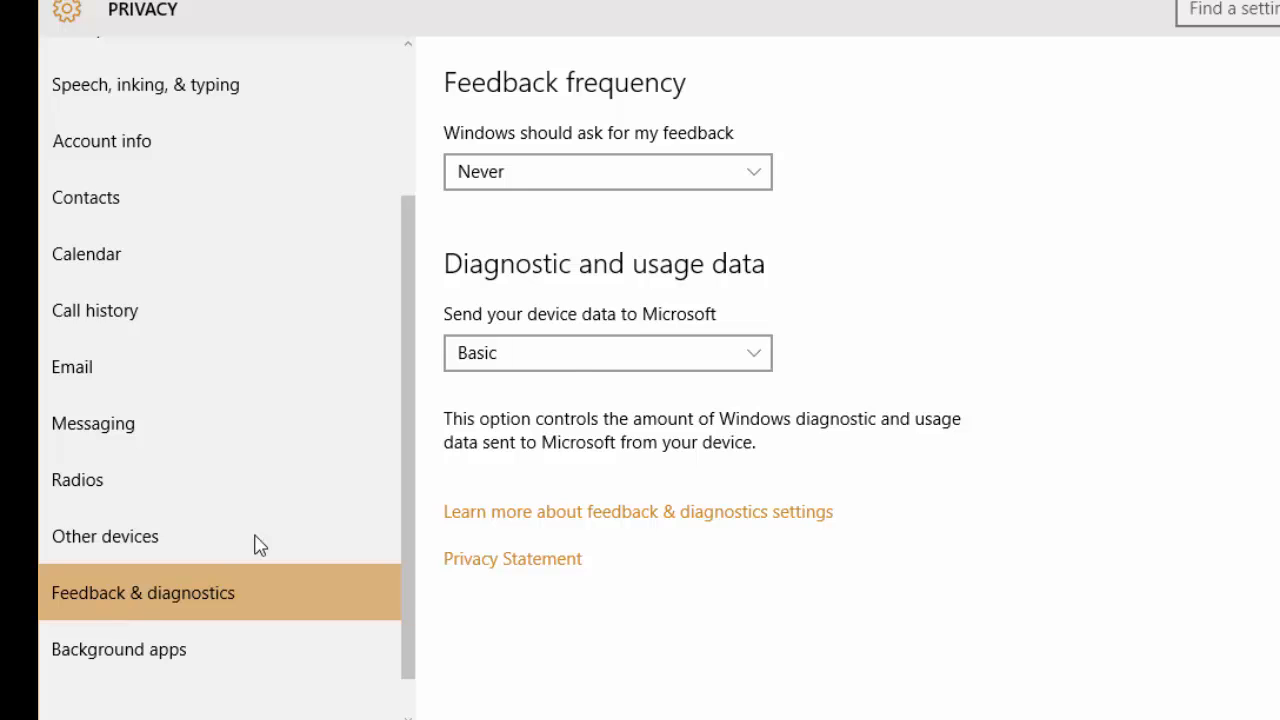
mouse_move(562, 185)
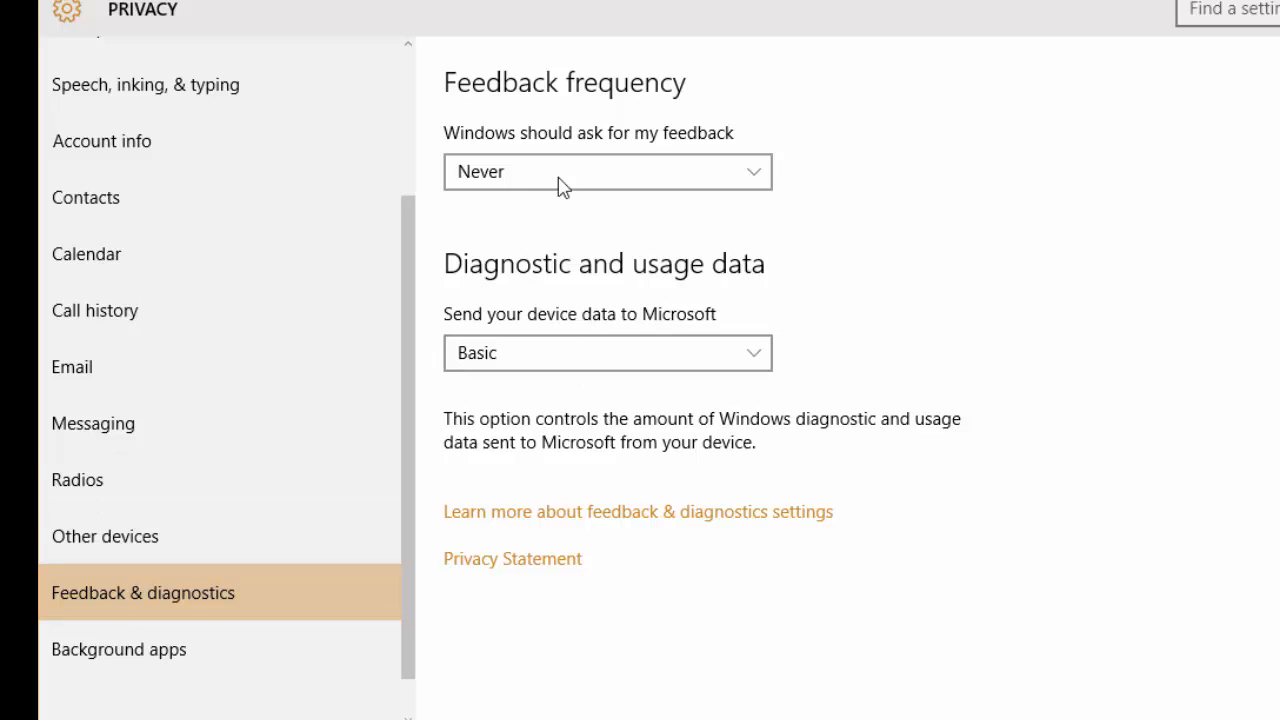
Set feedback frequency to Never and diagnostic data to Basic
click(607, 352)
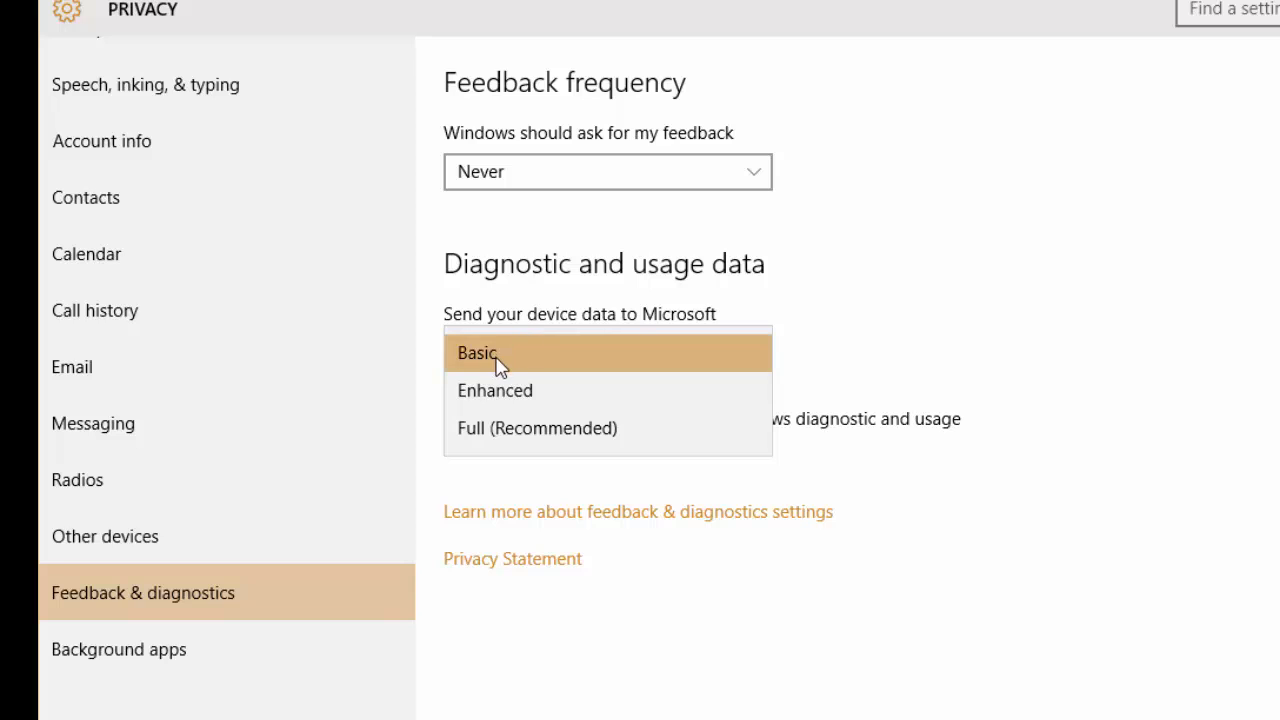
click(476, 352)
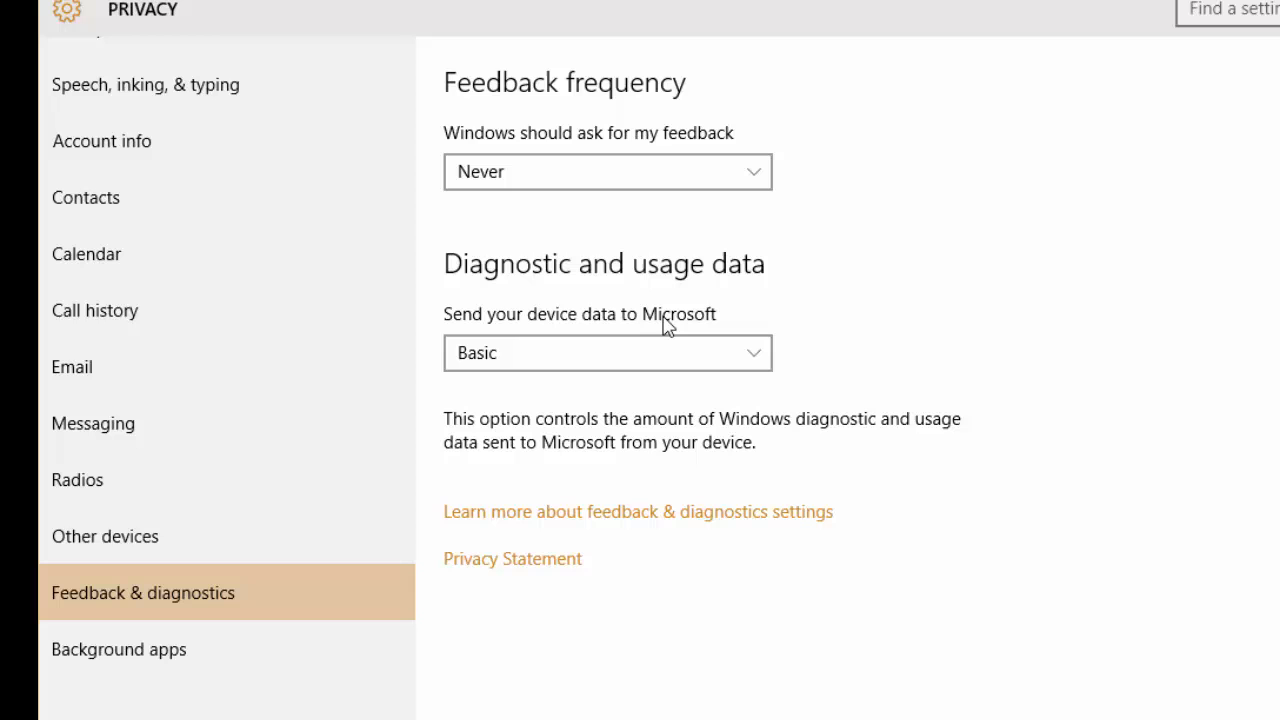
click(119, 650)
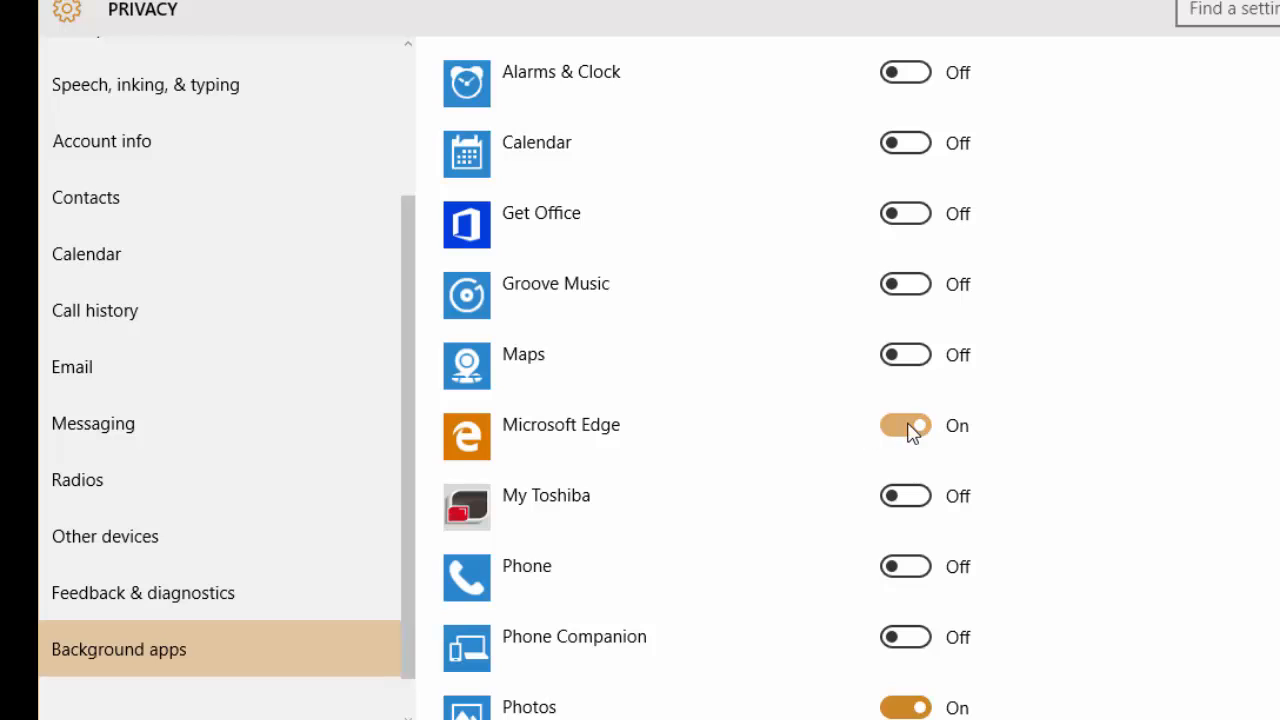
Switch the Microsoft Edge and Photos background-app toggles Off
scroll(down, 3)
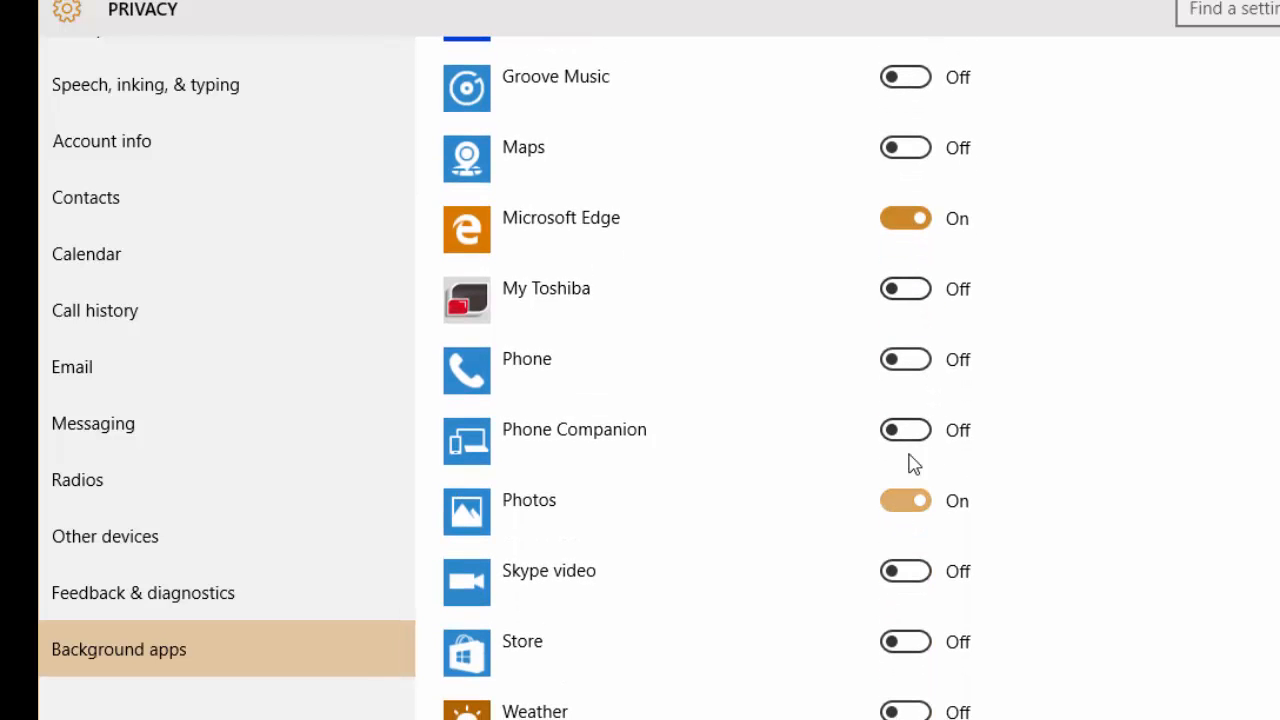
click(905, 218)
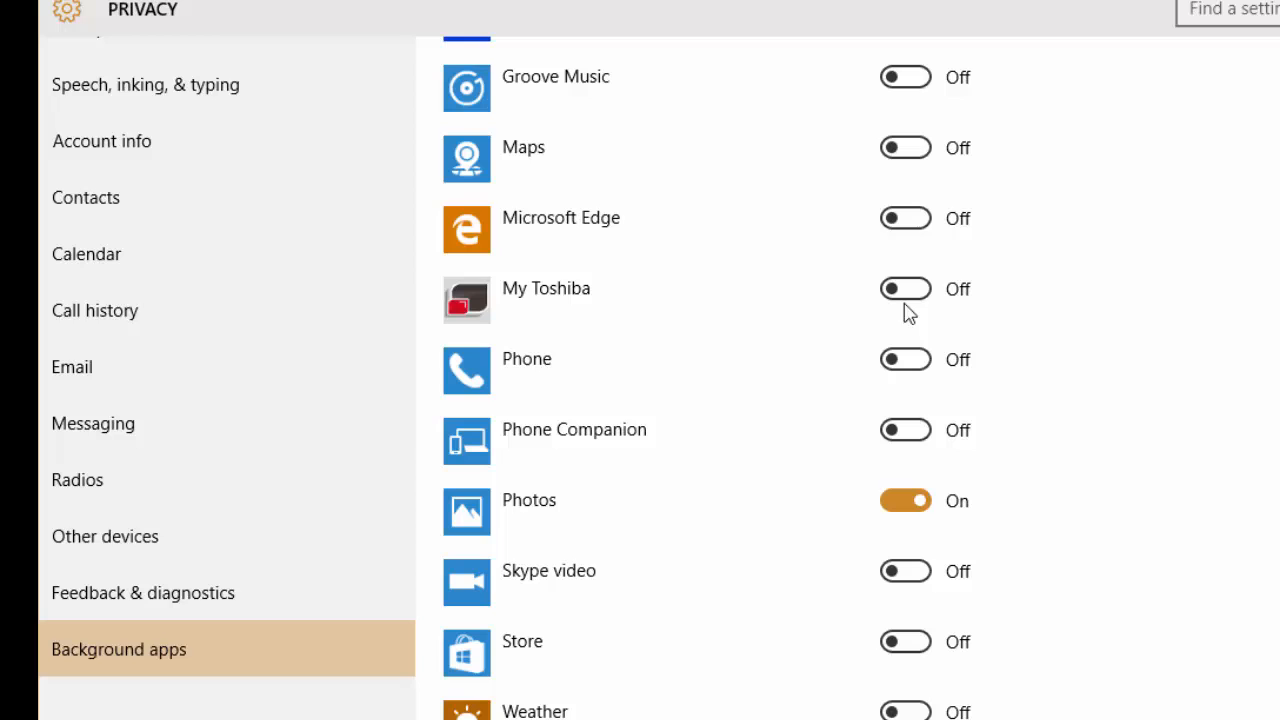
click(905, 500)
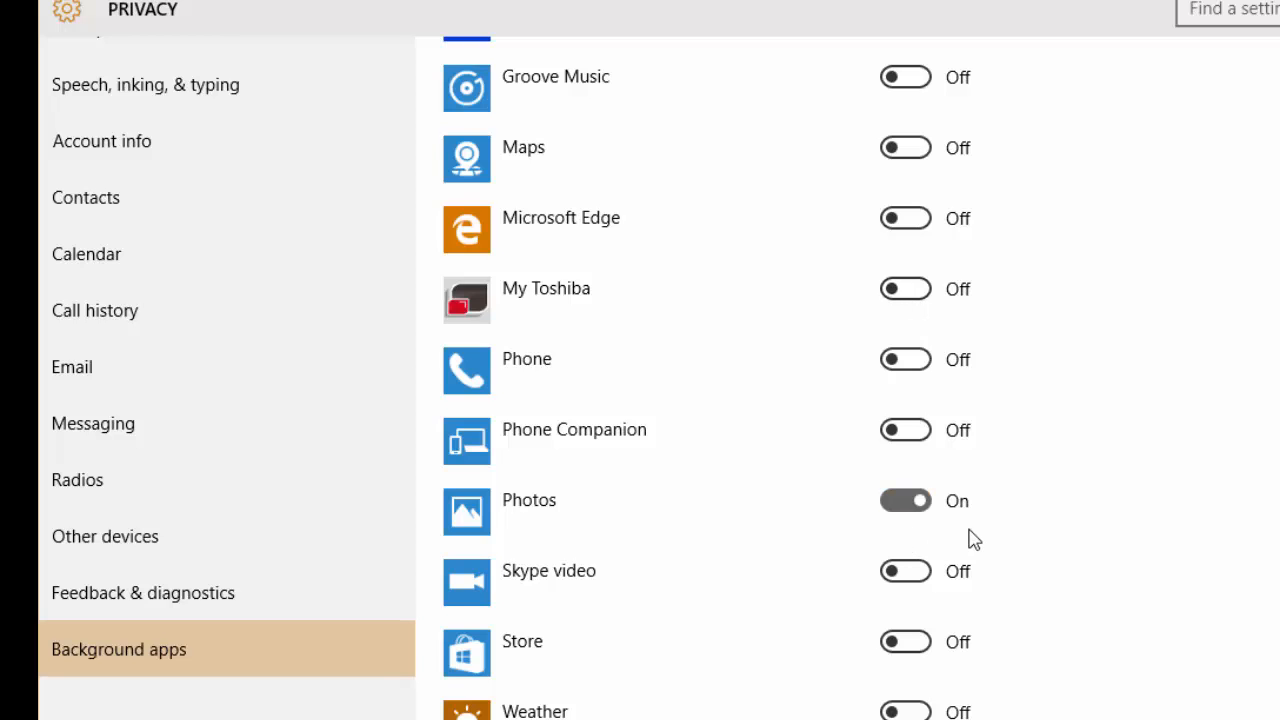
scroll(up, 3)
text(wireles)
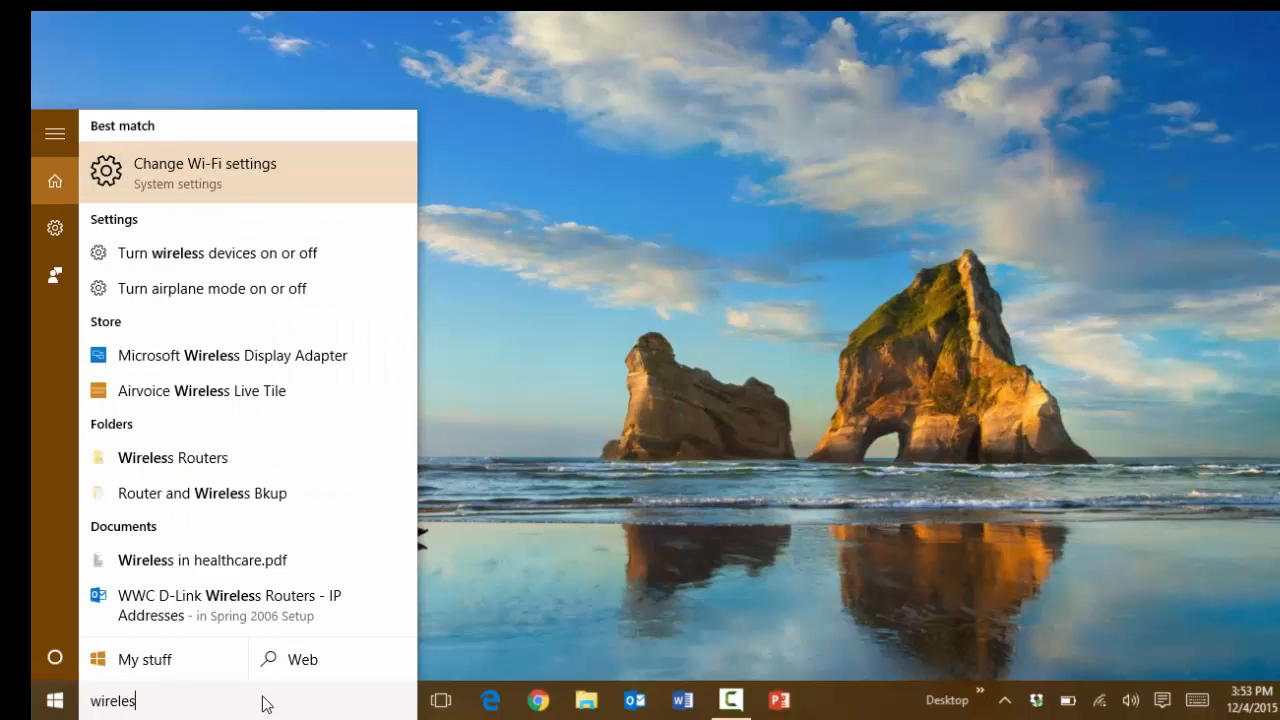
mouse_move(222, 182)
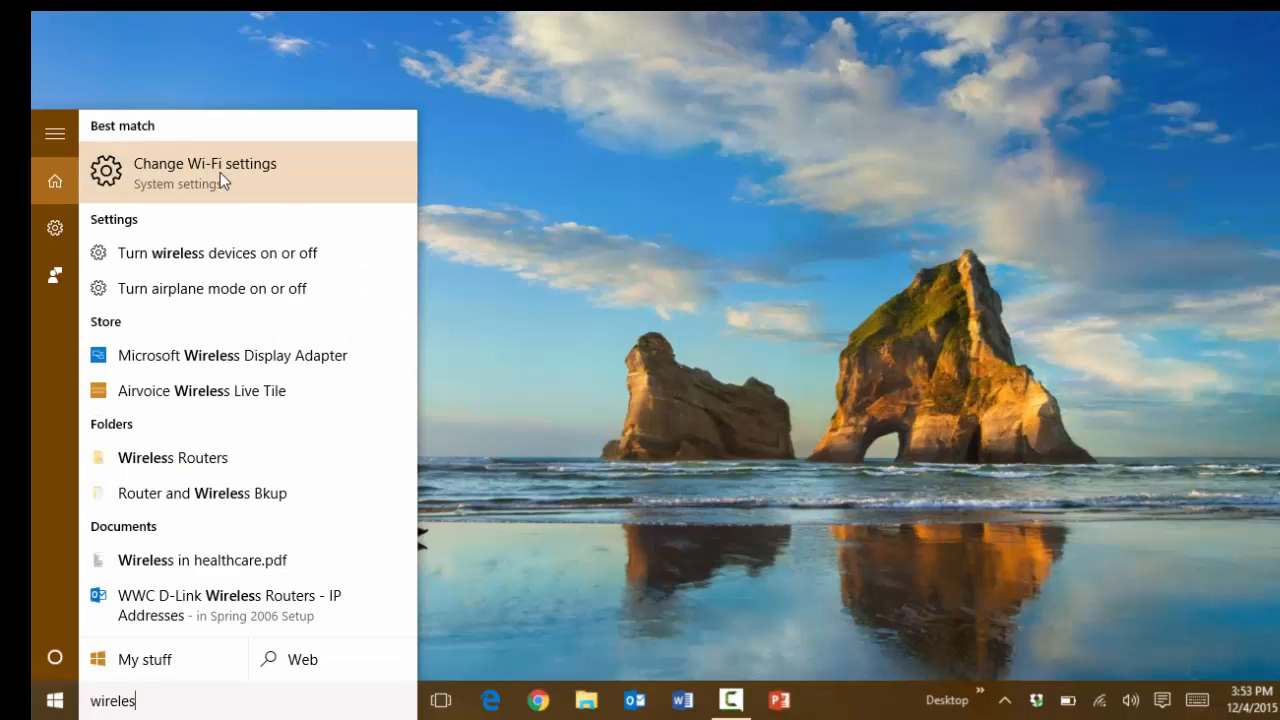
Confirm Cairn-Internet is neither discoverable nor metered, then return to the Wi-Fi page
click(204, 163)
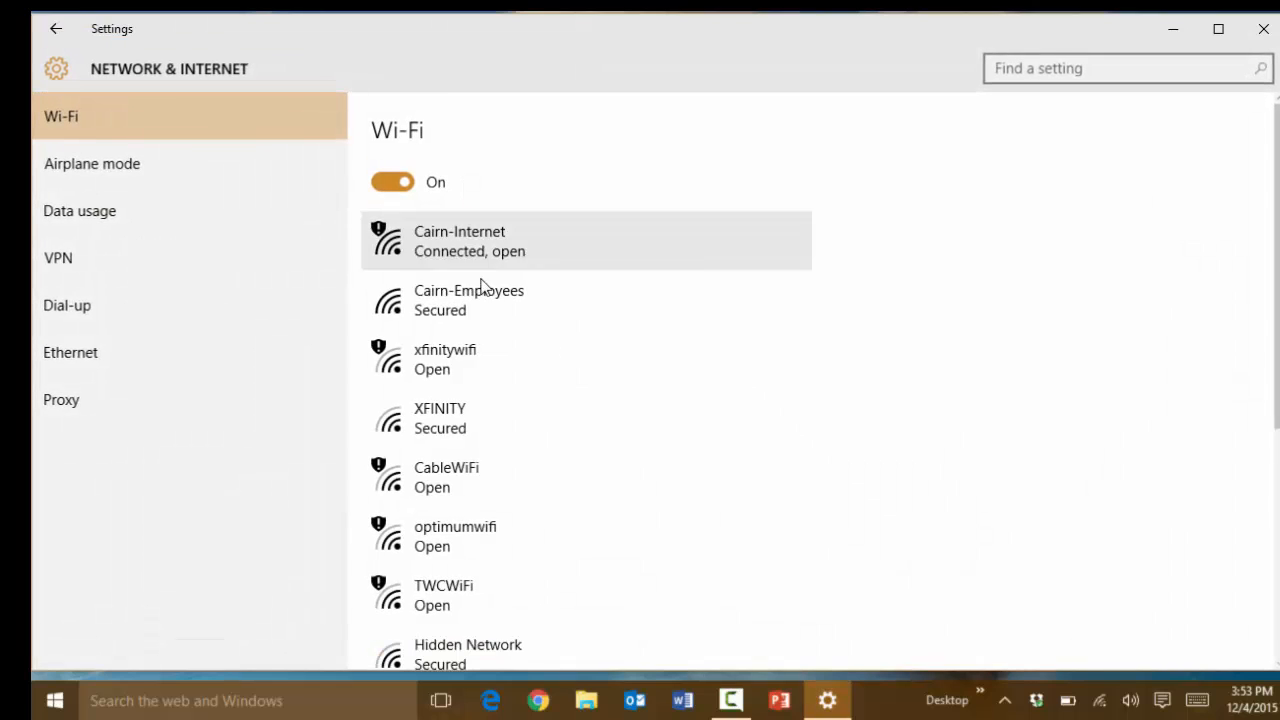
mouse_move(185, 180)
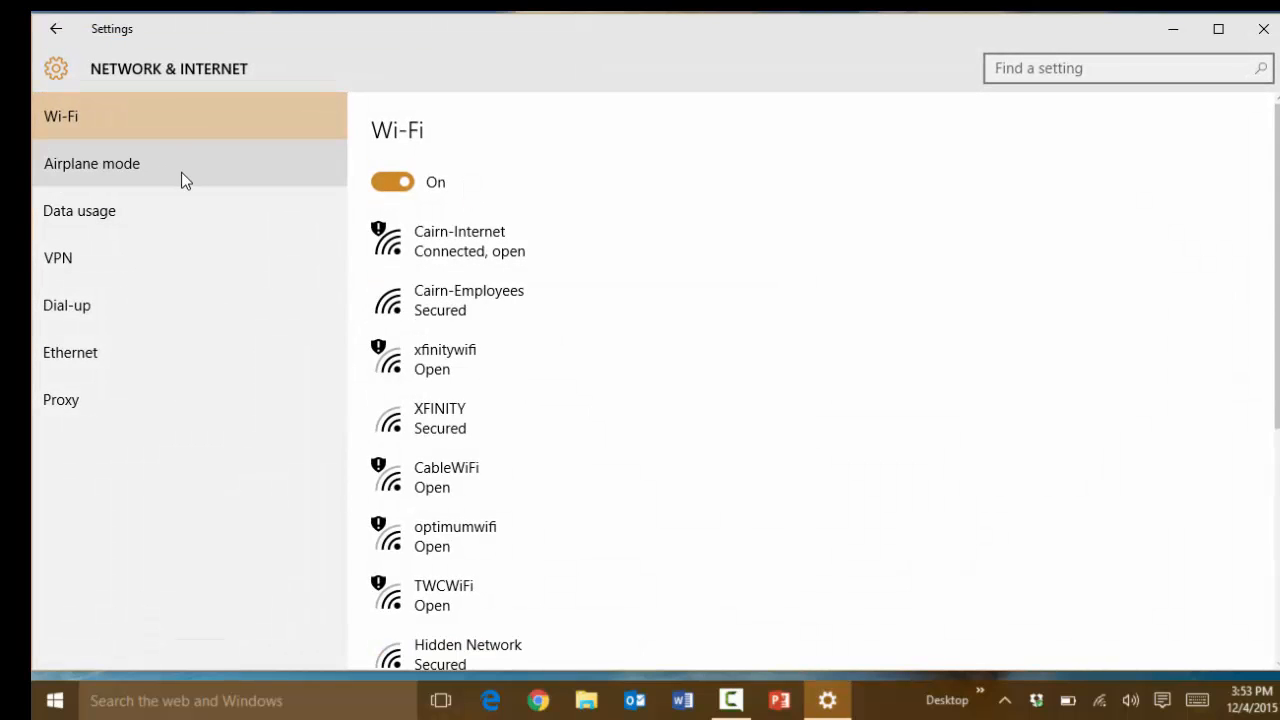
mouse_move(585, 440)
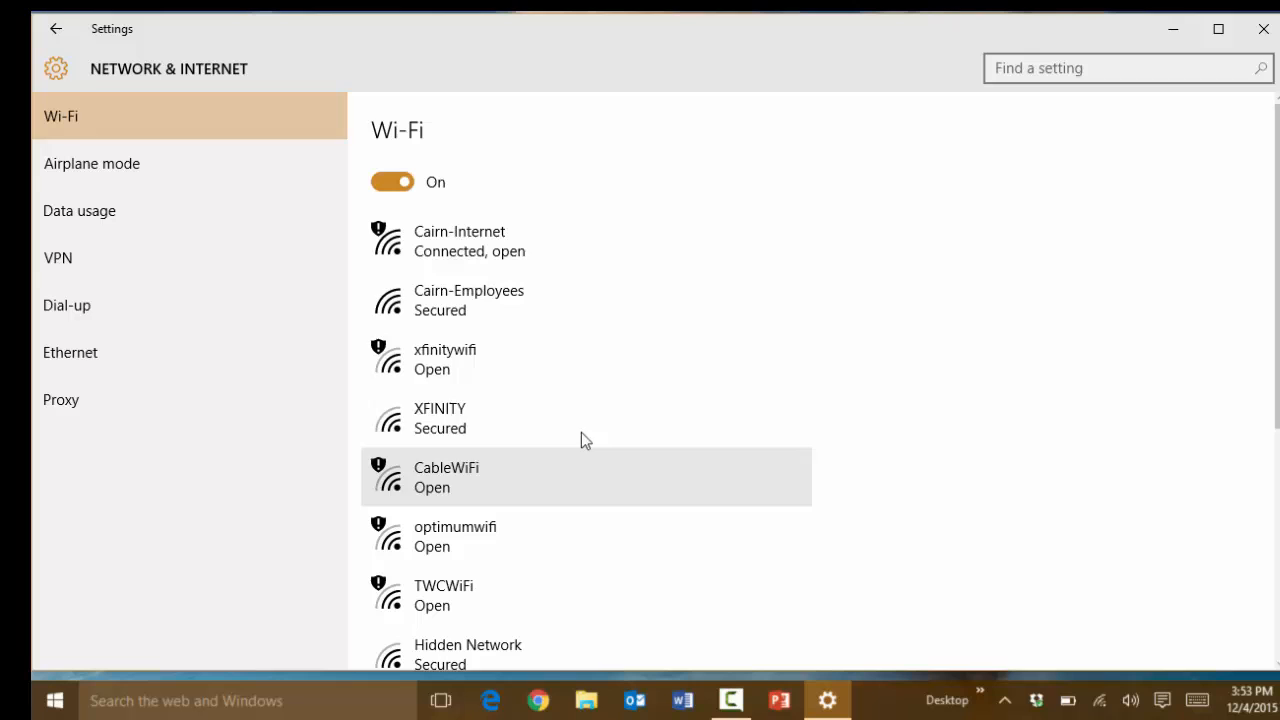
scroll(down, 3)
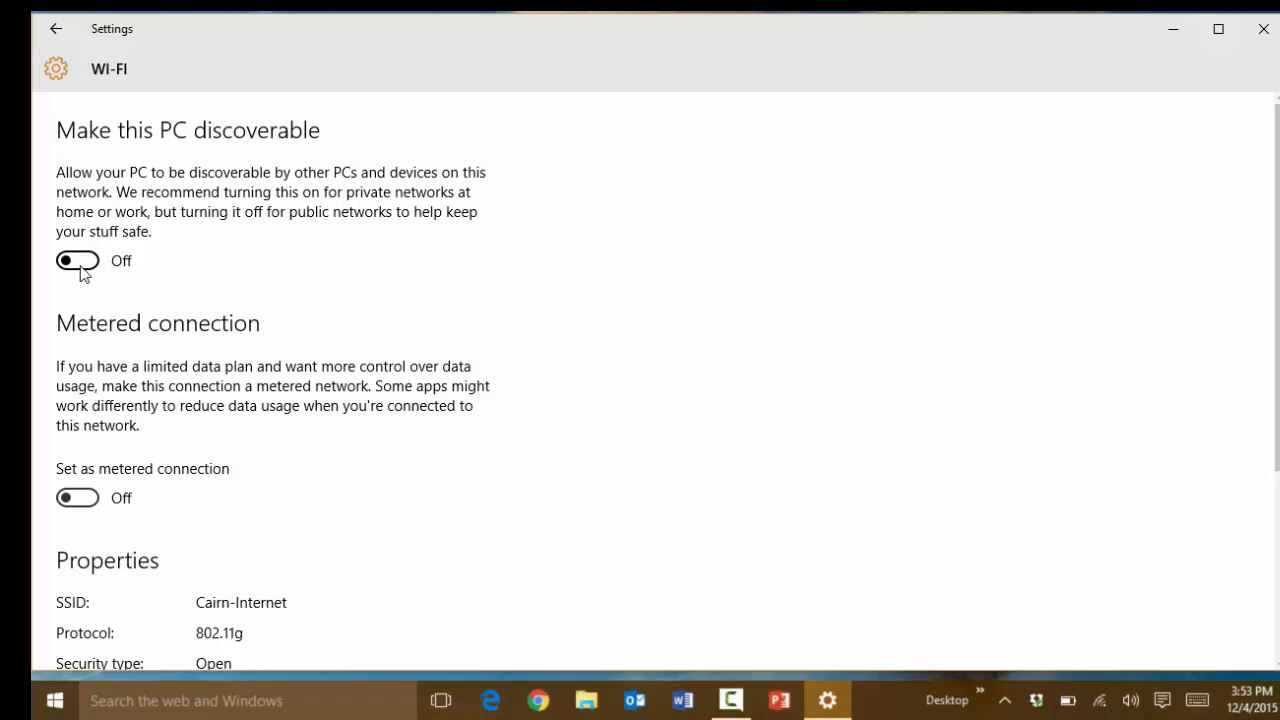
scroll(down, 3)
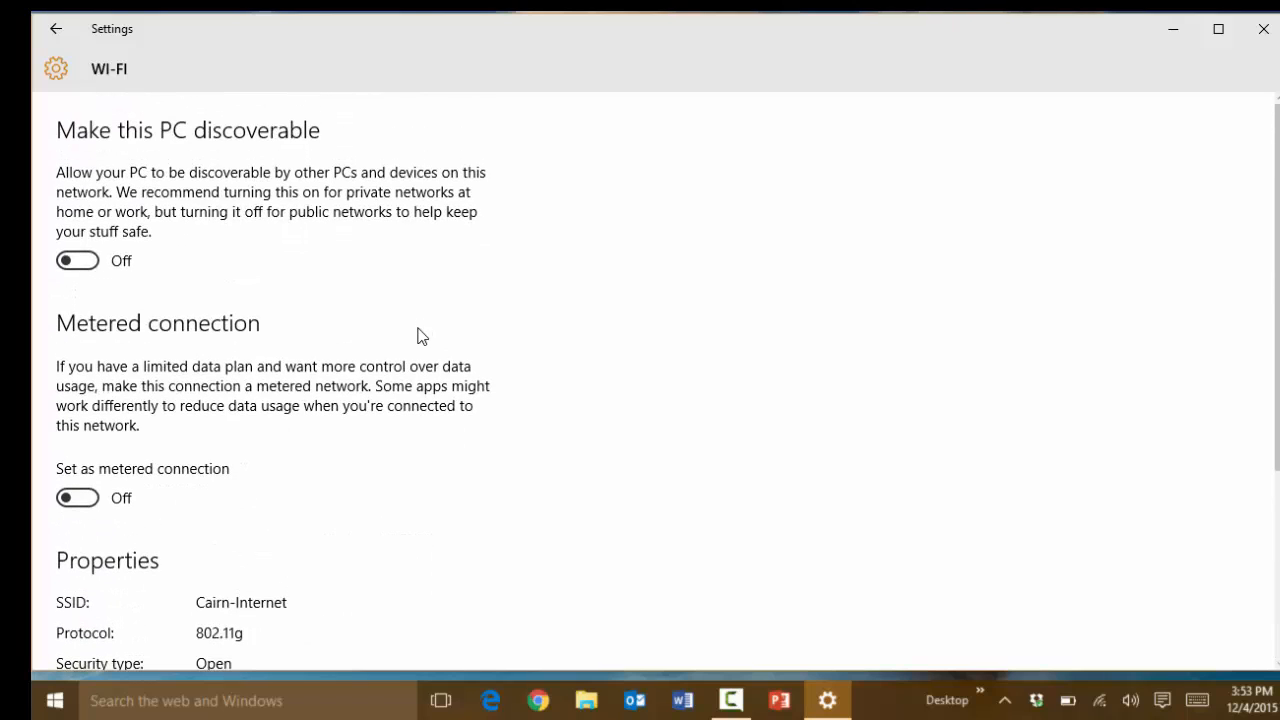
click(60, 28)
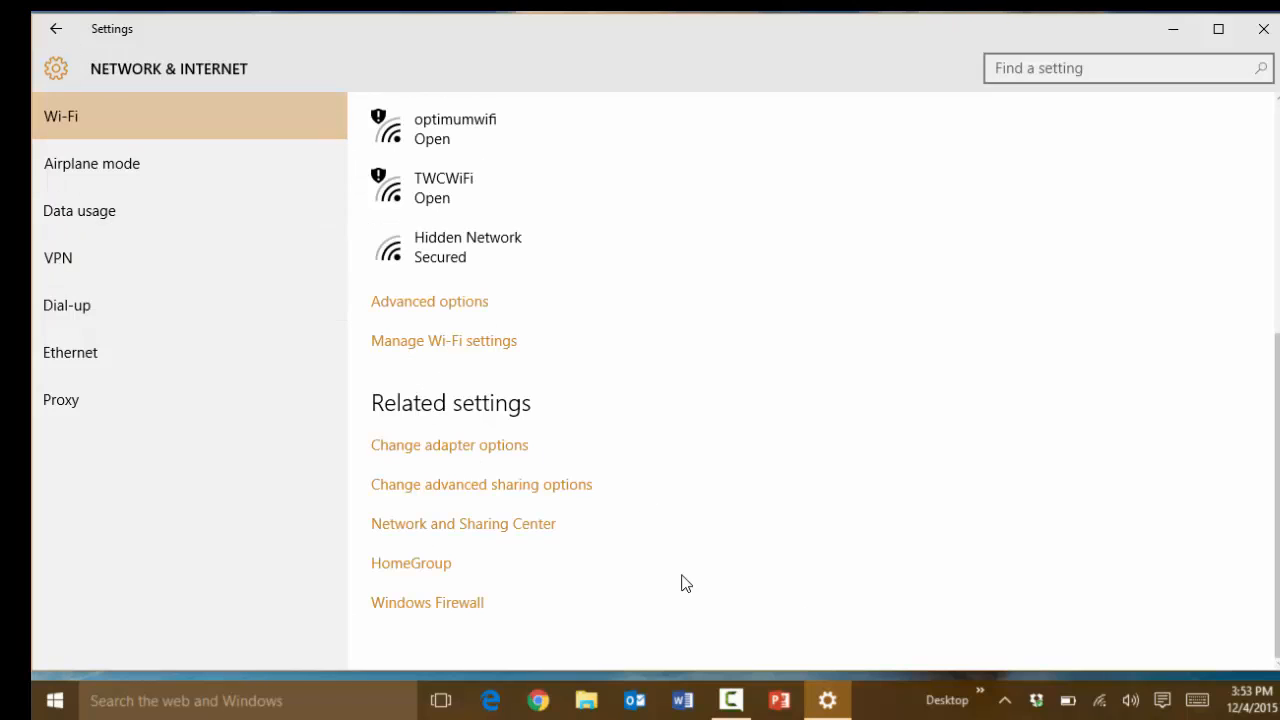
mouse_move(487, 350)
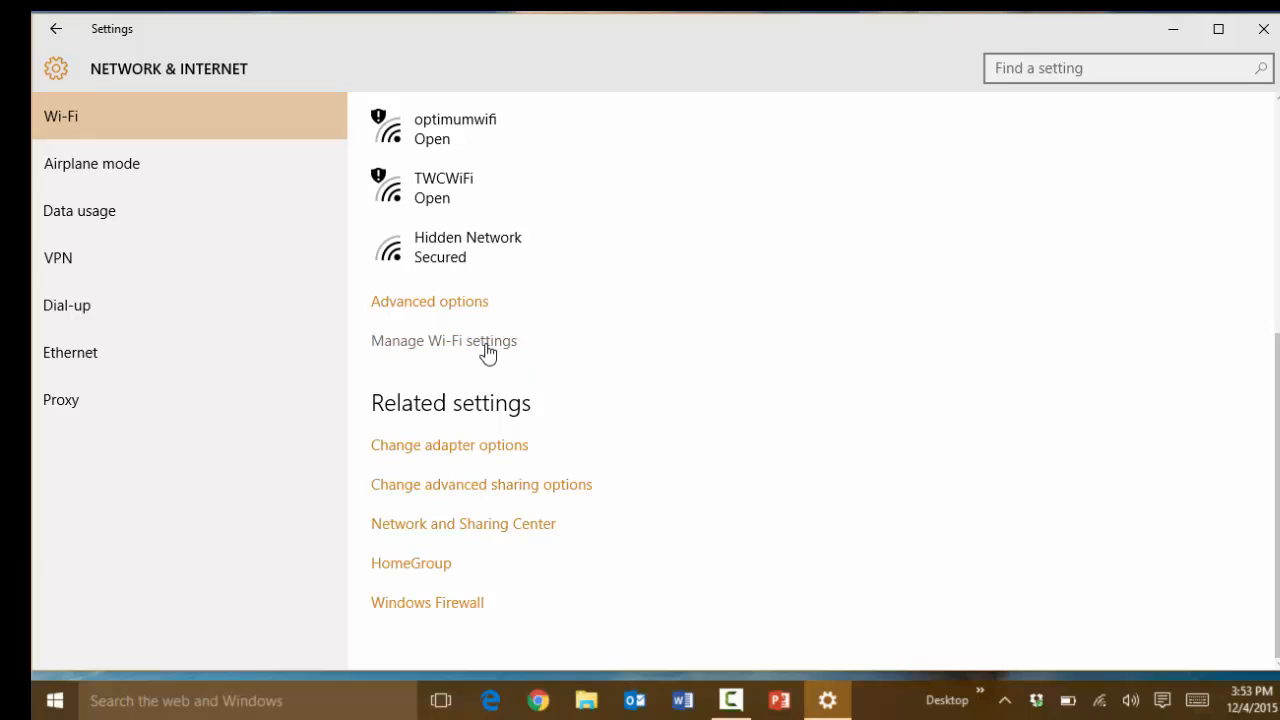
Check that Wi-Fi Sense hotspots, contact-shared networks and paid Wi-Fi are off, then view known networks
click(443, 340)
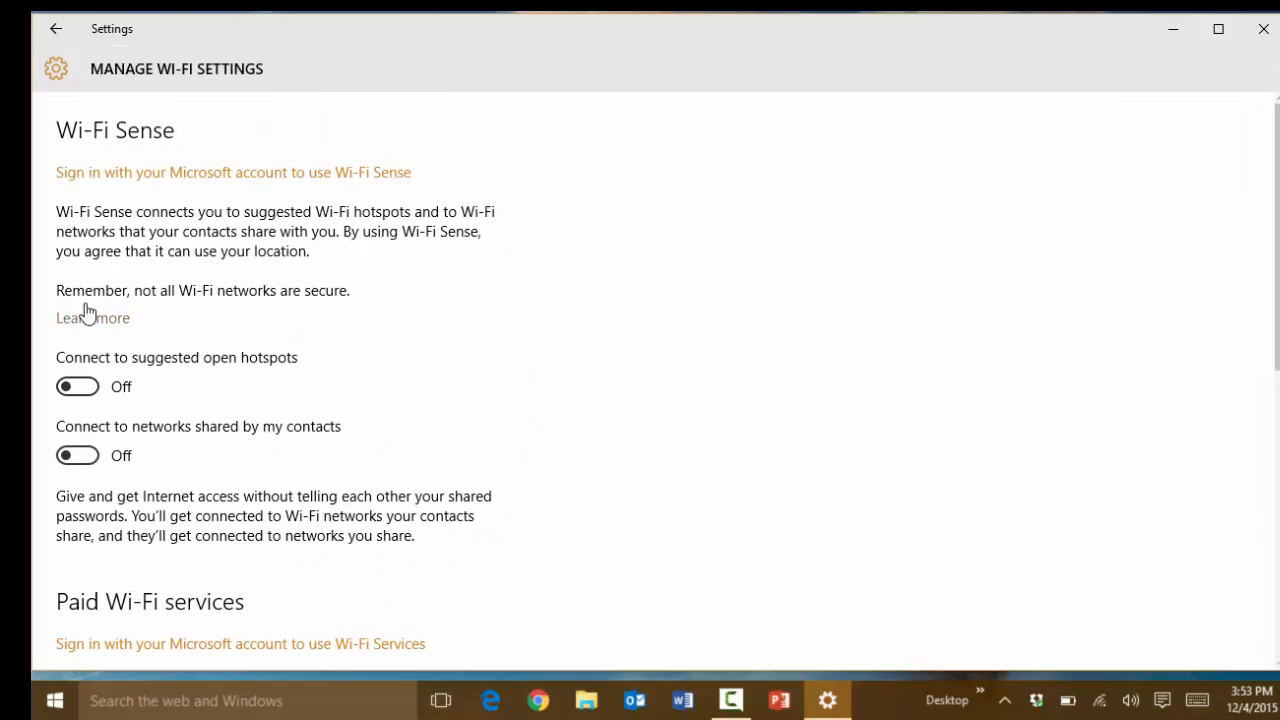
mouse_move(80, 106)
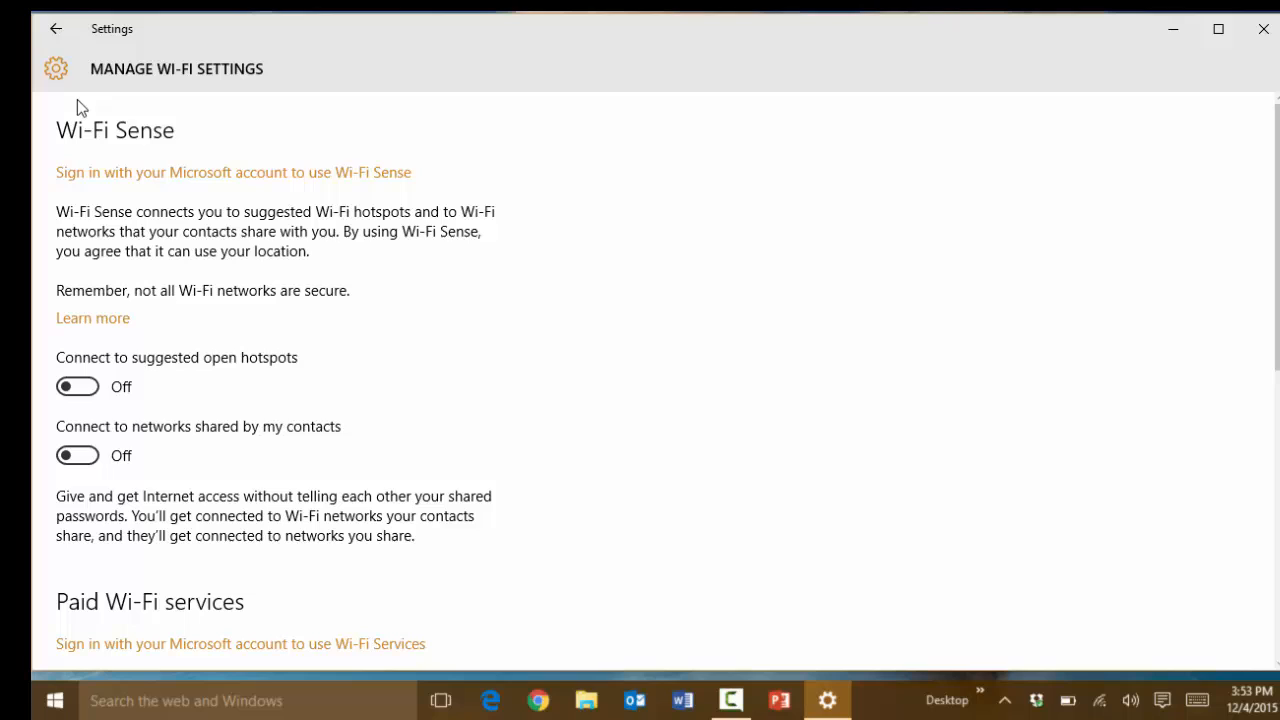
mouse_move(118, 270)
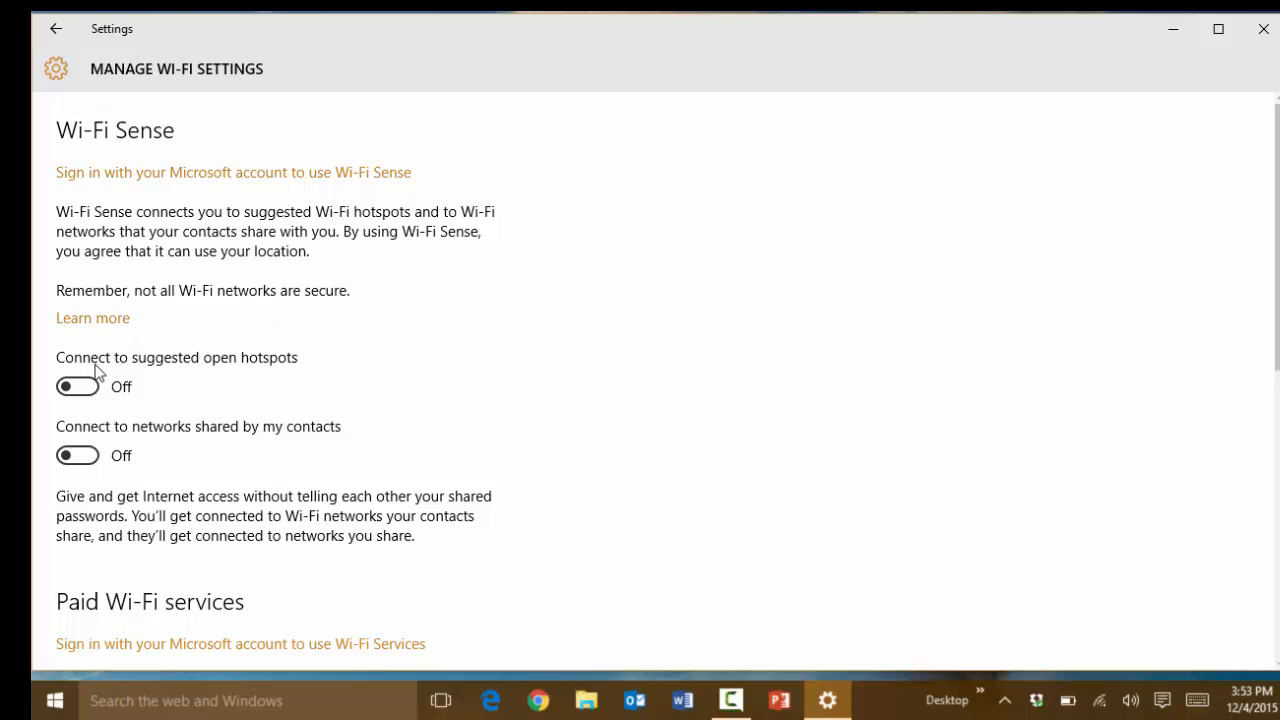
mouse_move(250, 373)
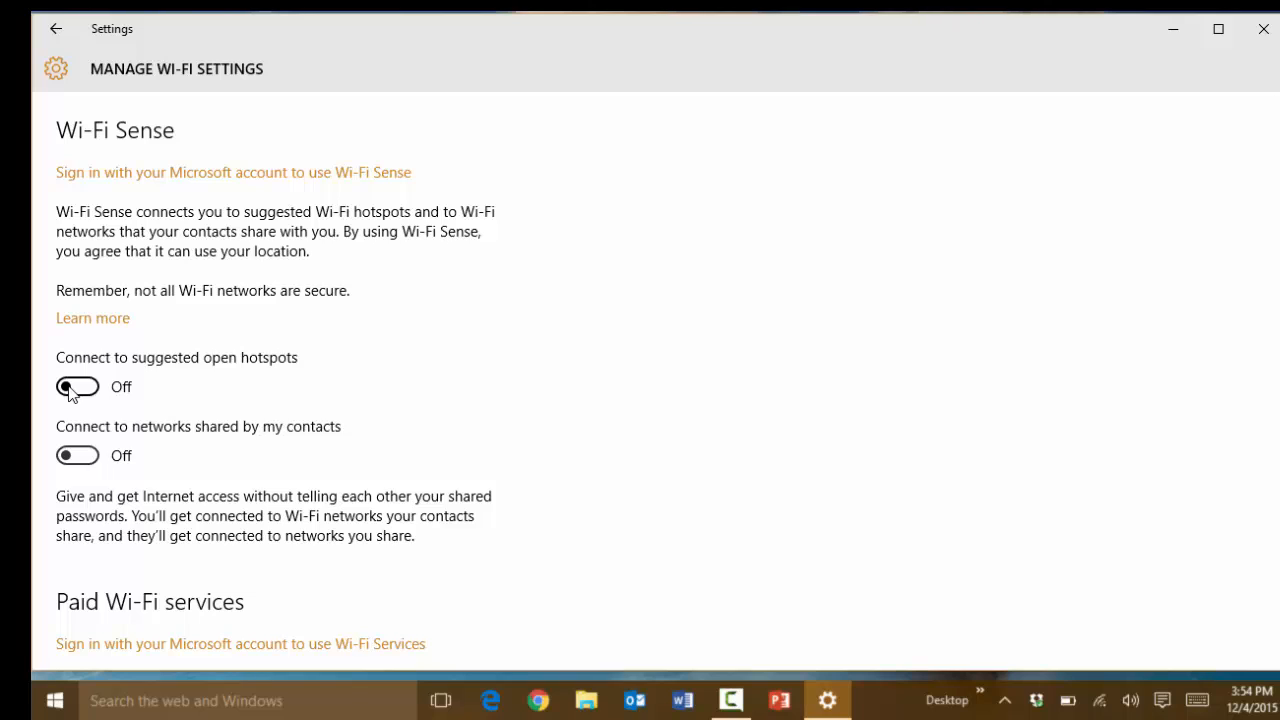
mouse_move(78, 469)
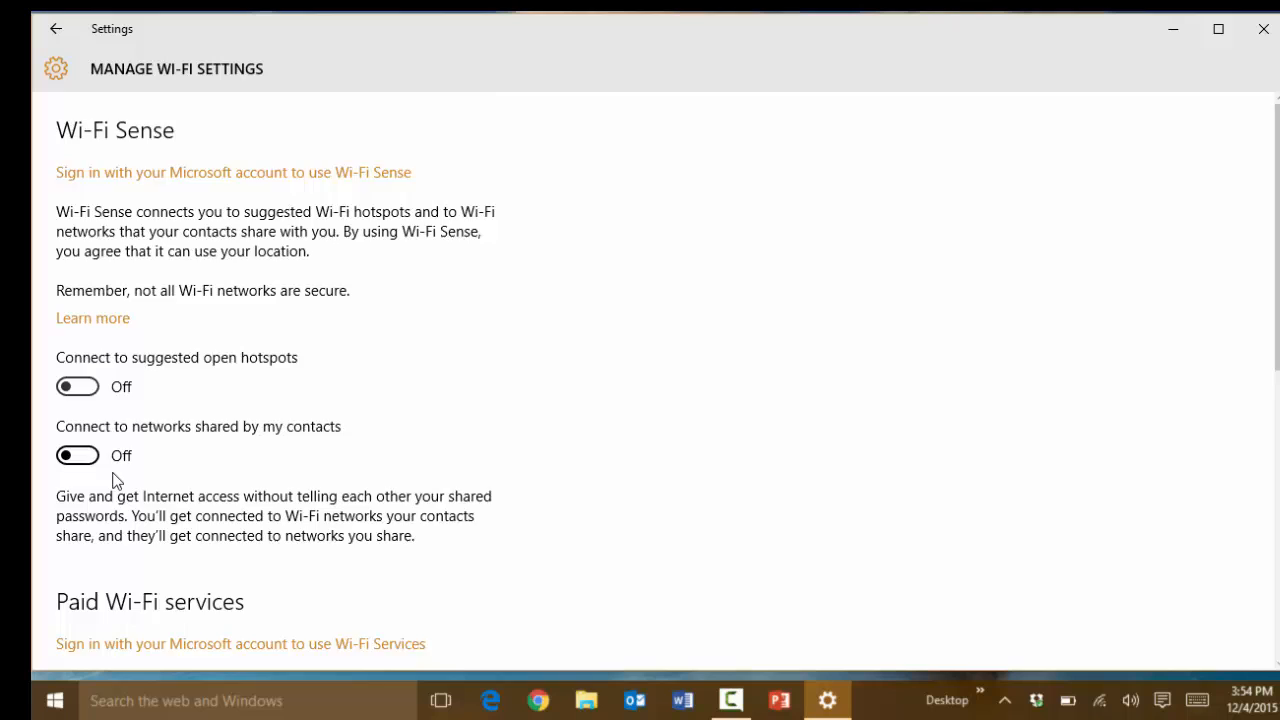
scroll(down, 3)
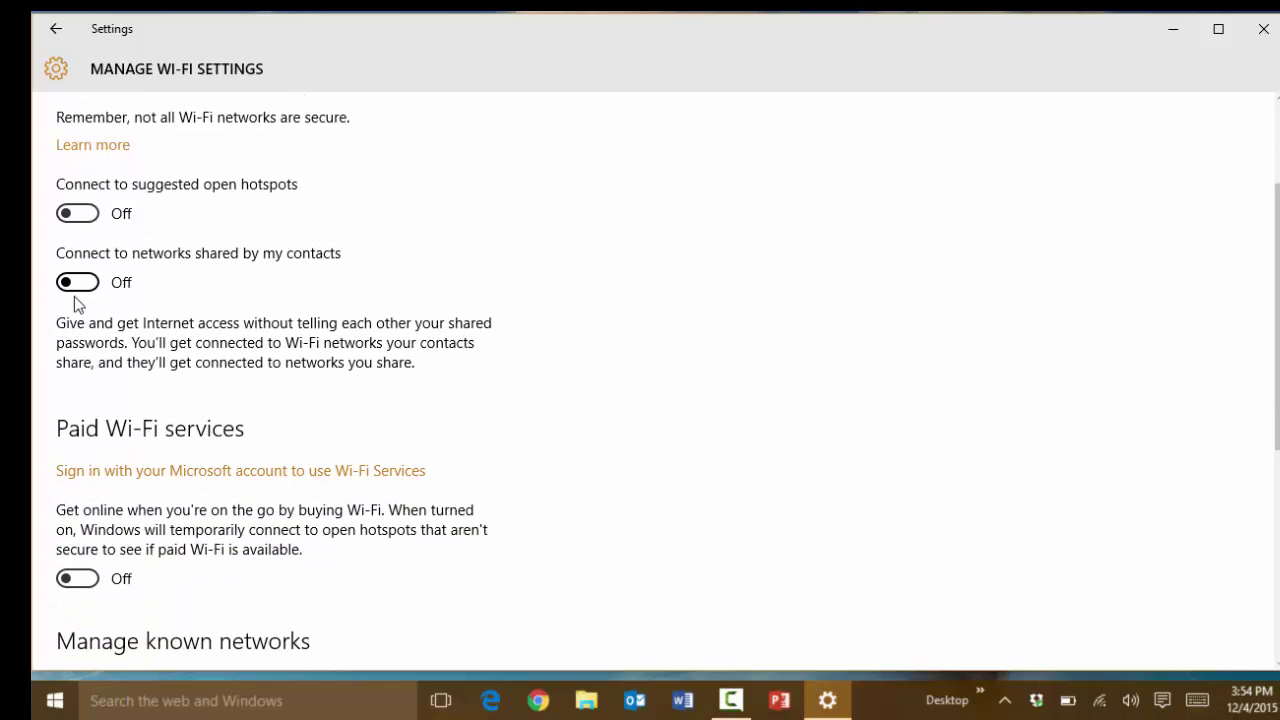
scroll(down, 3)
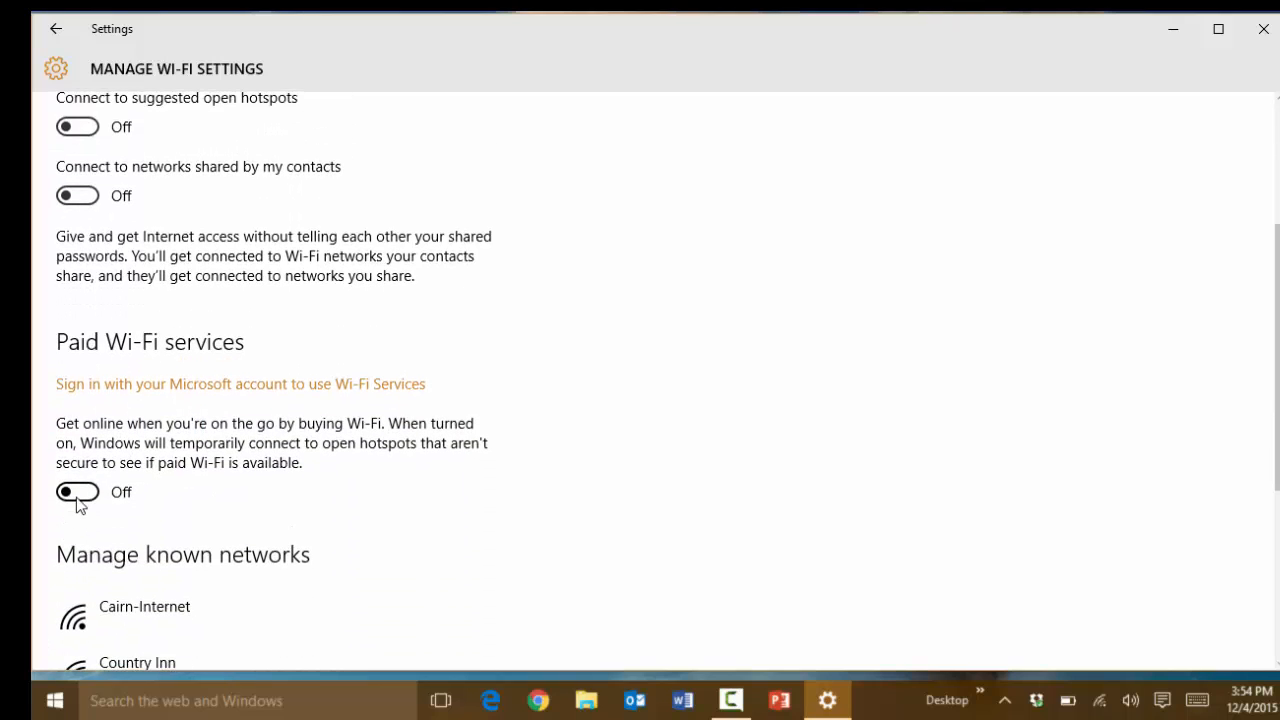
scroll(down, 3)
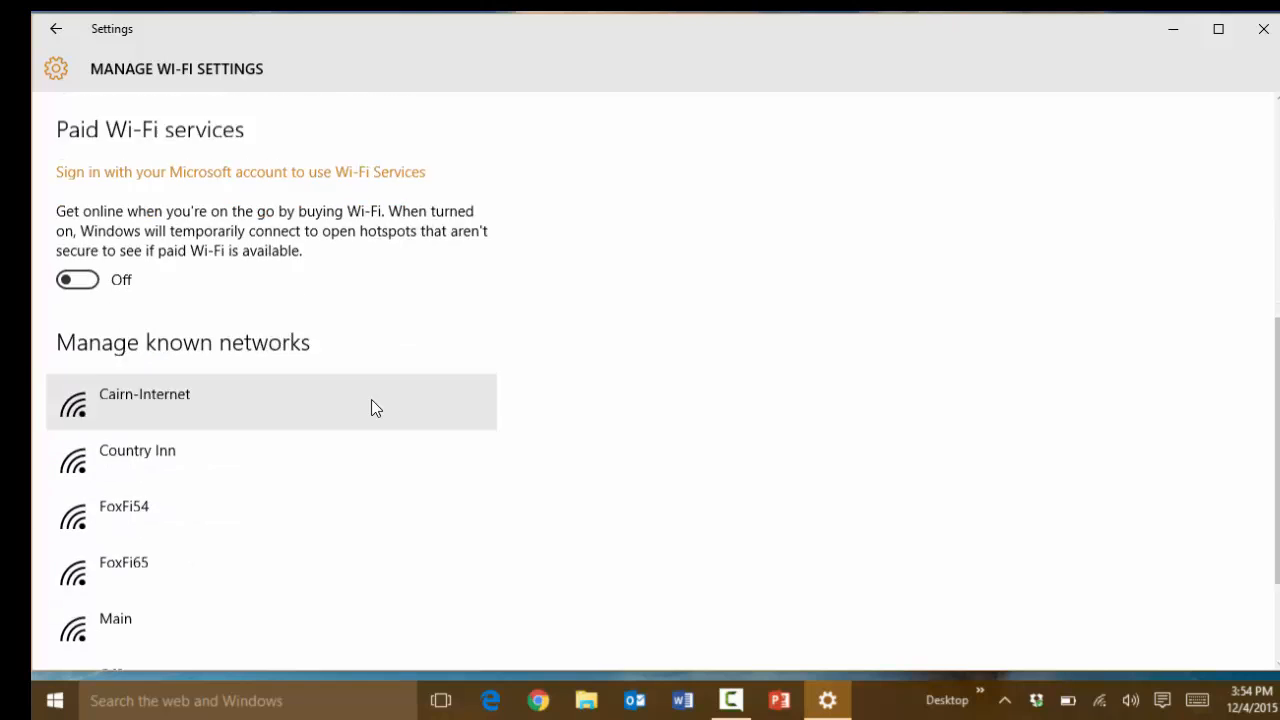
Relaunch Settings from Start and search 'pri' to browse account, calendar, contacts and email privacy results
click(54, 699)
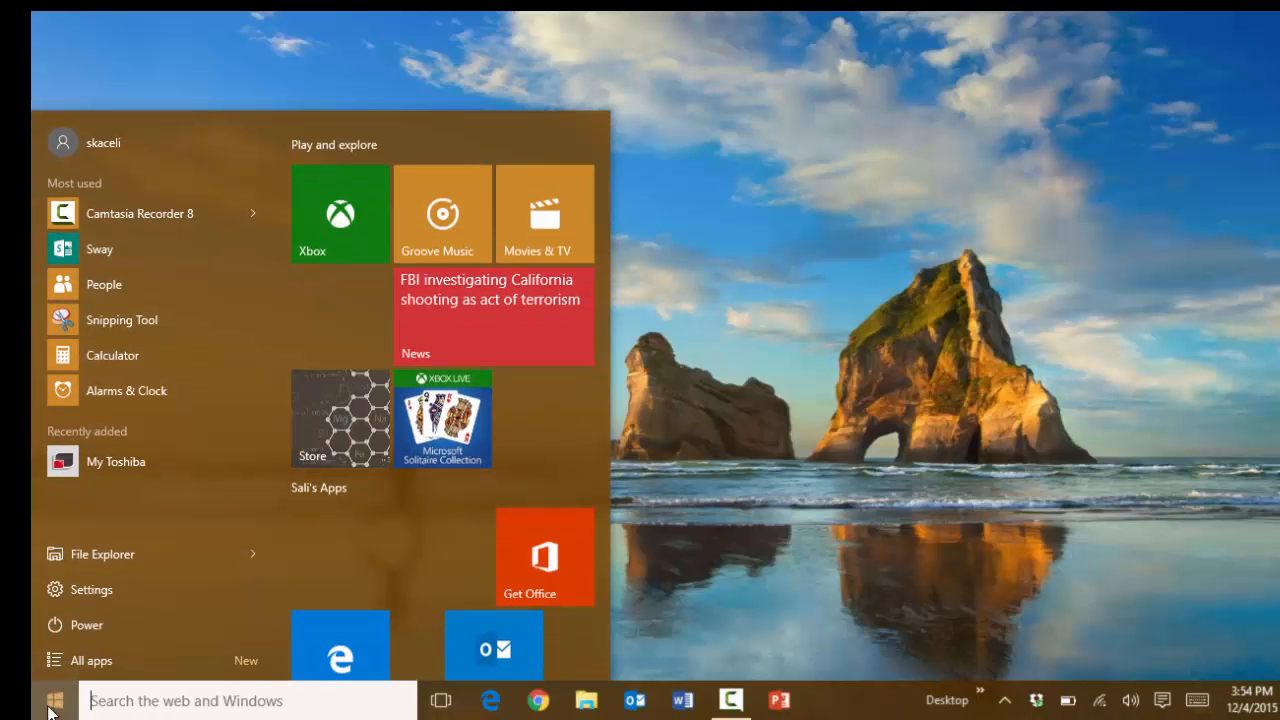
mouse_move(82, 592)
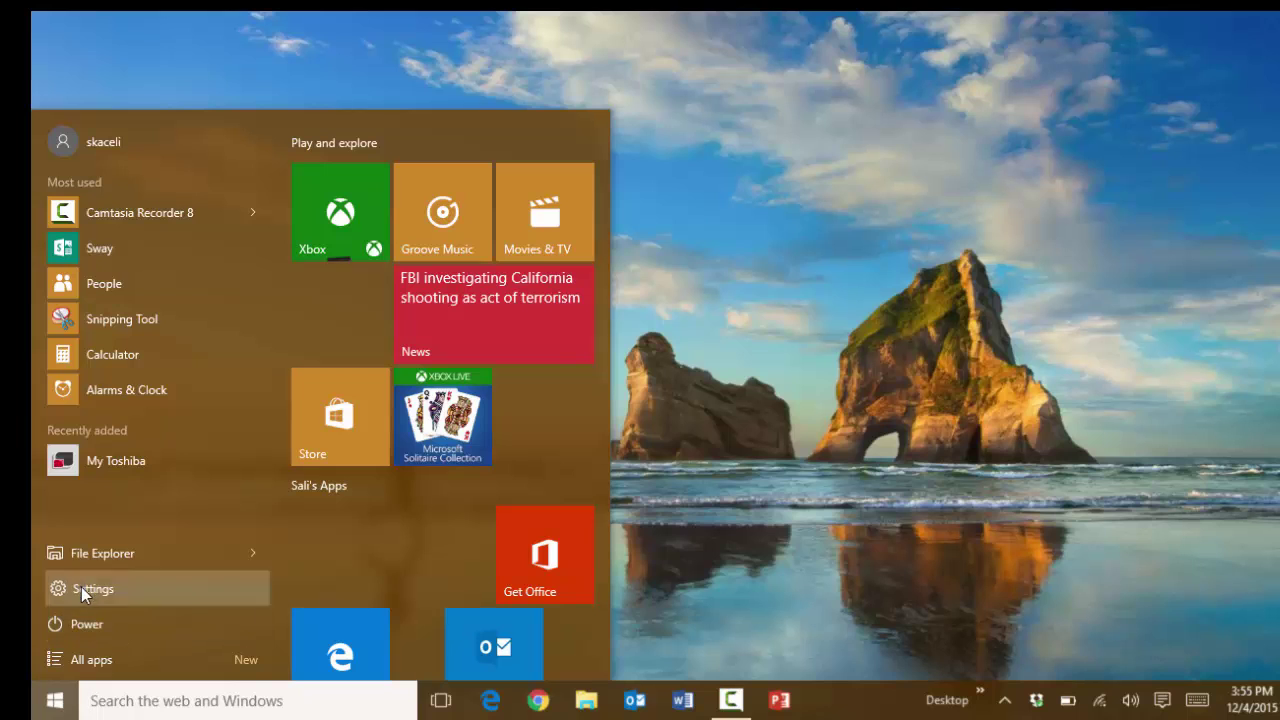
click(93, 589)
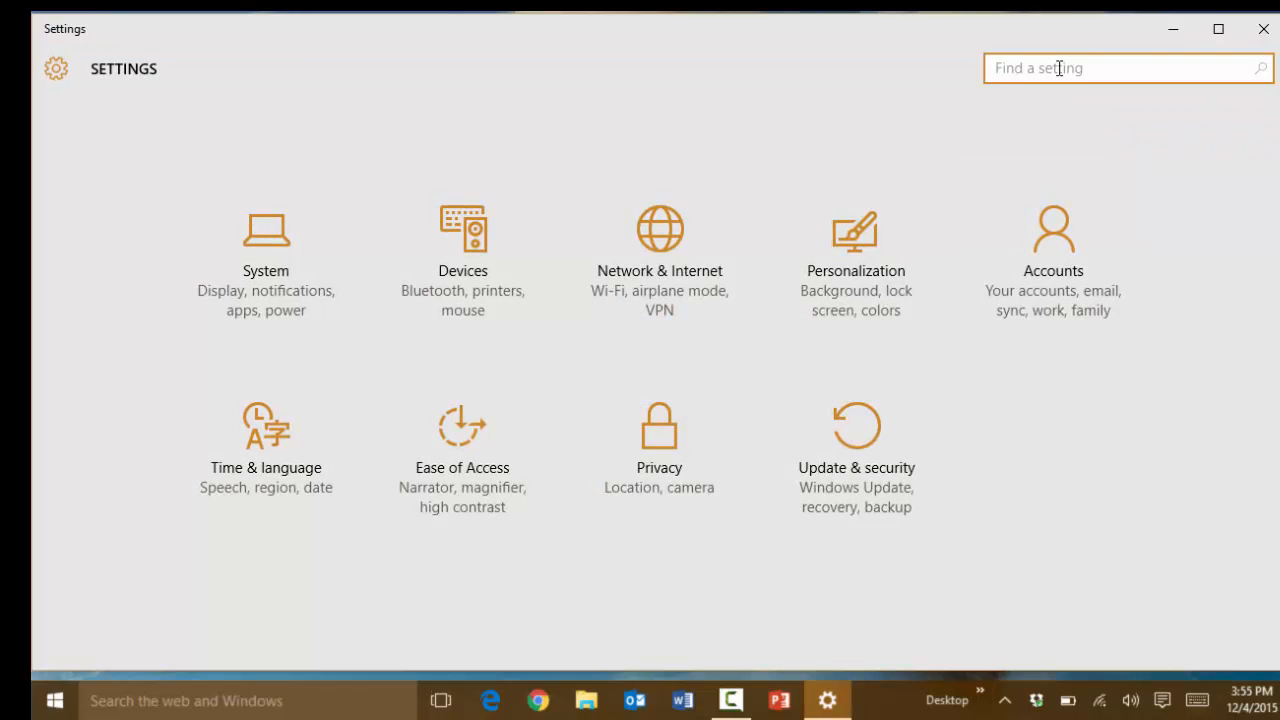
text(pri)
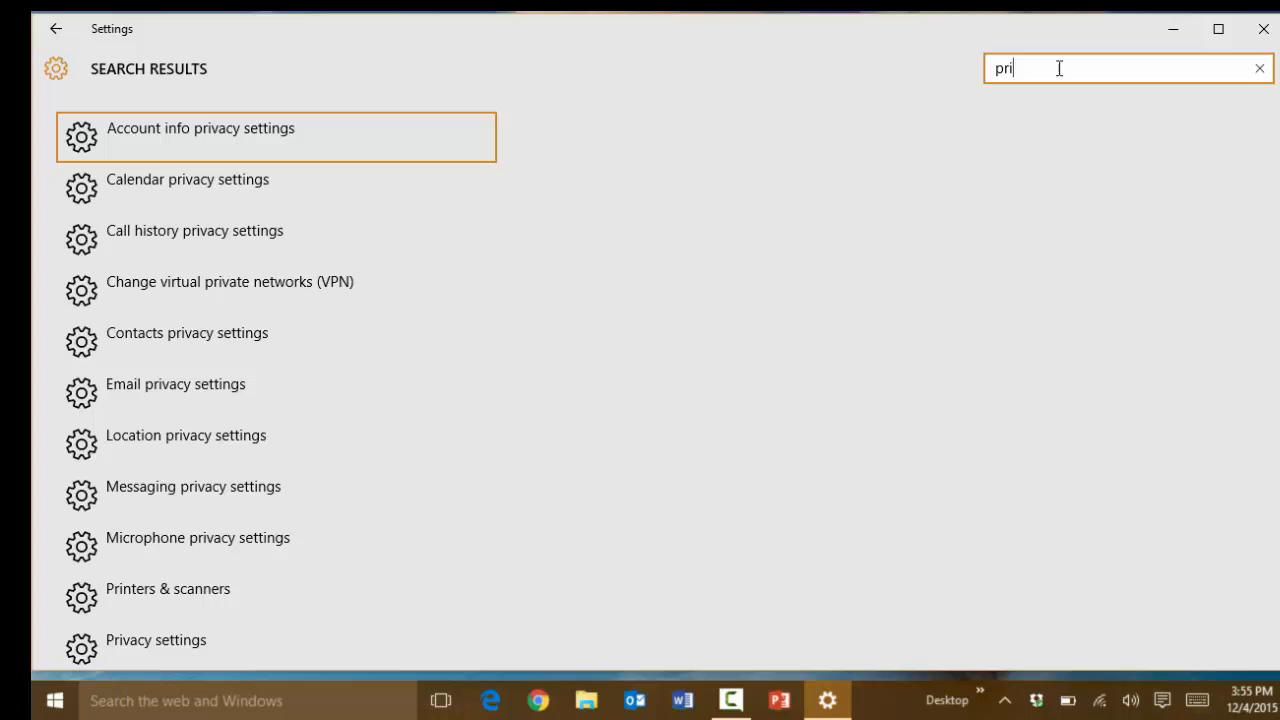
mouse_move(220, 188)
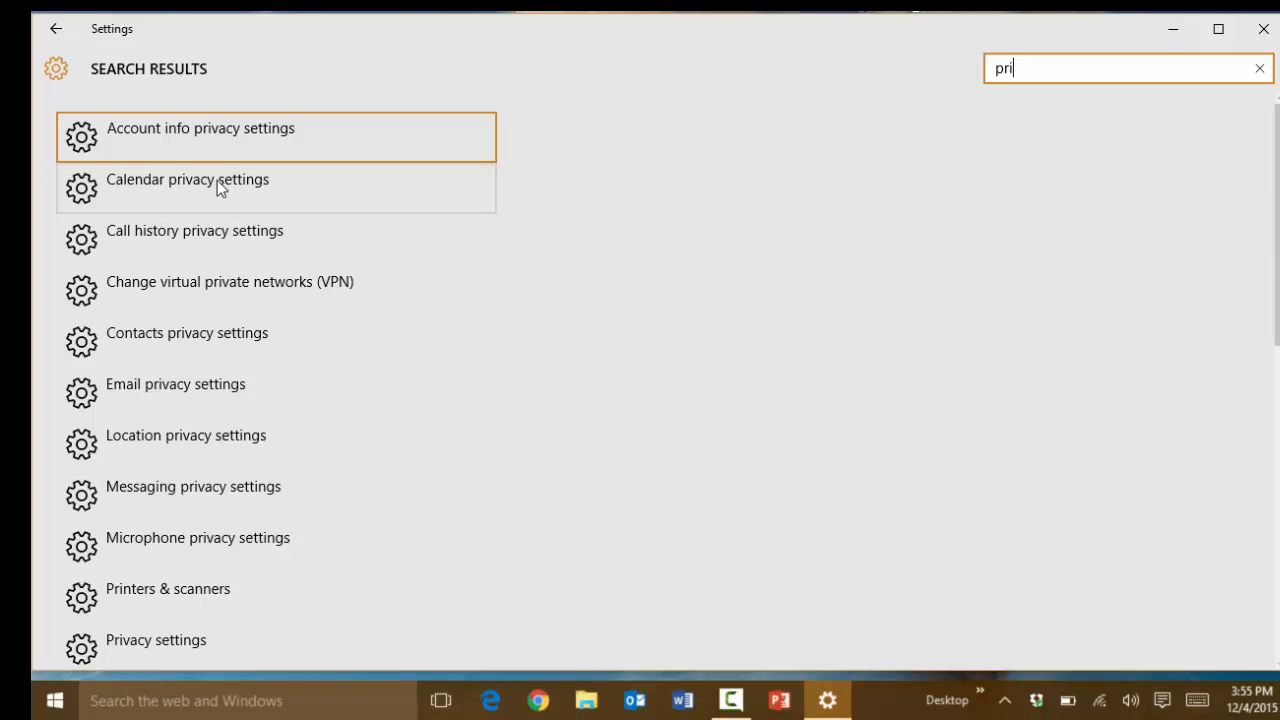
mouse_move(345, 645)
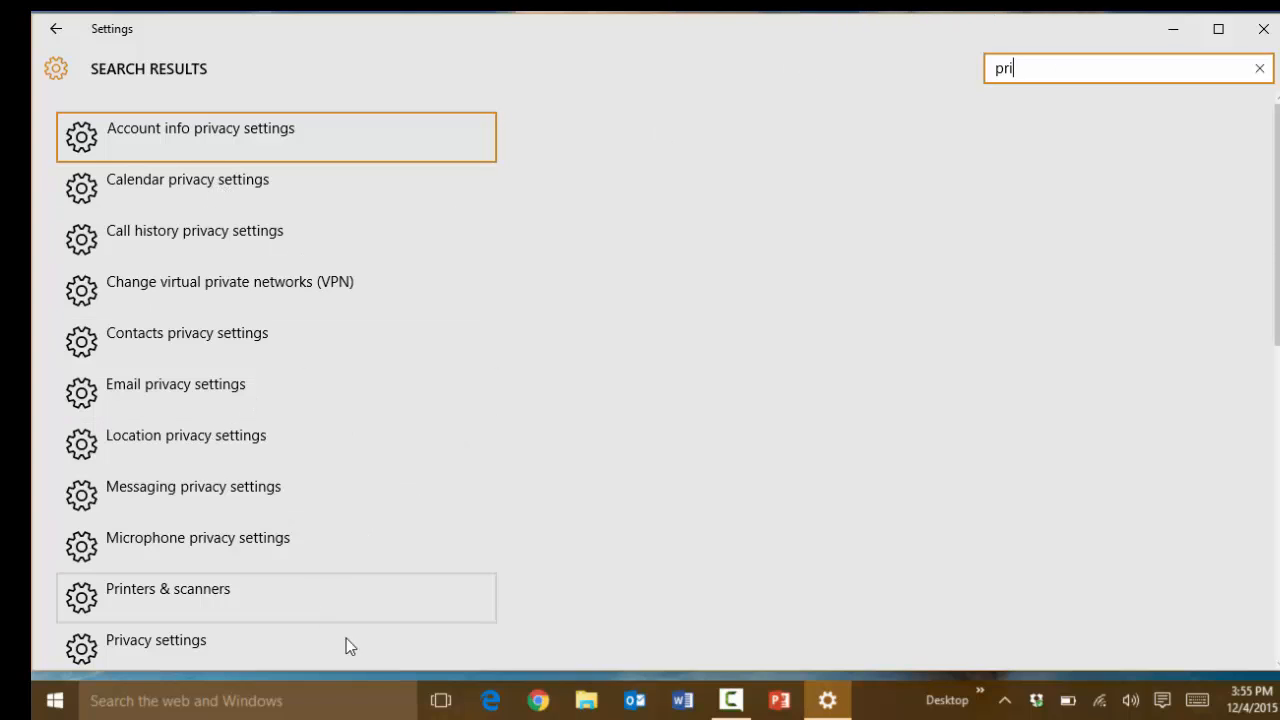
scroll(down, 3)
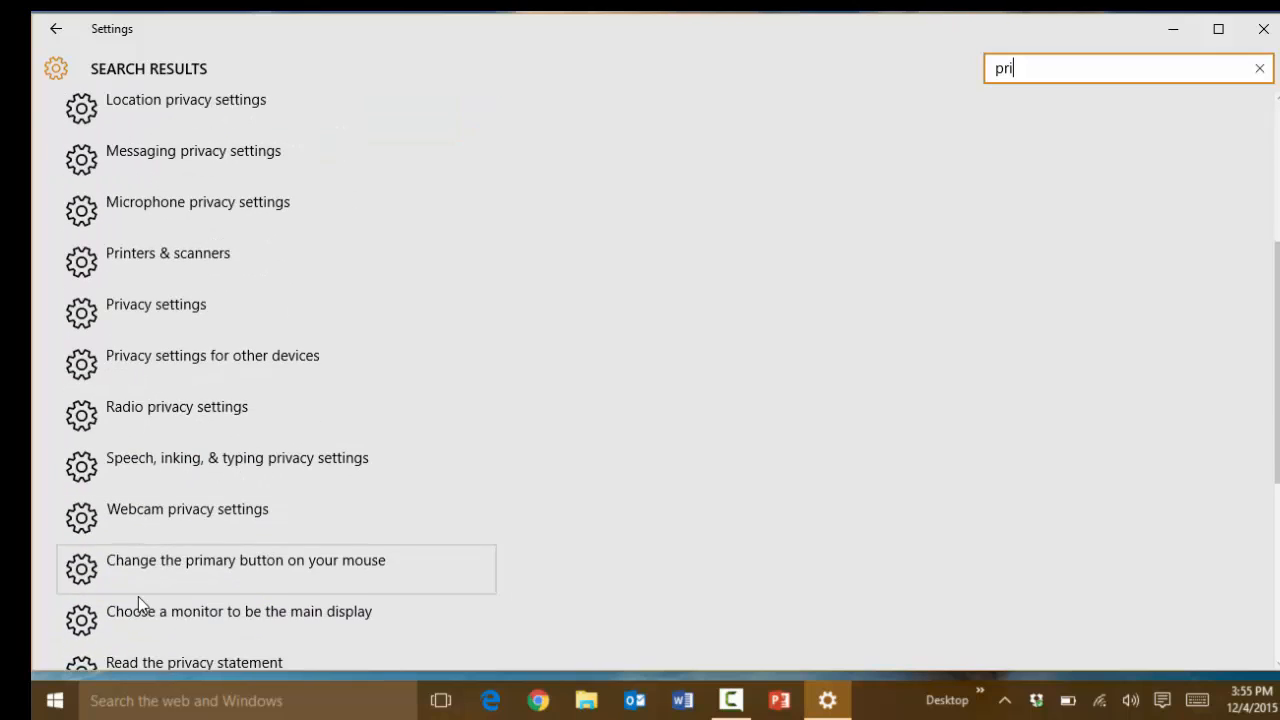
scroll(down, 3)
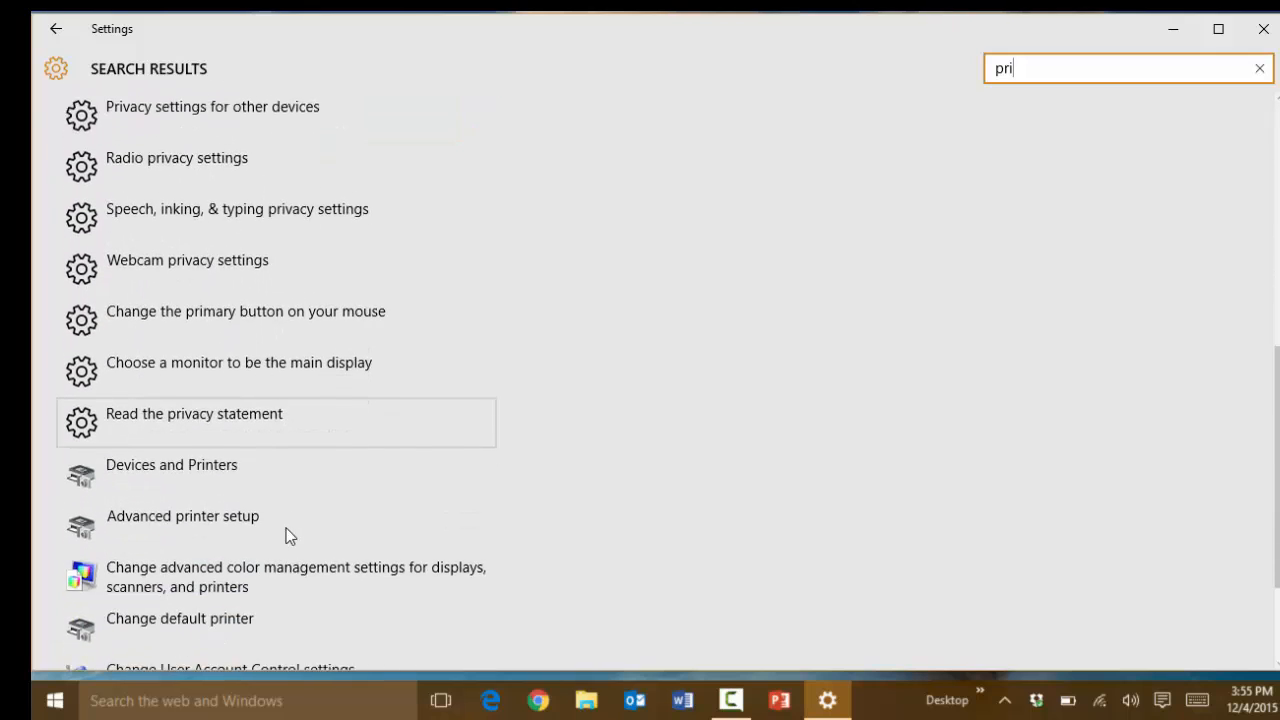
scroll(down, 3)
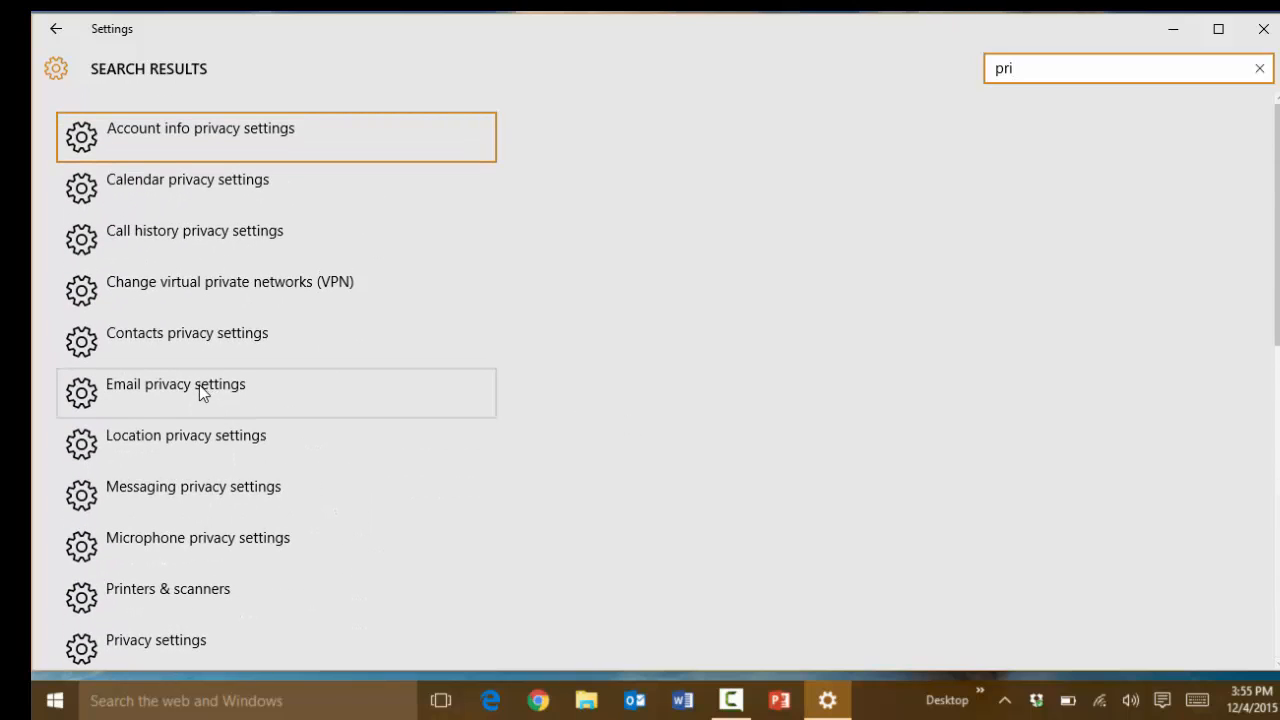
Open Email privacy settings and confirm app email access and Mail and Calendar are off
click(175, 384)
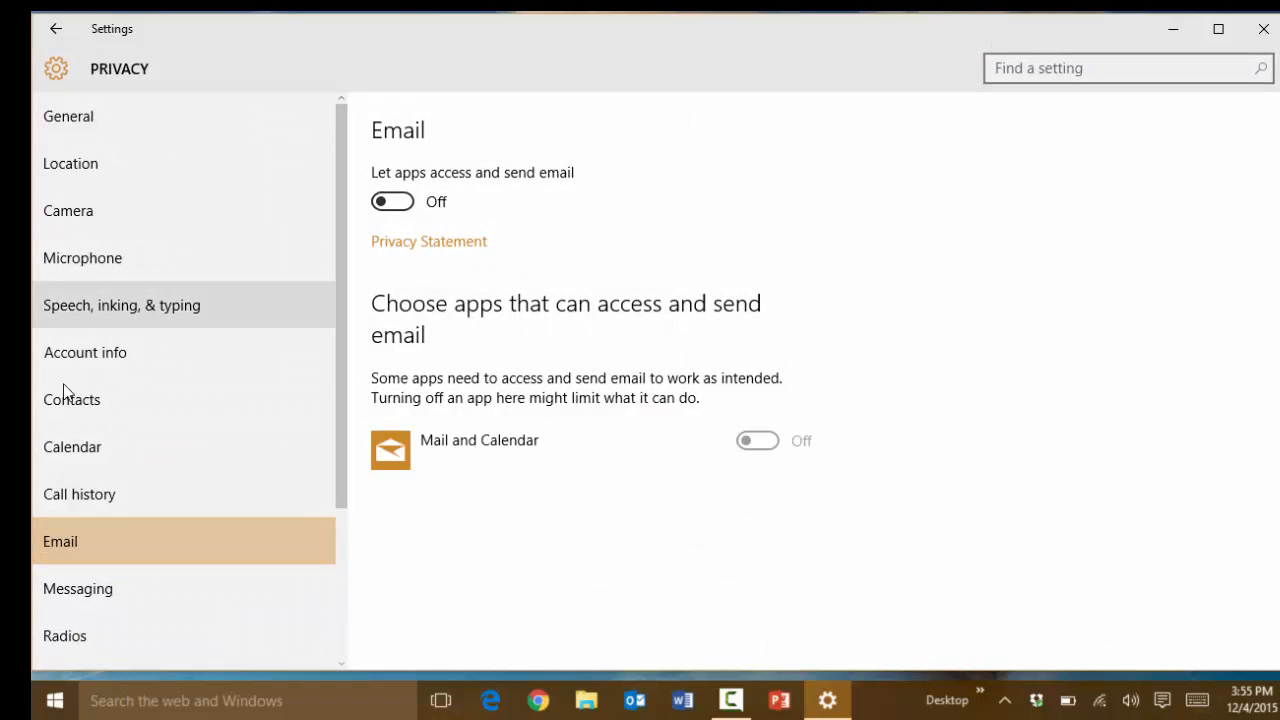
mouse_move(496, 314)
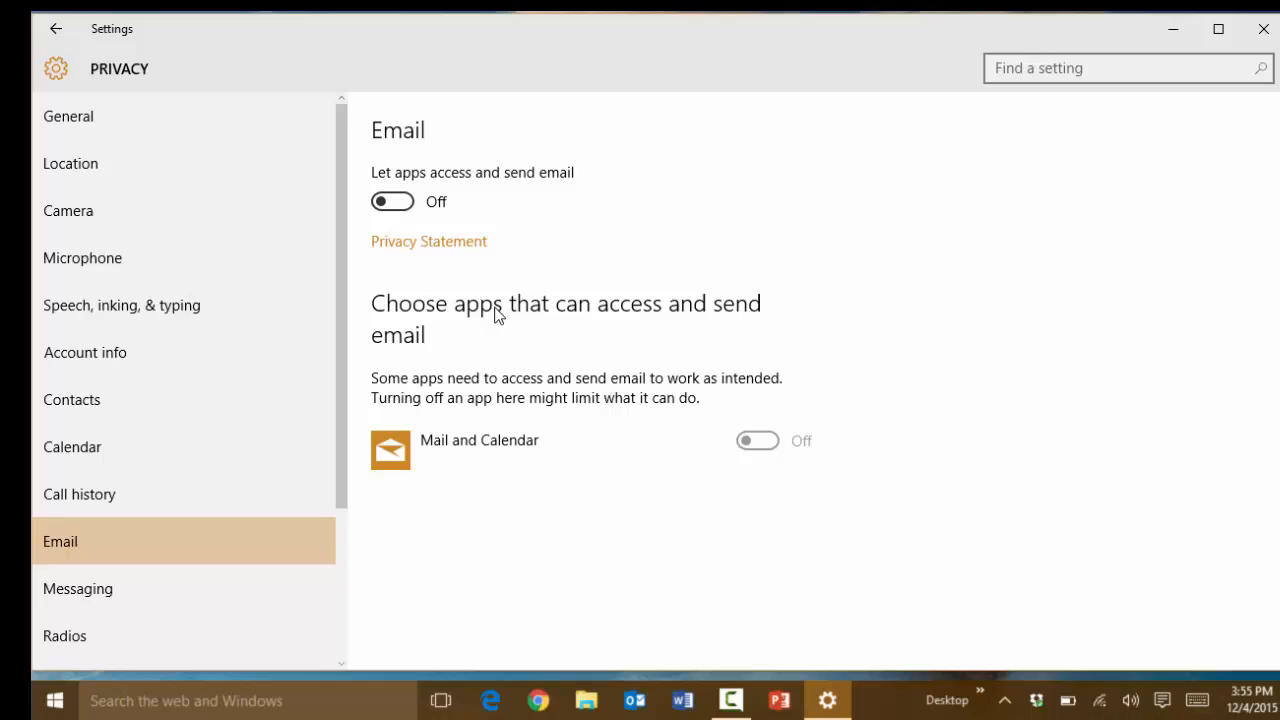
mouse_move(607, 368)
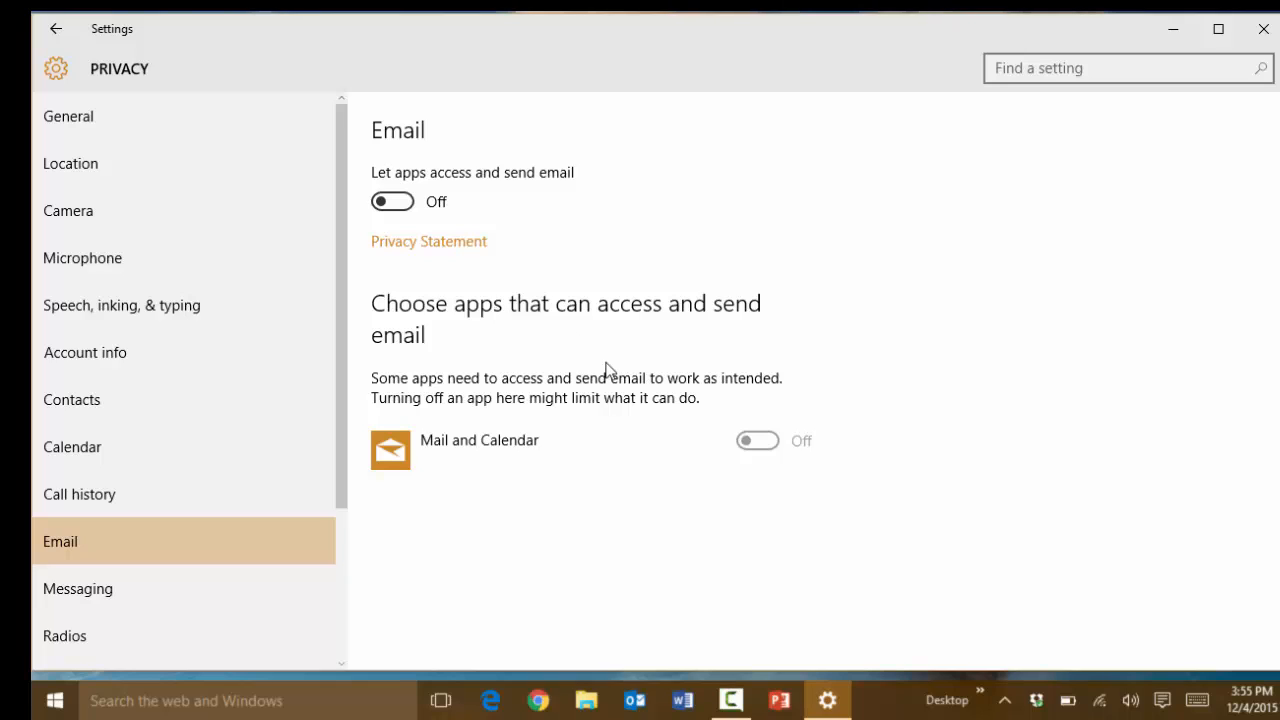
mouse_move(1264, 30)
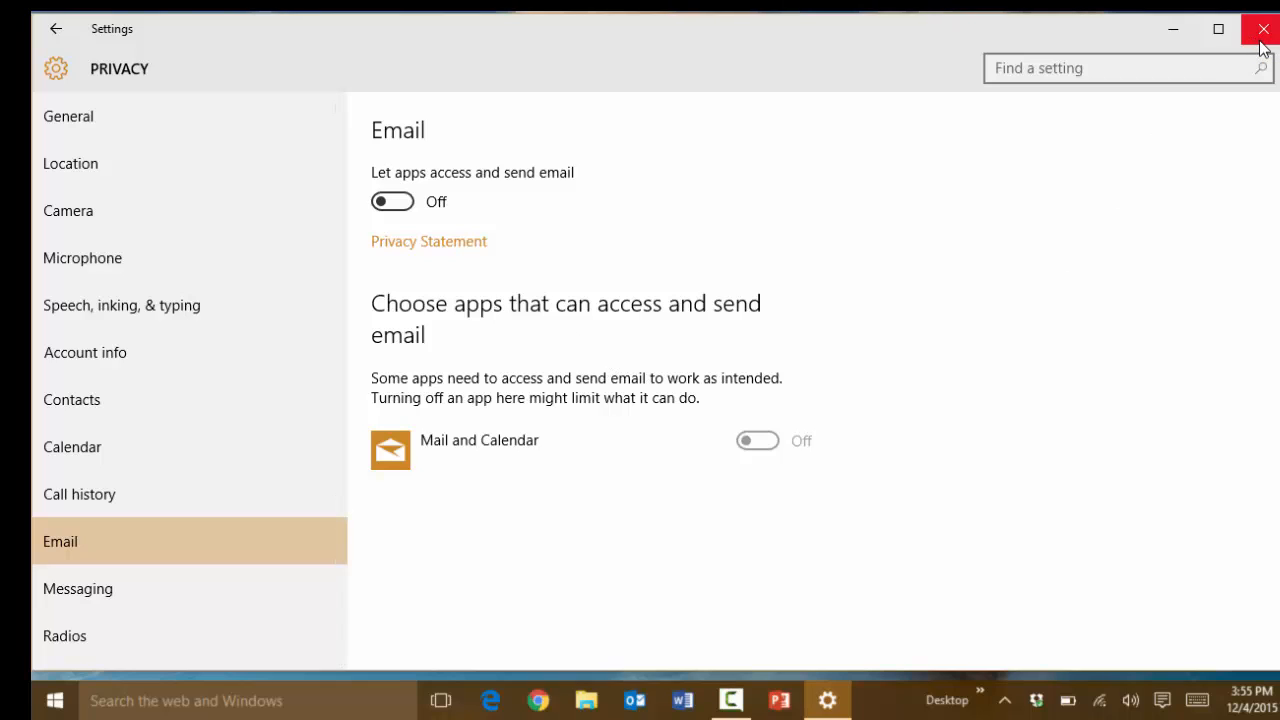